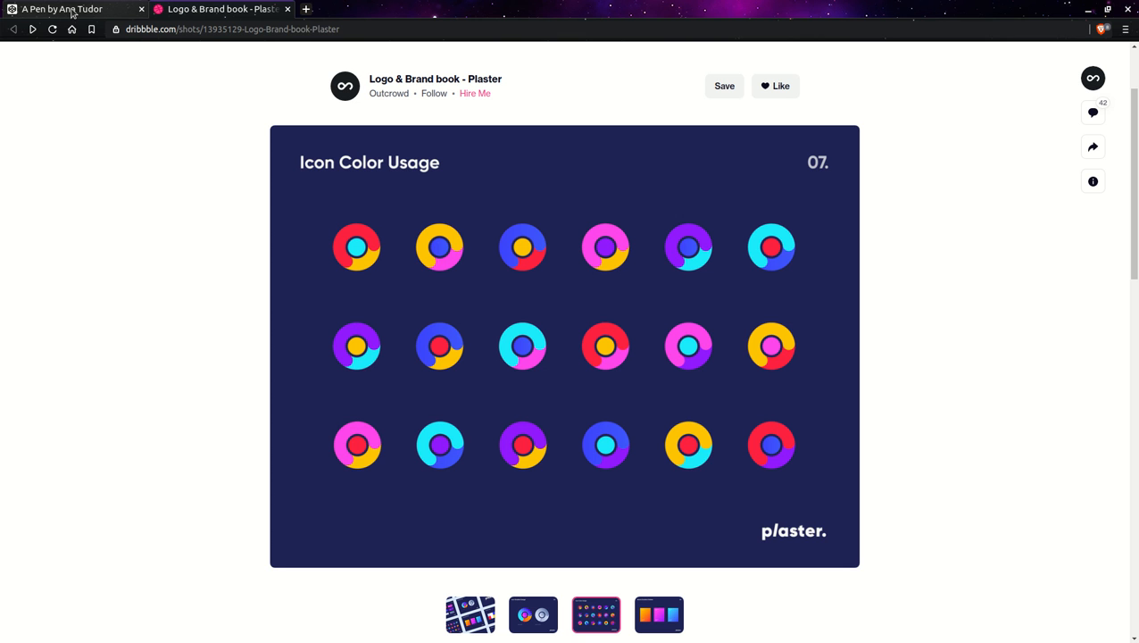
# Switch from the Dribbble reference shot back to the CodePen tab.
pyautogui.click(61, 9)
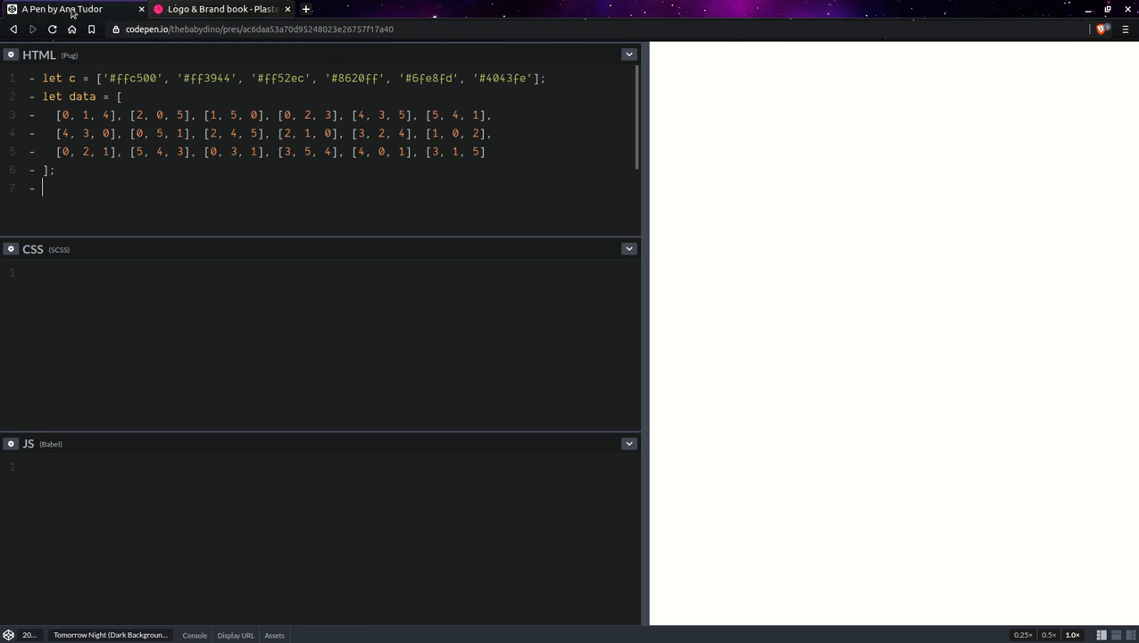
# Store the number of data entries as 'let n = data.length;'.
pyautogui.write('let n =')
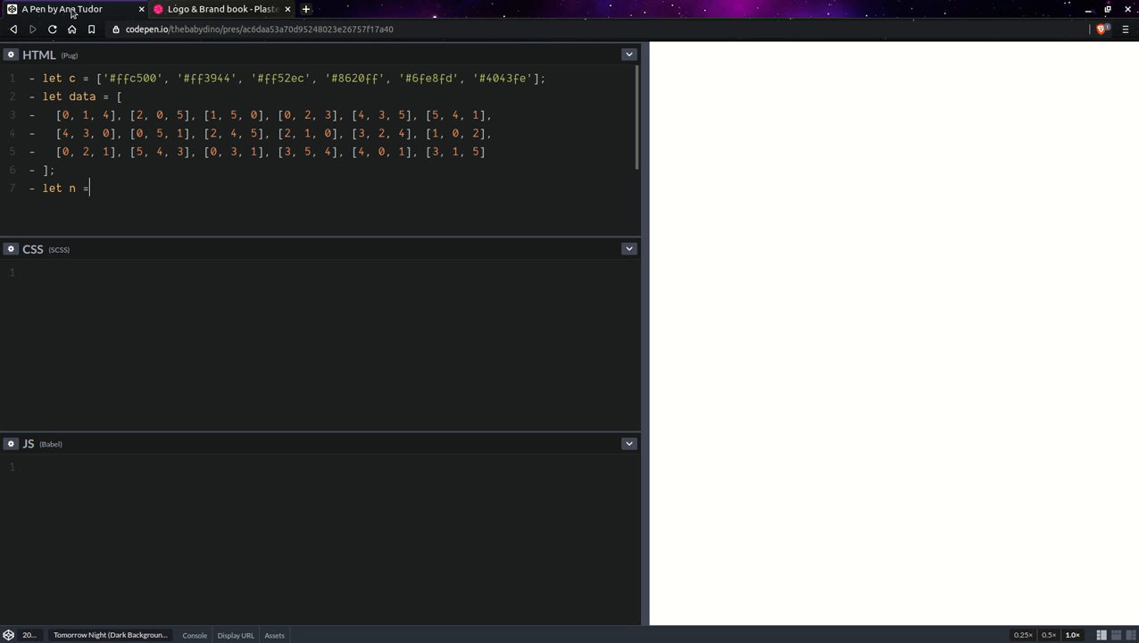
pyautogui.write('data.l')
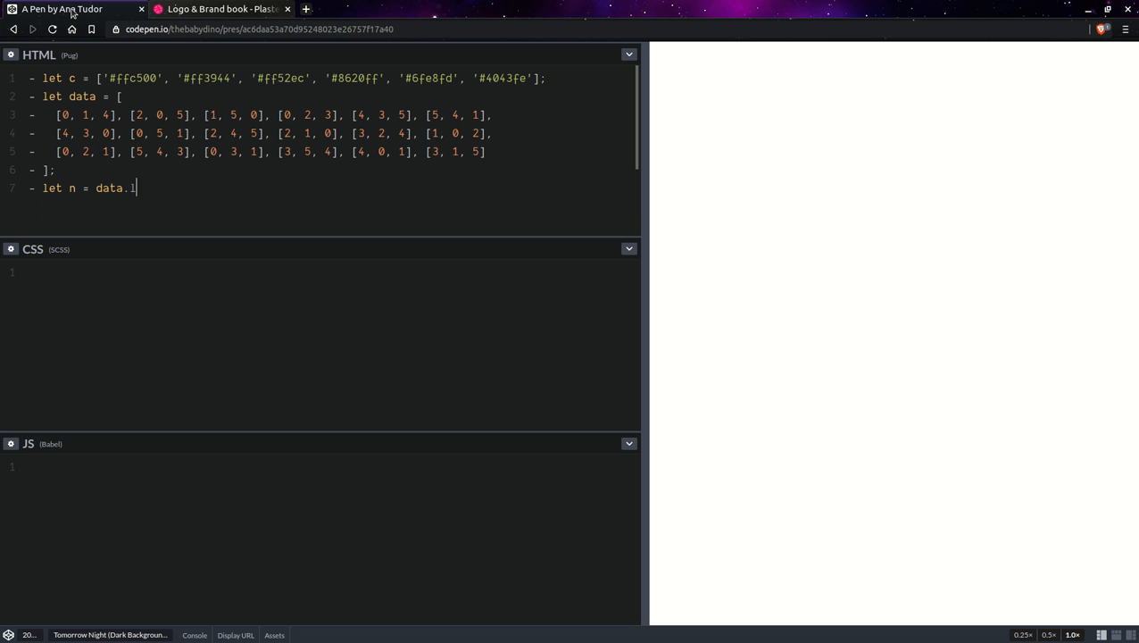
pyautogui.write('ength;')
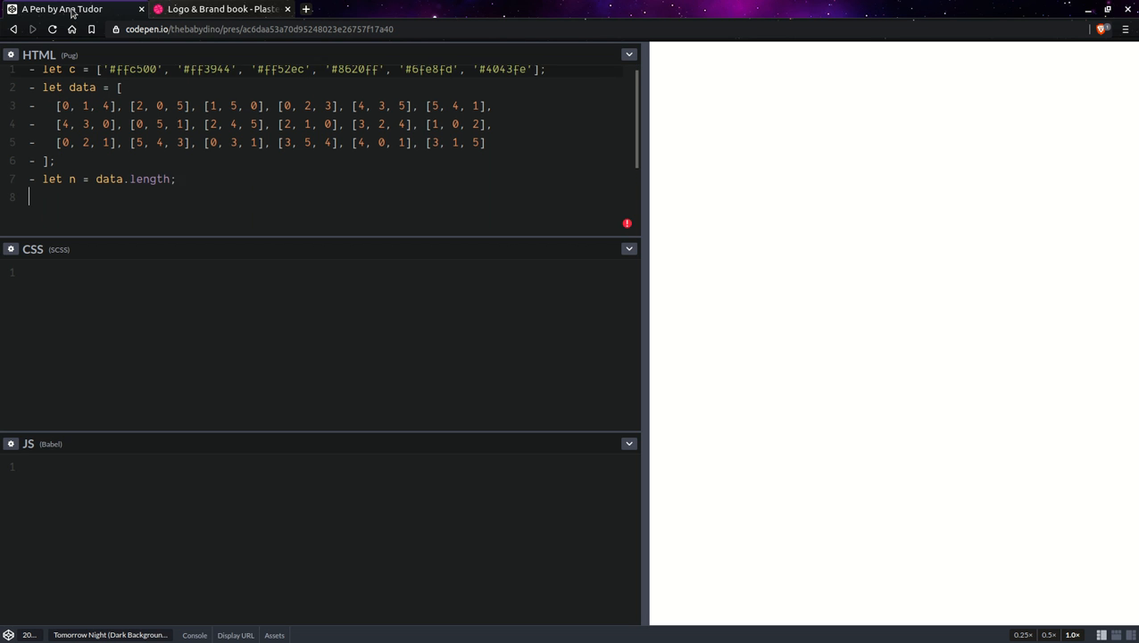
# Loop i from 0 to n creating an .ico element per entry with a style attribute begun.
pyautogui.write('for')
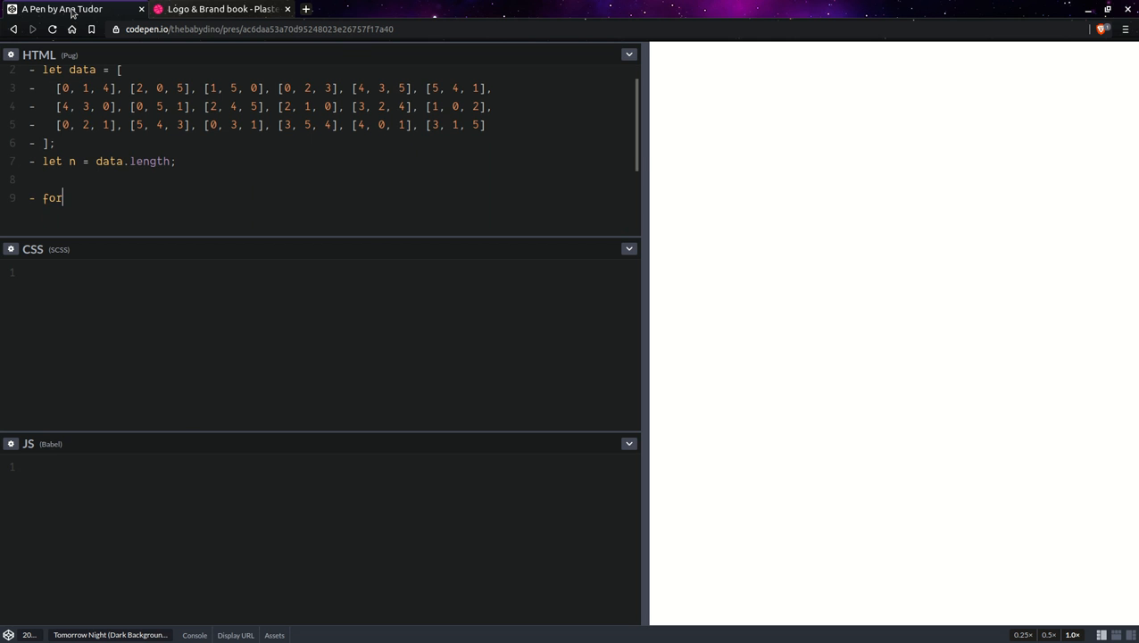
pyautogui.write('(let')
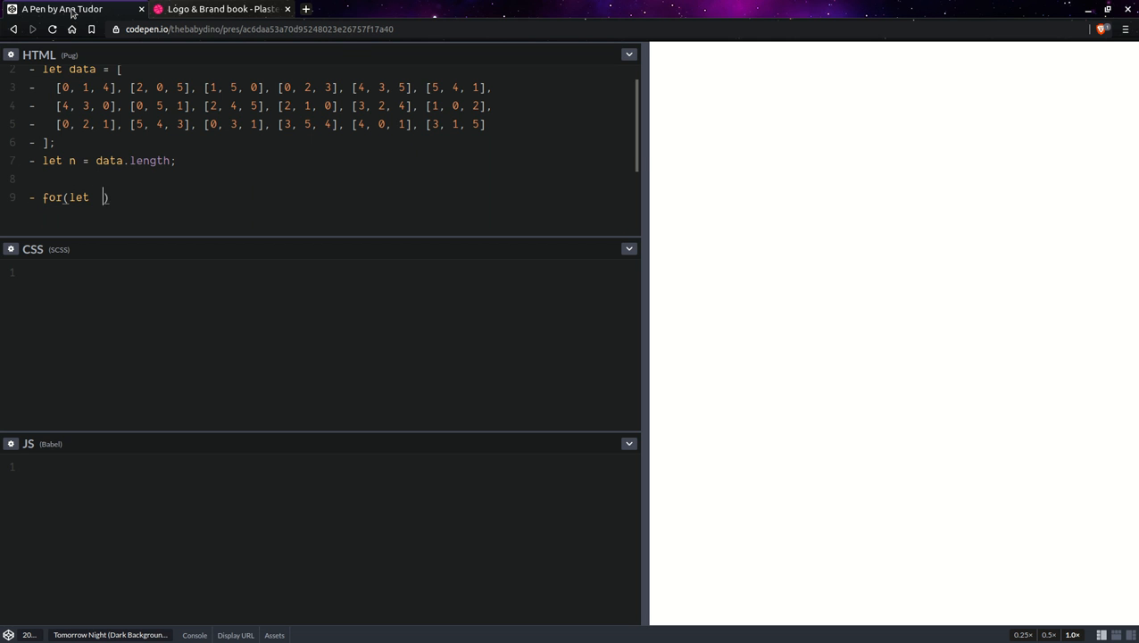
pyautogui.write('= 0; i <')
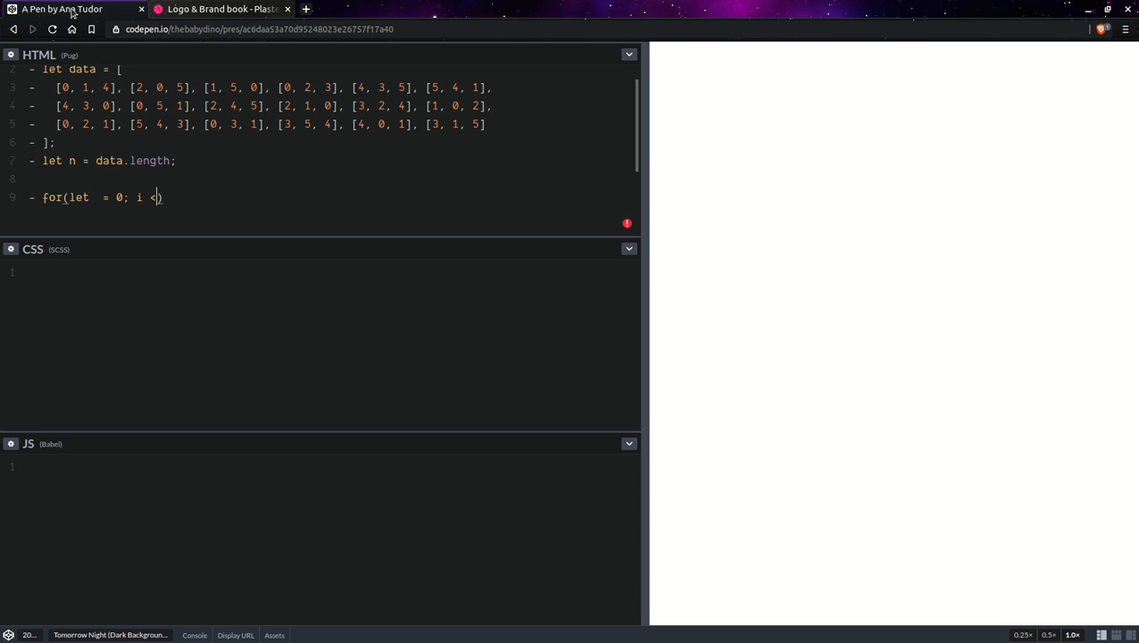
pyautogui.write('n;')
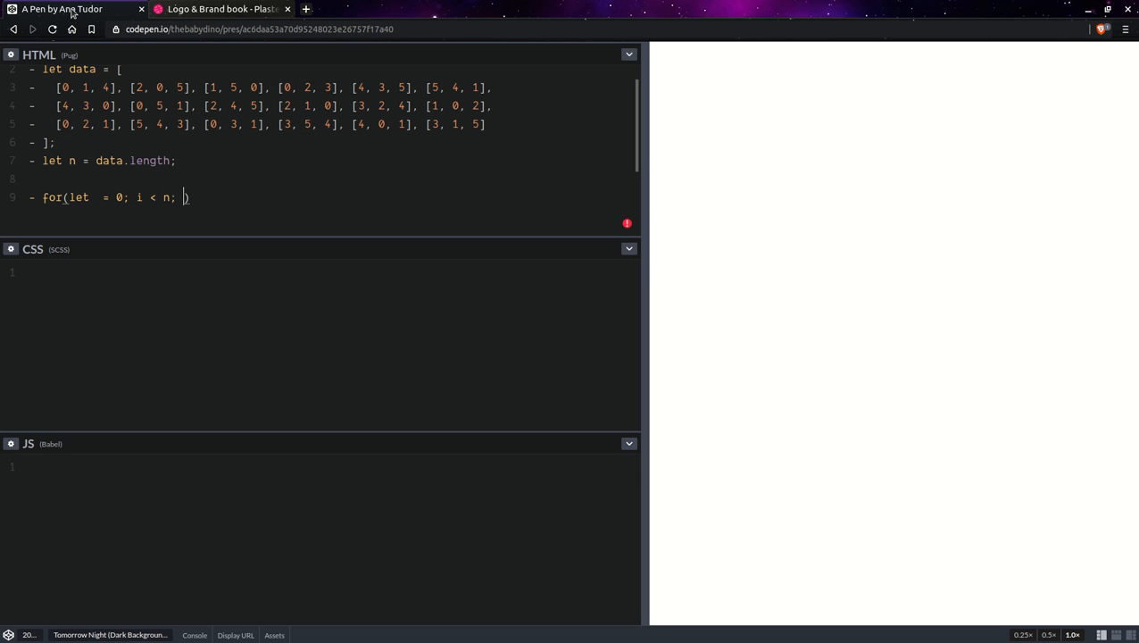
pyautogui.write('i++')
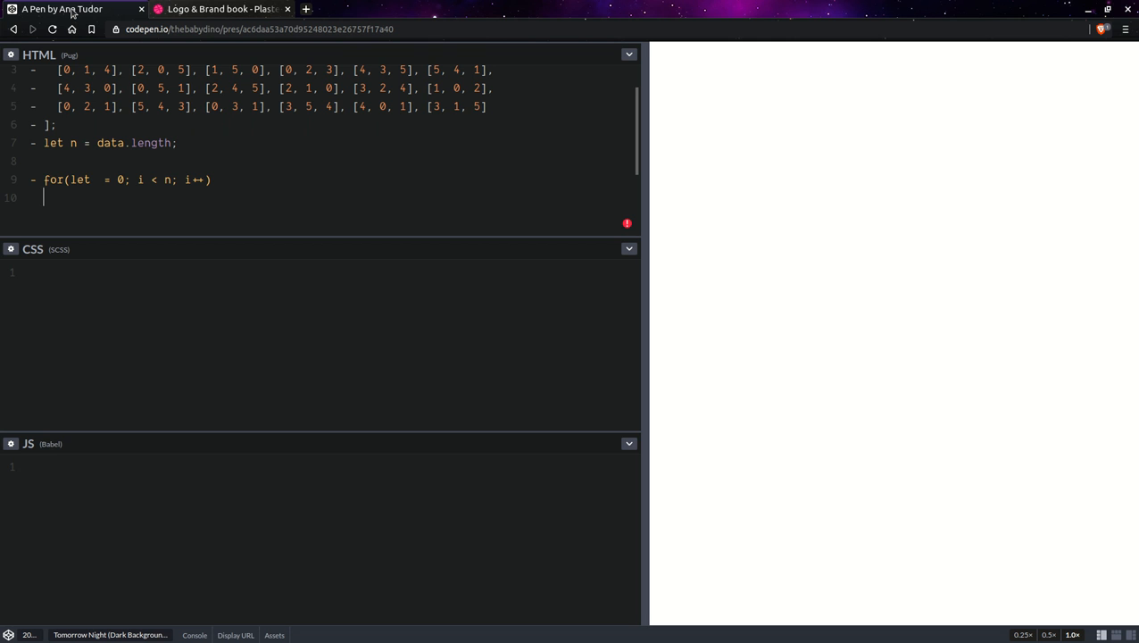
pyautogui.write('.i')
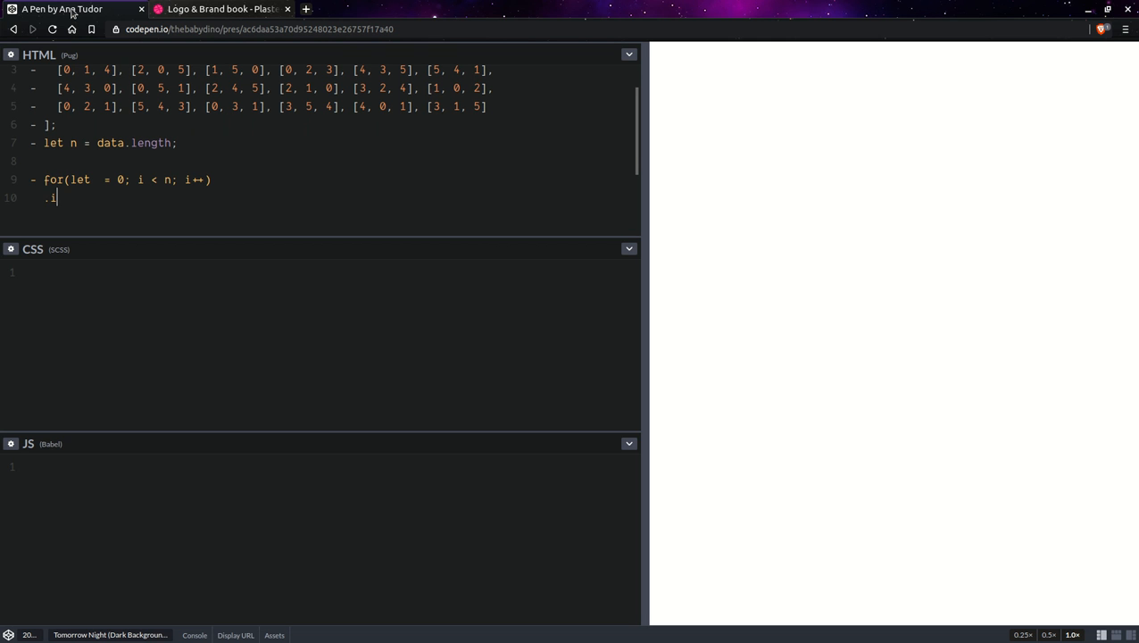
pyautogui.write('cp')
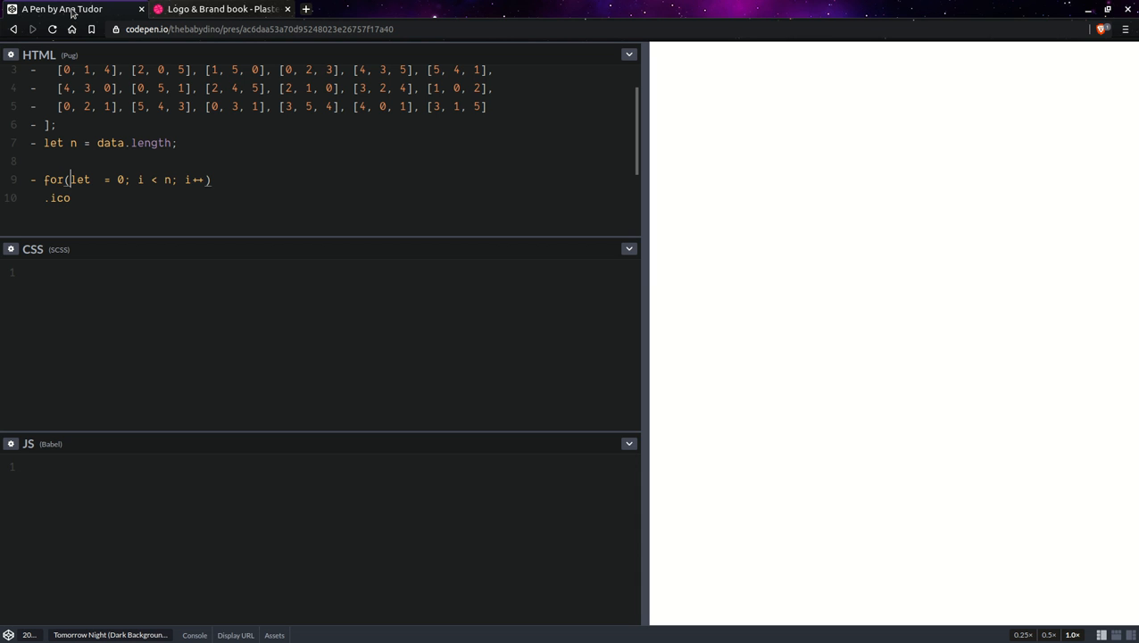
pyautogui.write('i')
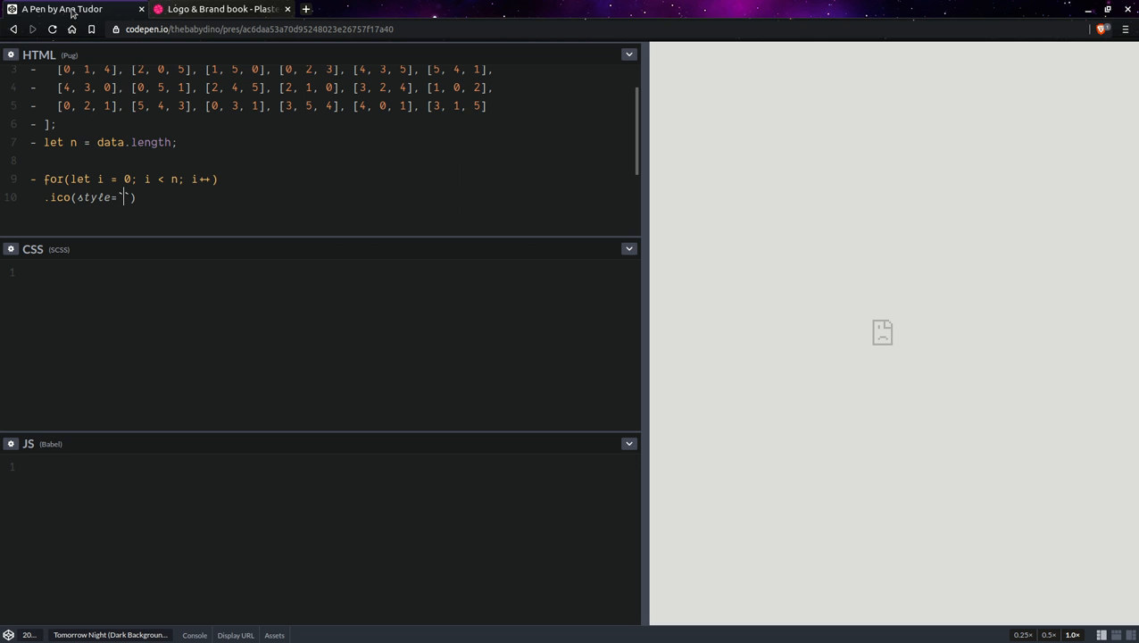
# Map over data[i] with (k, j) to build each ico's inline style.
pyautogui.write('${data[')
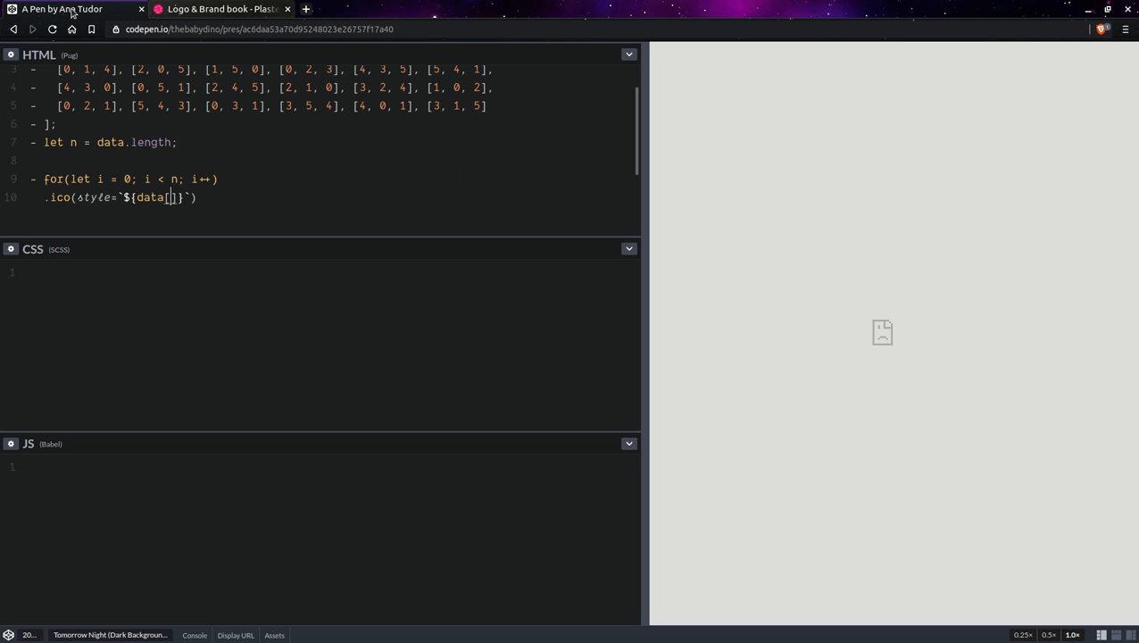
pyautogui.write('i')
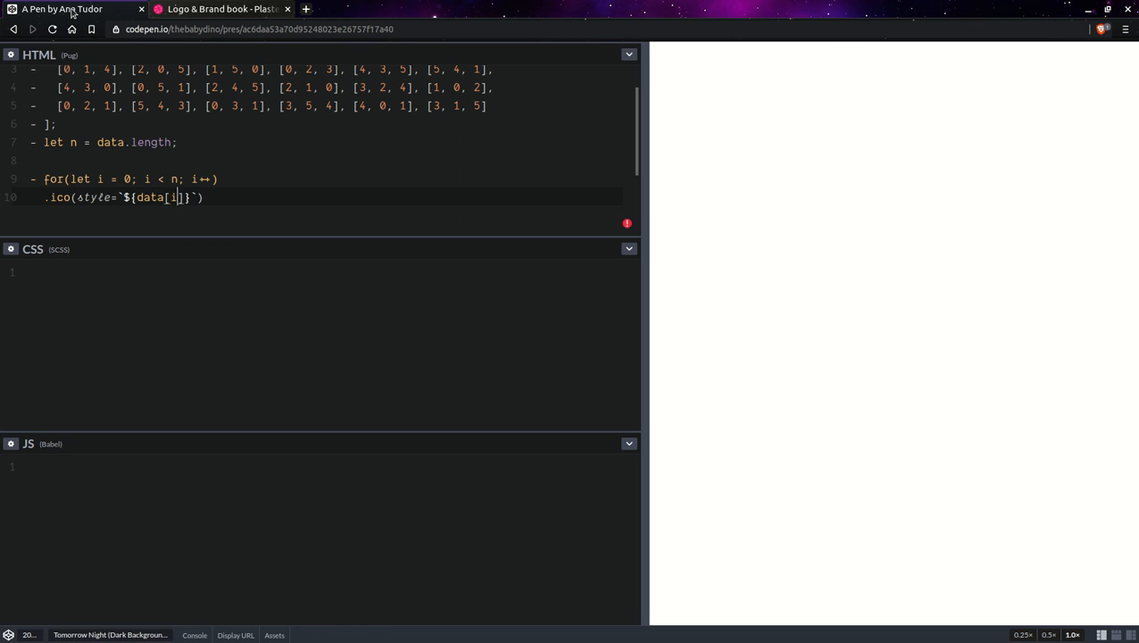
pyautogui.write('.')
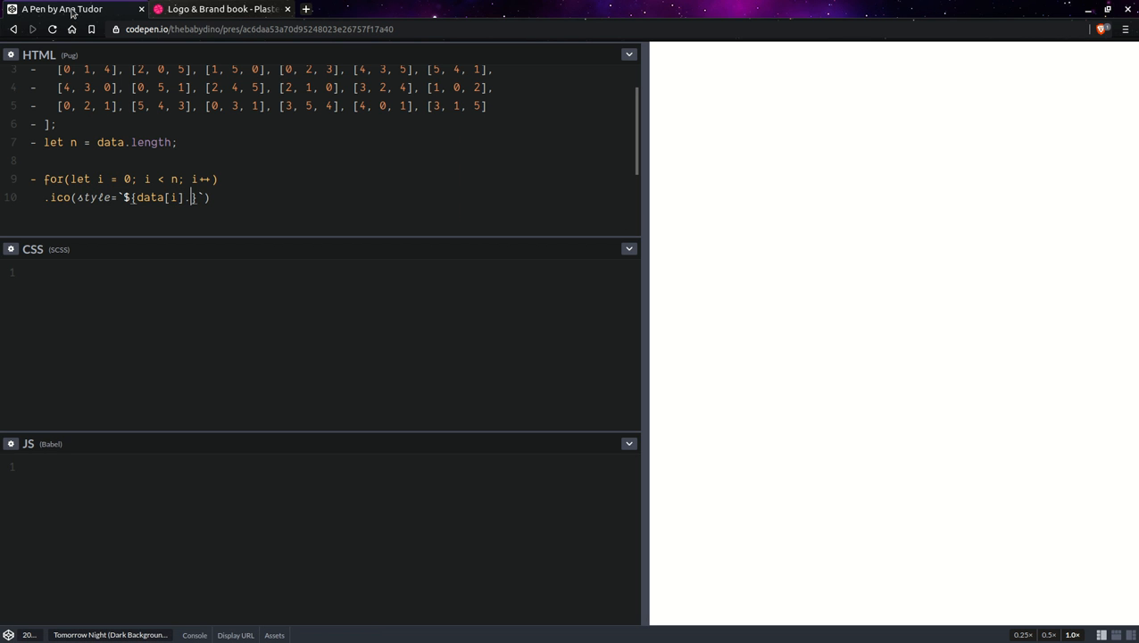
pyautogui.write('map()')
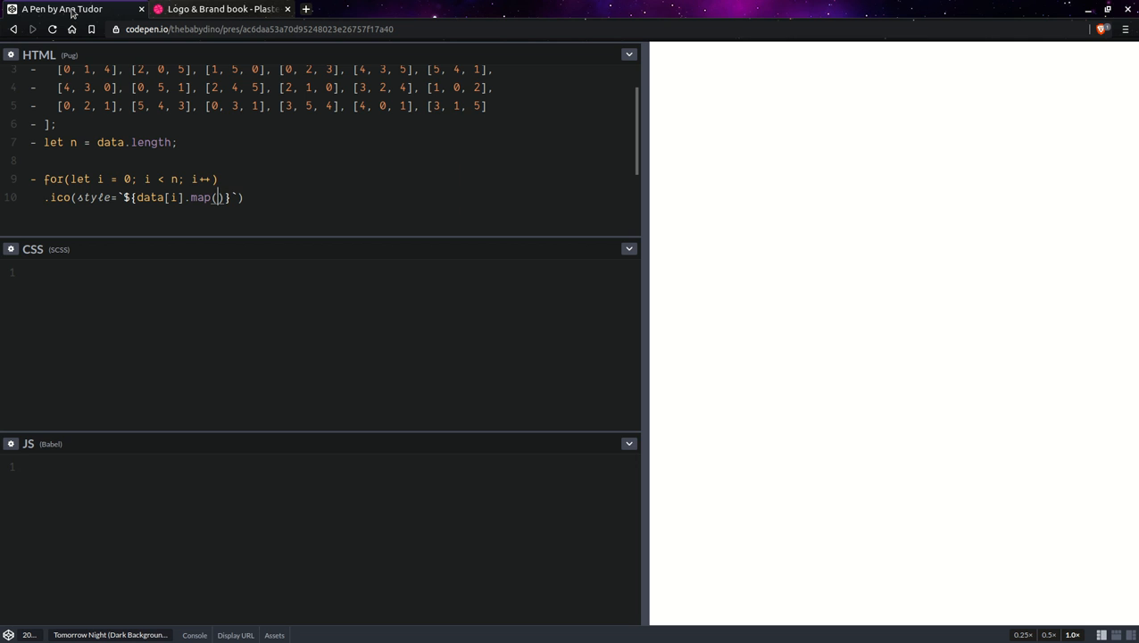
pyautogui.write('(k,')
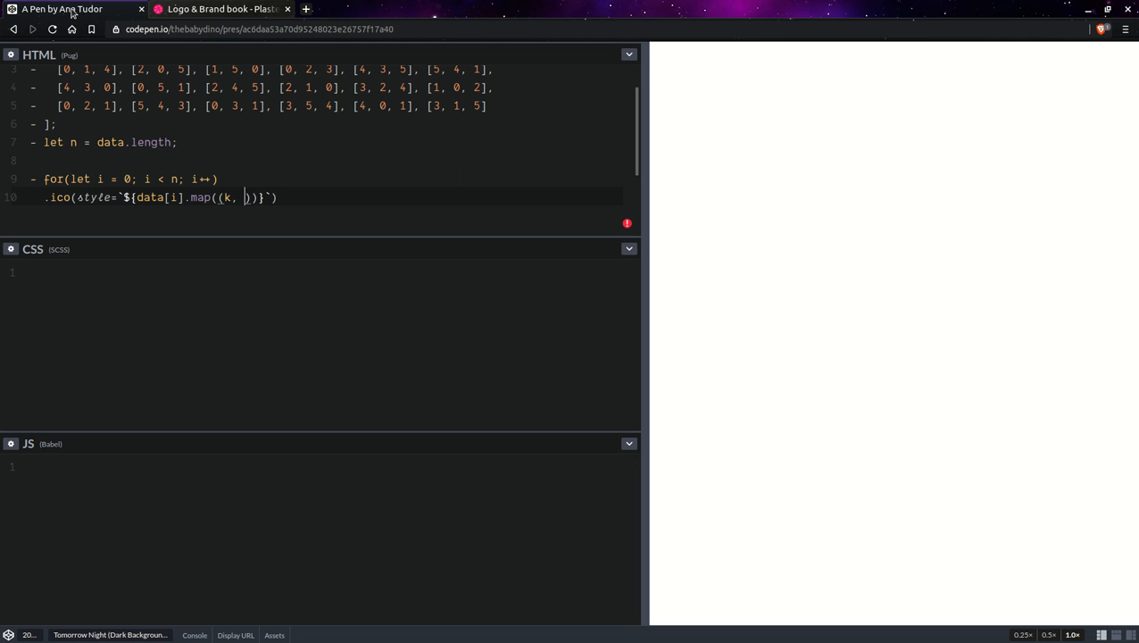
pyautogui.write('j)')
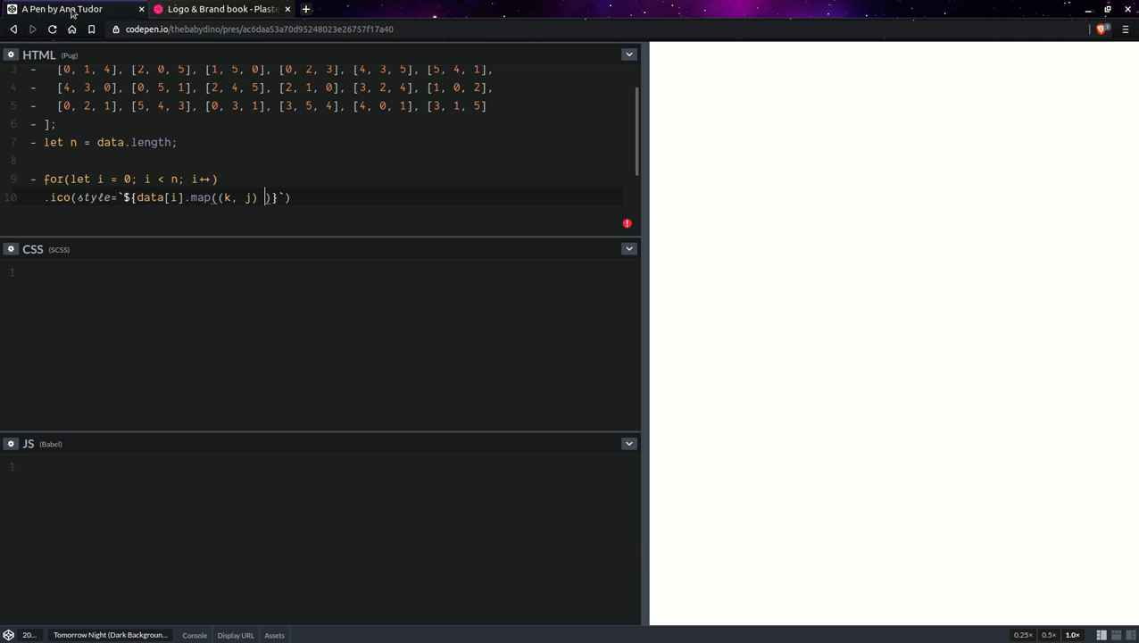
pyautogui.write('=>')
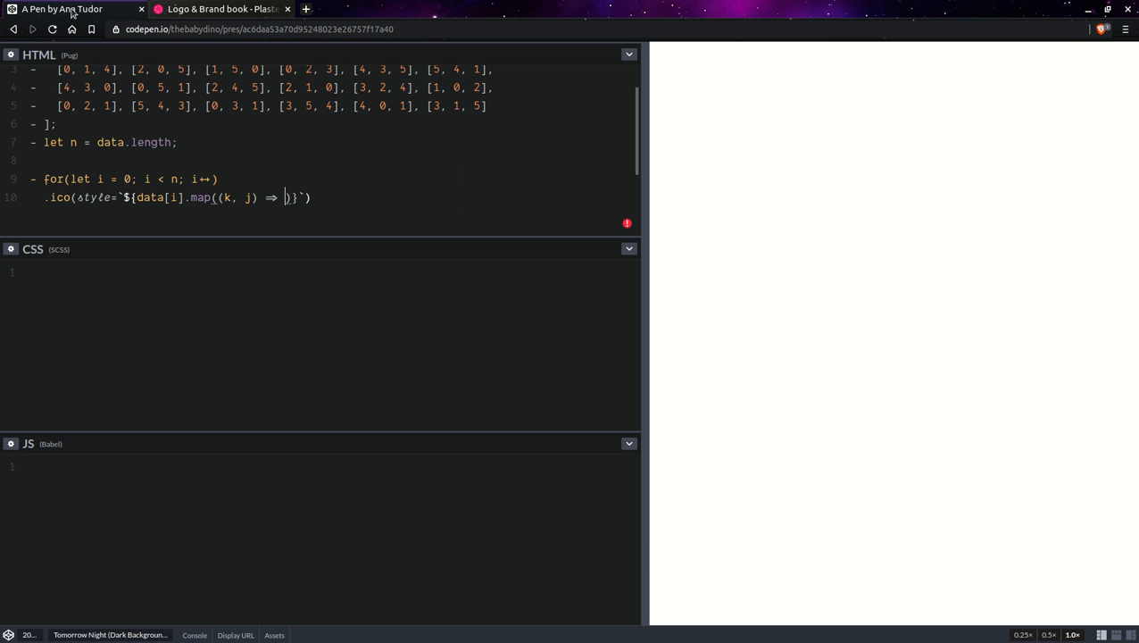
# Emit `--c${j}: ${c[k]}` per index and join the properties with ';'.
pyautogui.write('`--')
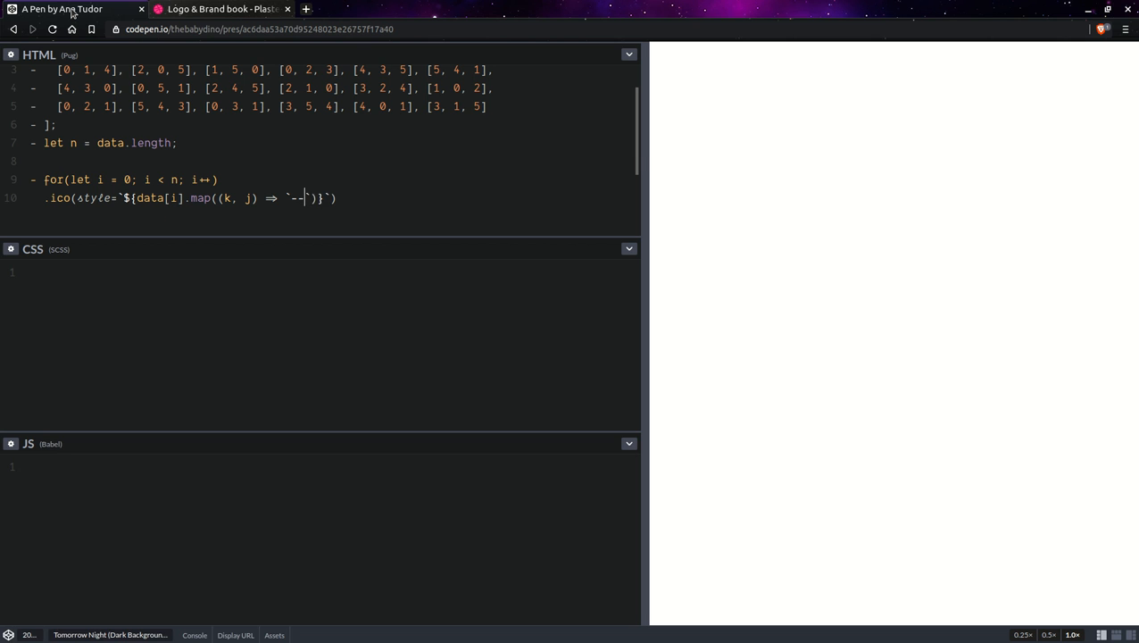
pyautogui.write('c$')
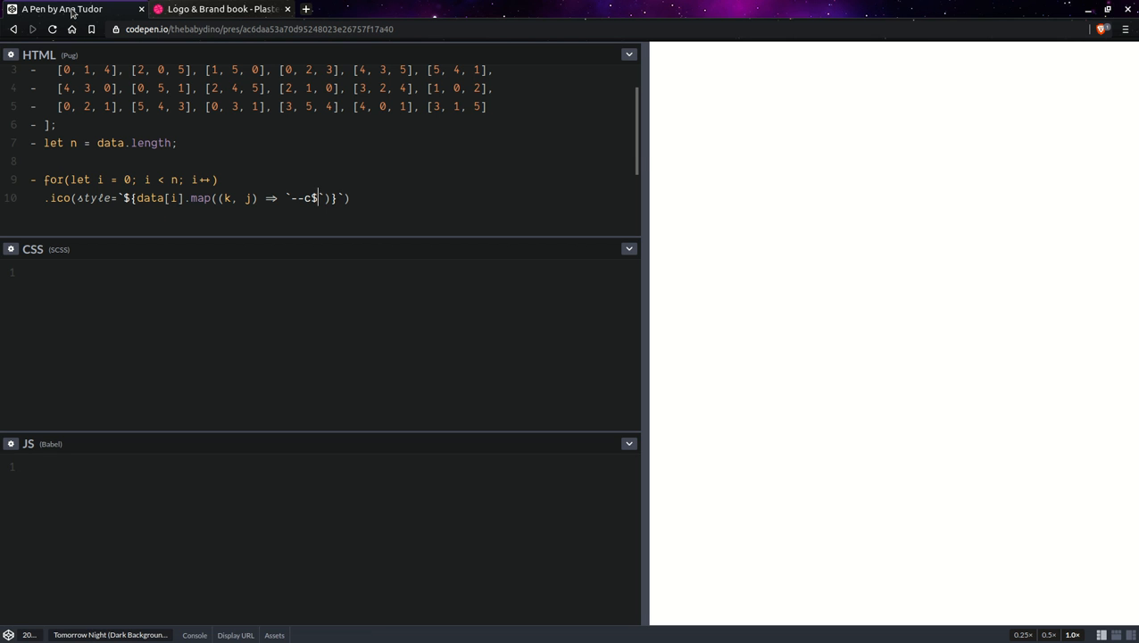
pyautogui.write('{j}')
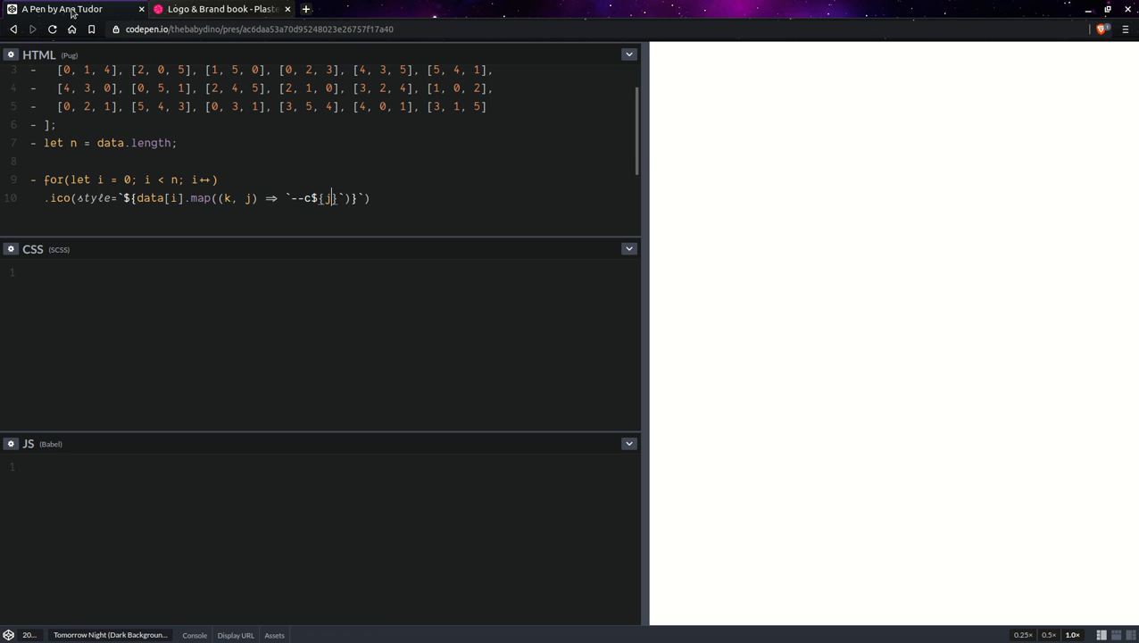
pyautogui.write(': $')
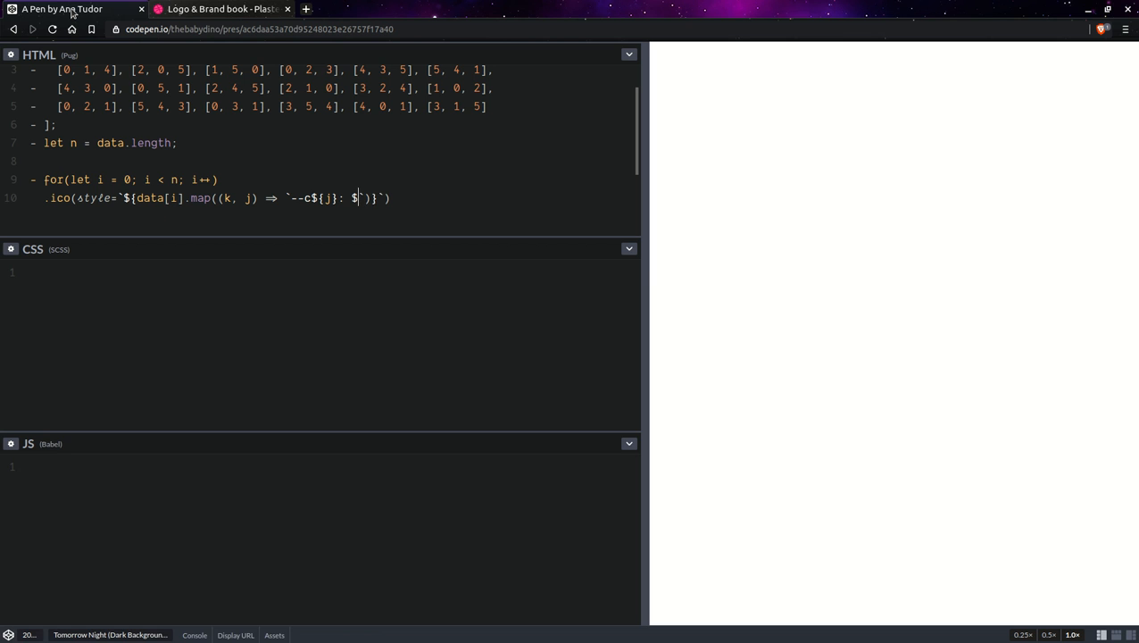
pyautogui.write('{i}')
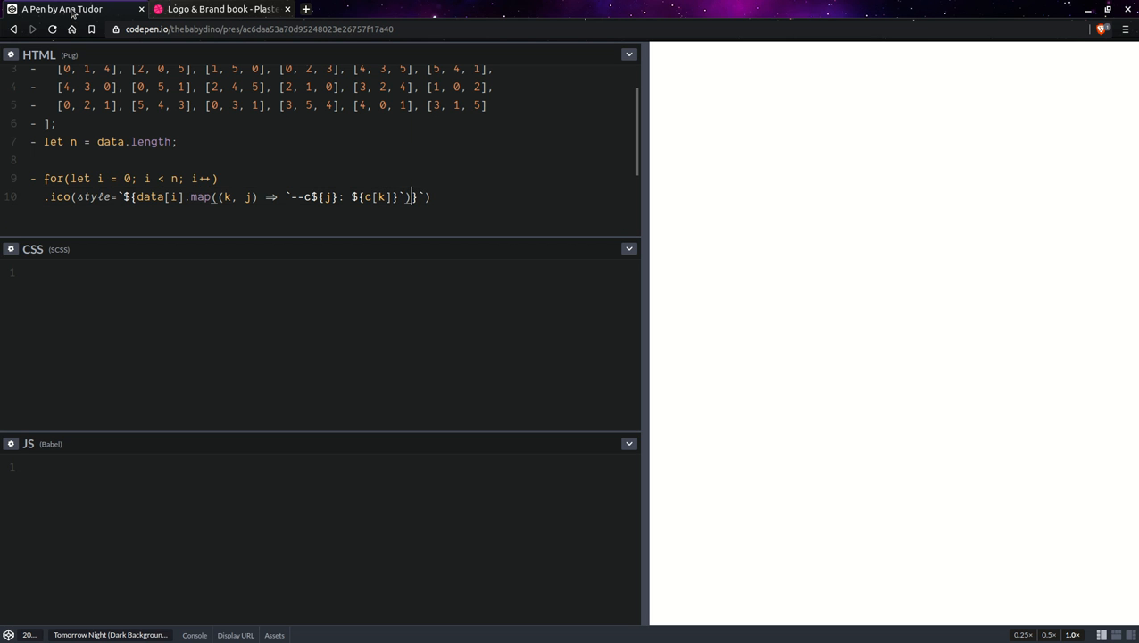
pyautogui.write('.join()')
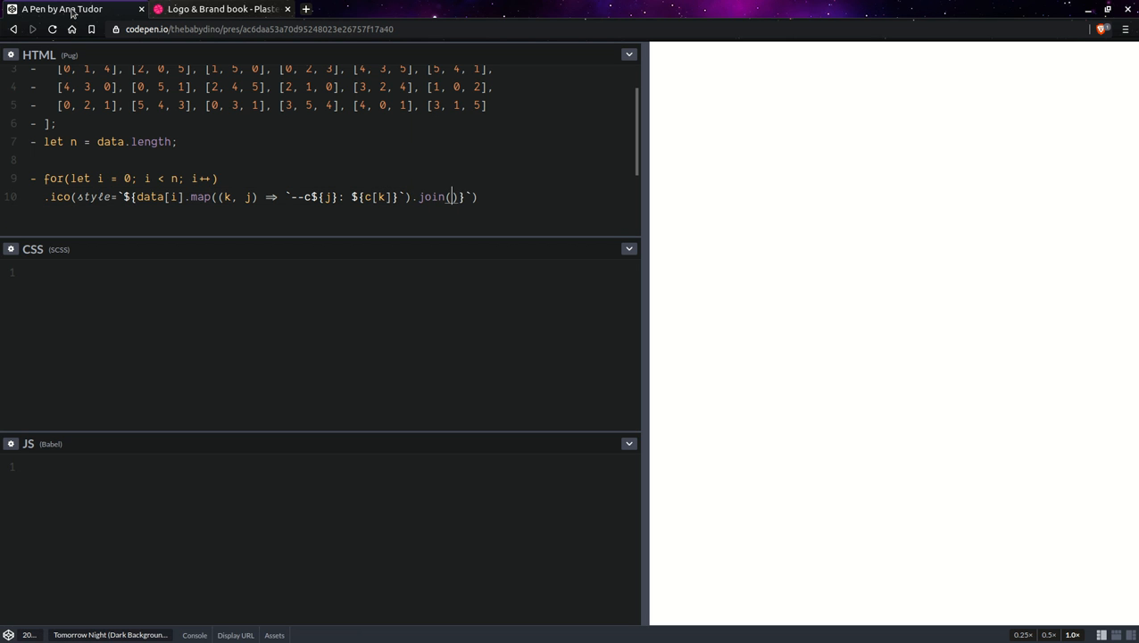
pyautogui.write("';'")
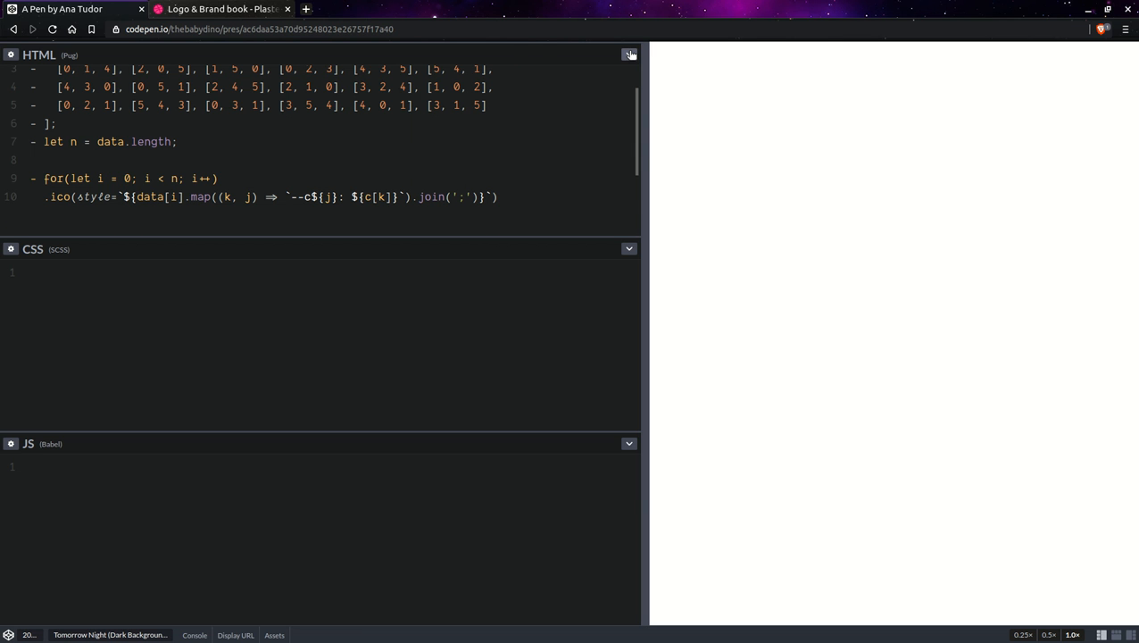
# View the compiled HTML showing each .ico's colour properties, then return to uncompiled Pug.
pyautogui.click(629, 54)
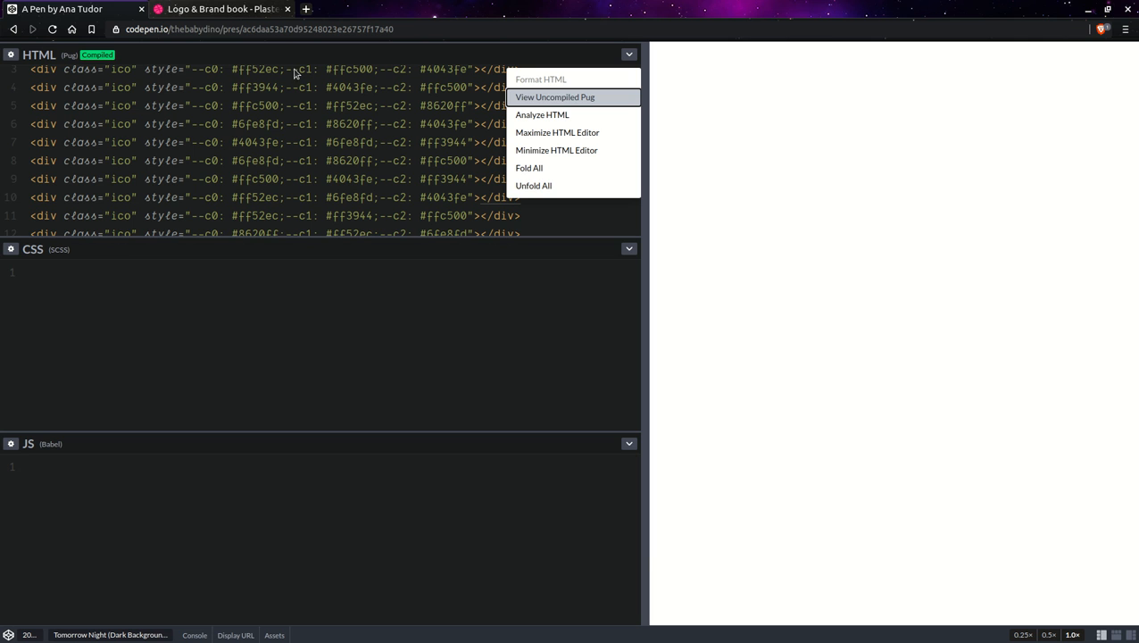
pyautogui.moveTo(183, 65)
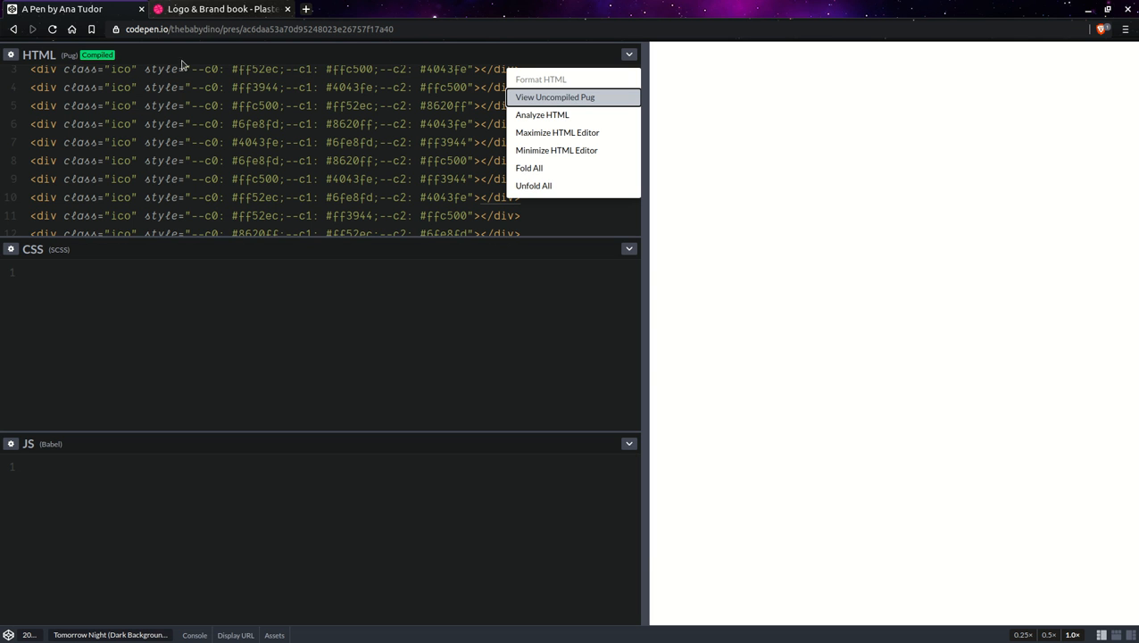
pyautogui.moveTo(449, 72)
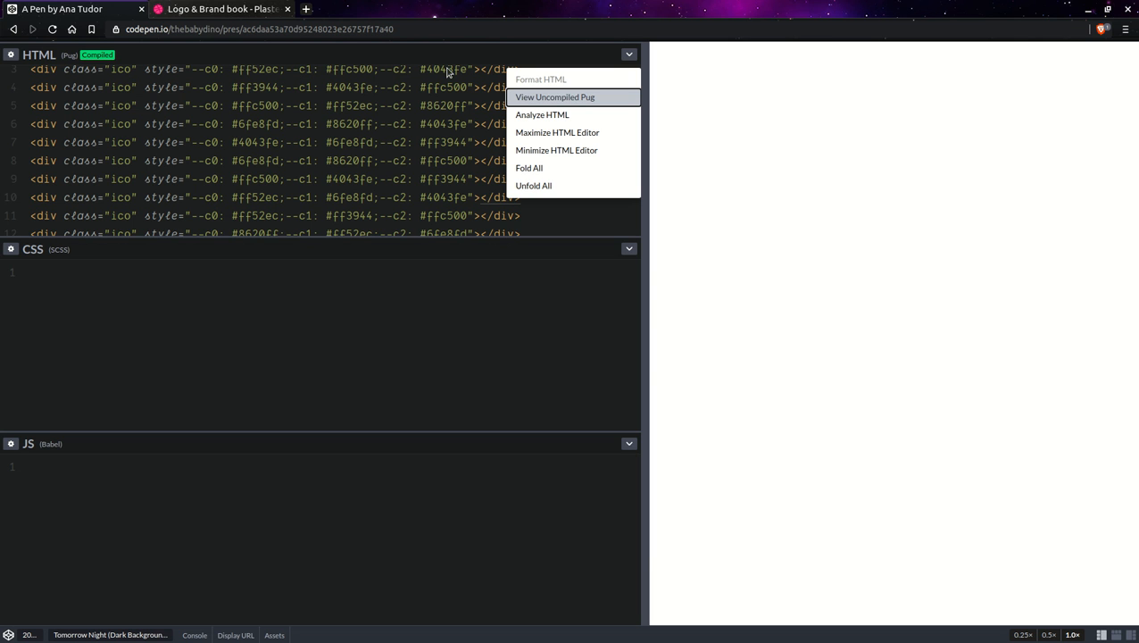
pyautogui.click(555, 96)
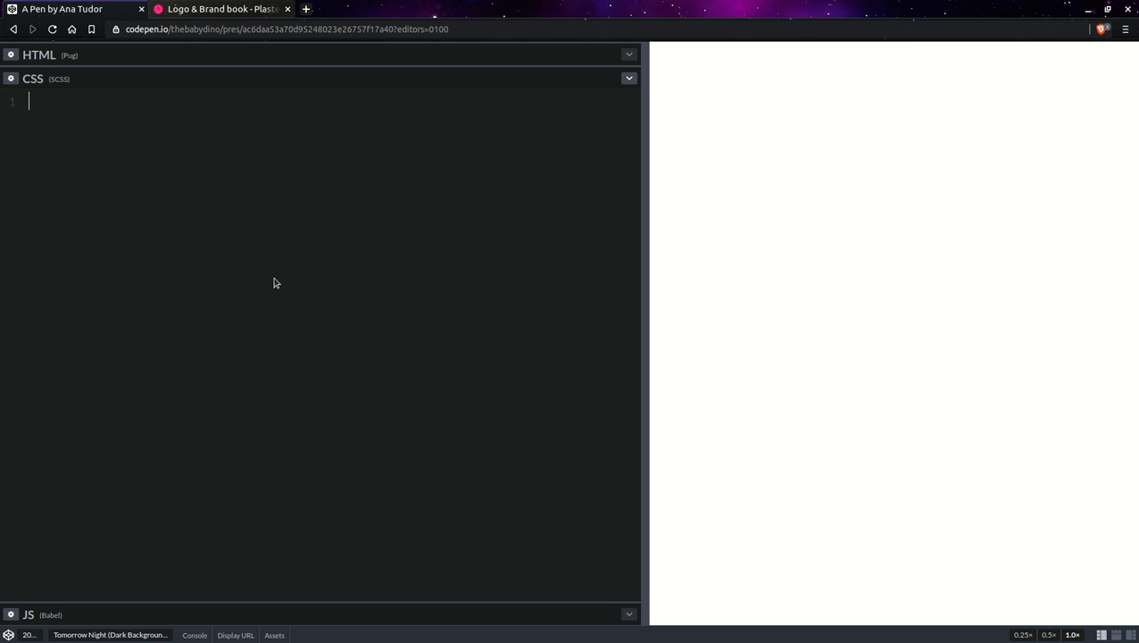
# Declare $di: 2.5em, $p: .25em and $b: 2em in the SCSS.
pyautogui.write('$')
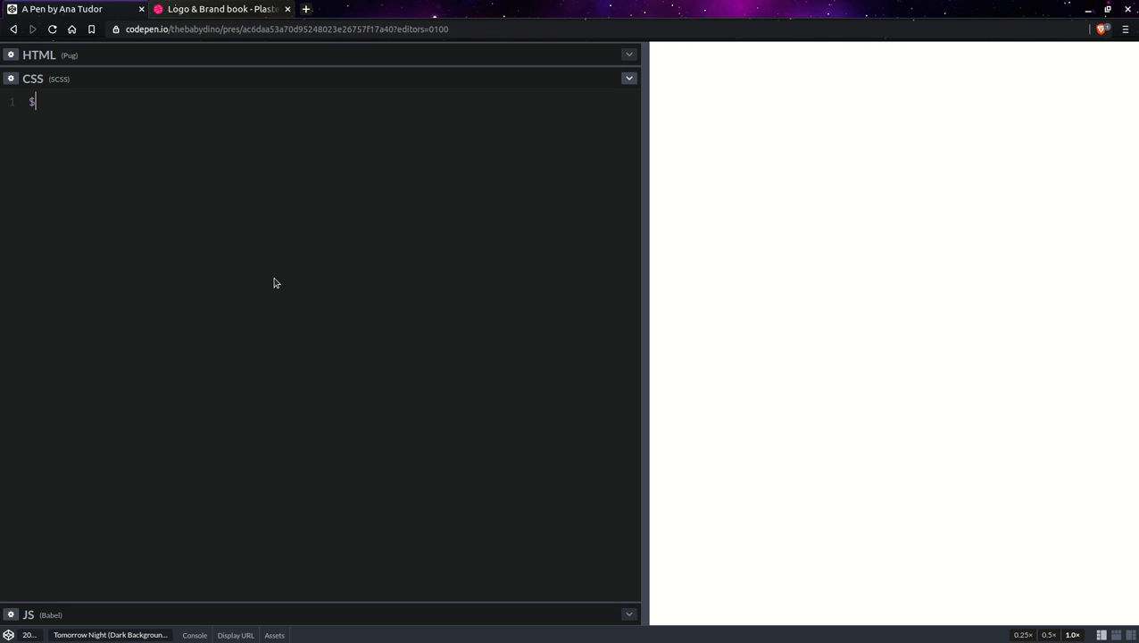
pyautogui.write('di:')
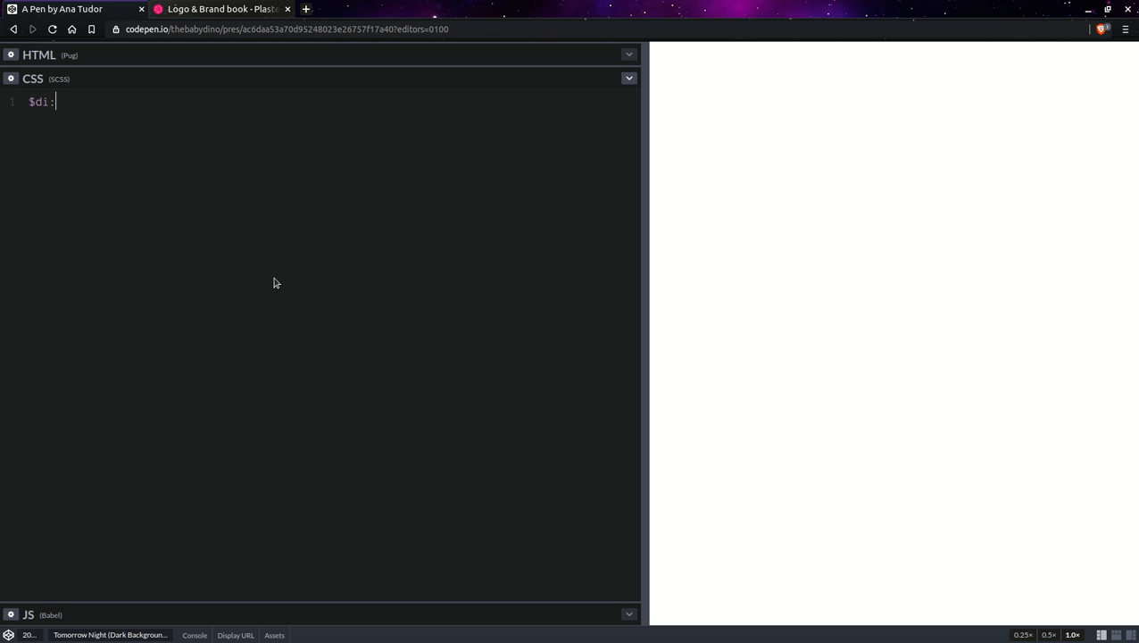
pyautogui.write('2.')
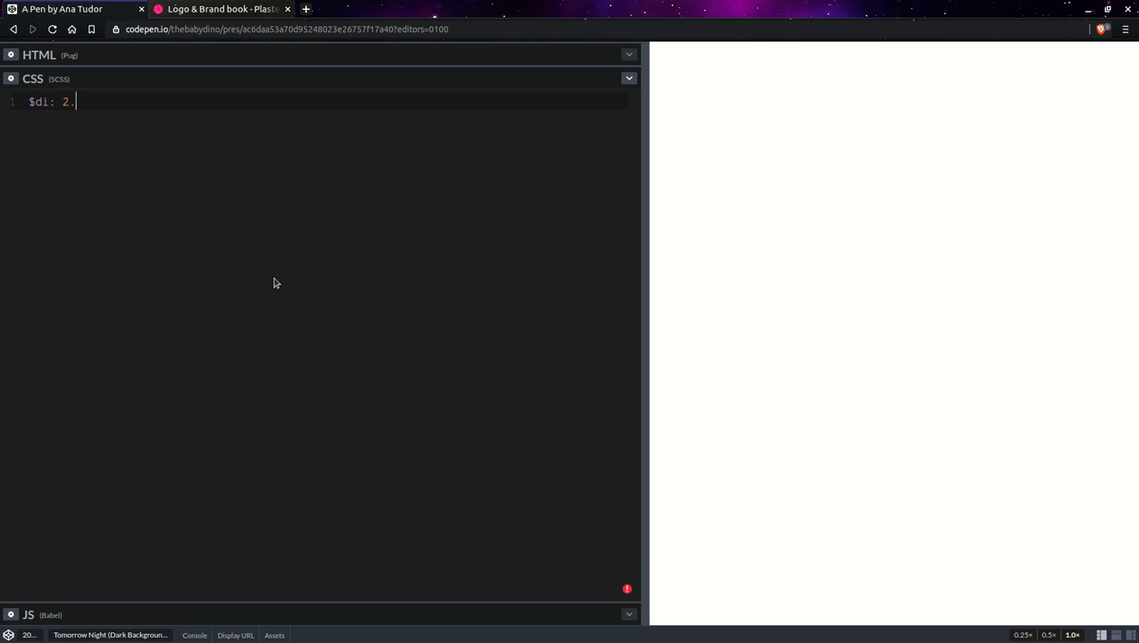
pyautogui.write('5em;')
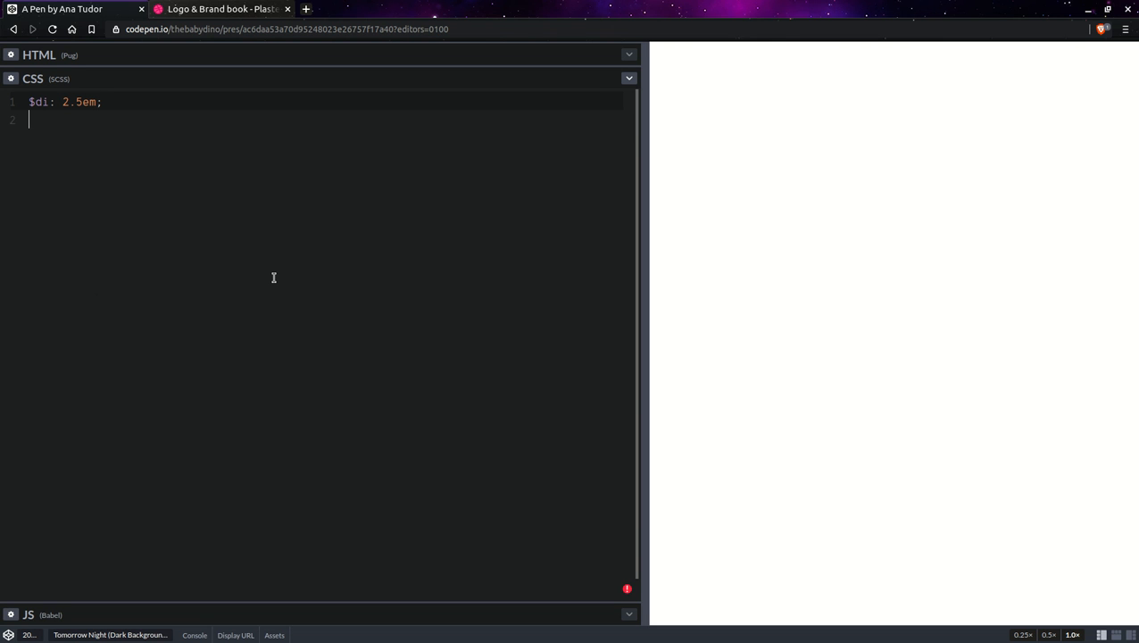
pyautogui.write('$')
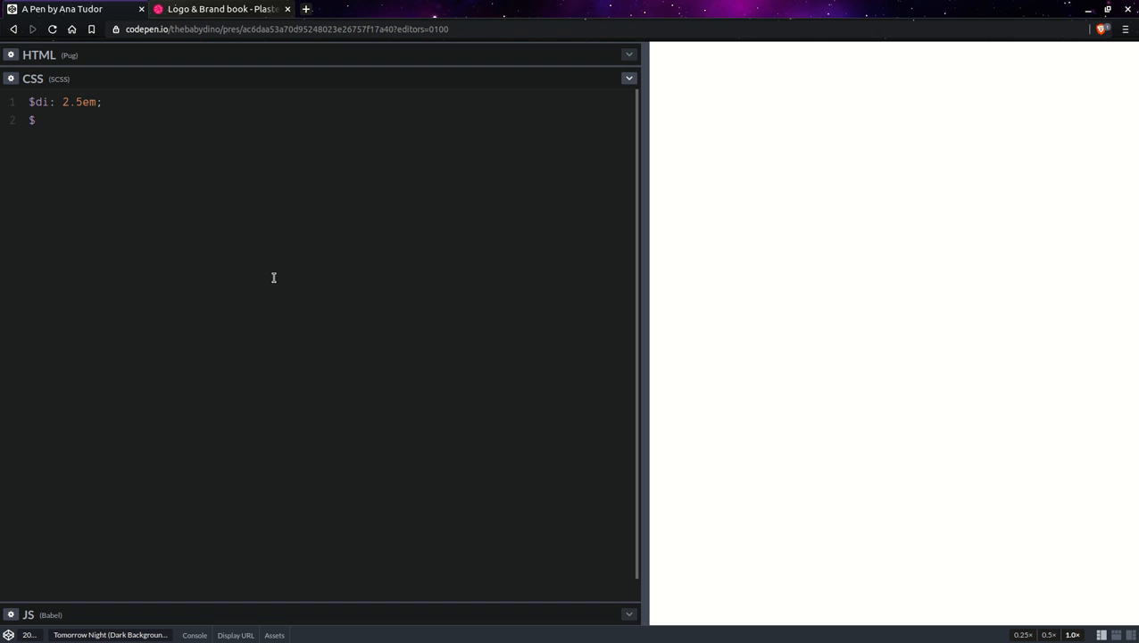
pyautogui.write('p:')
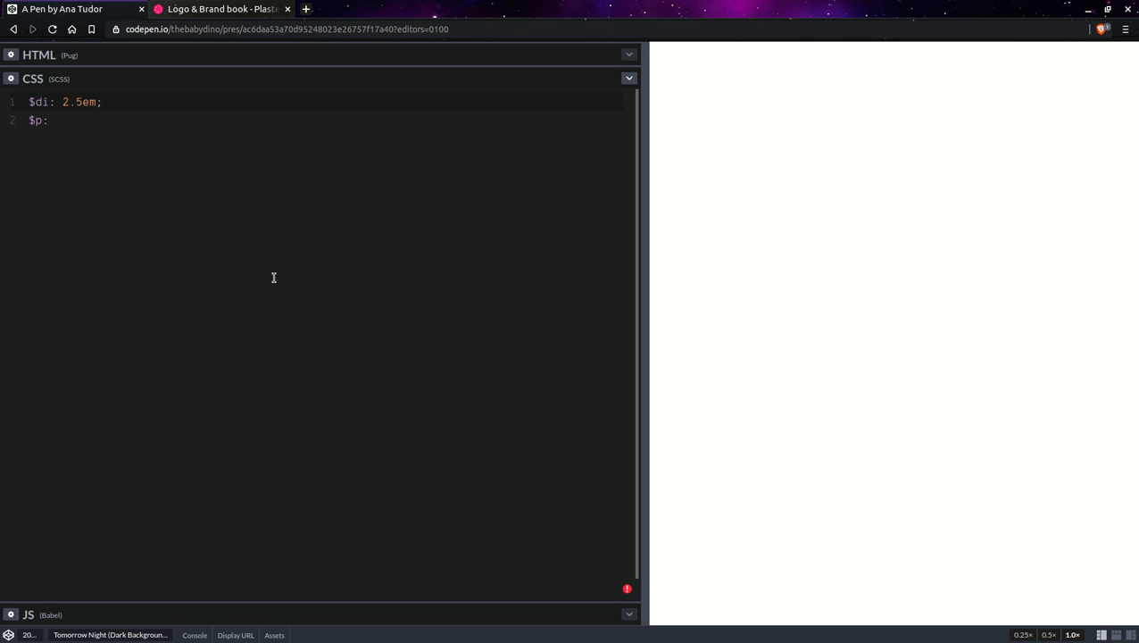
pyautogui.write('.25em;')
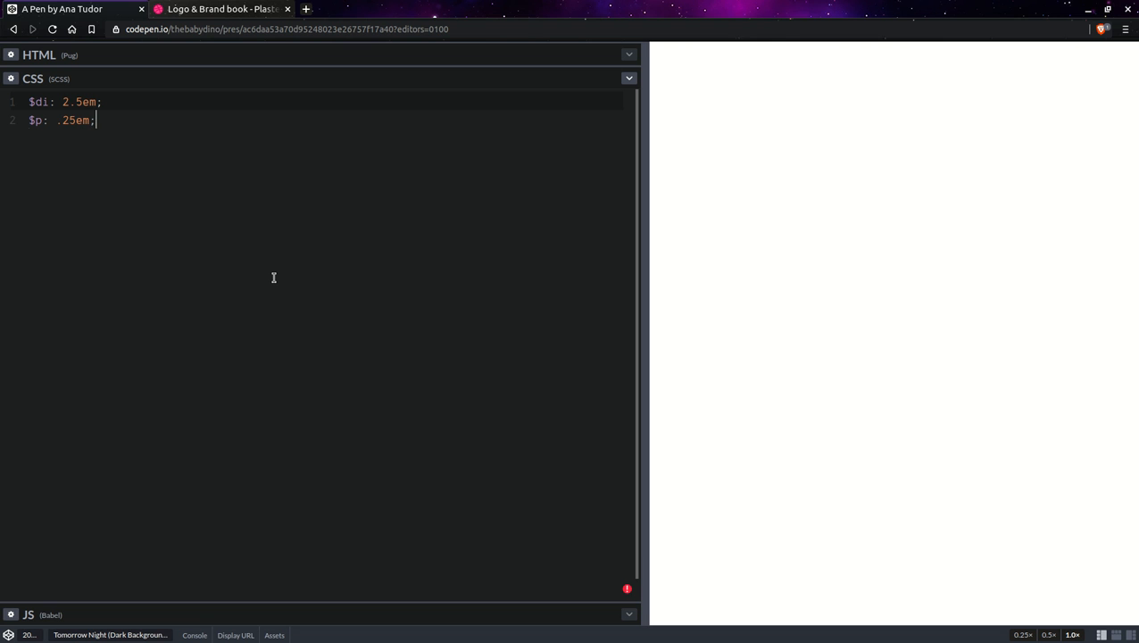
pyautogui.write('$b')
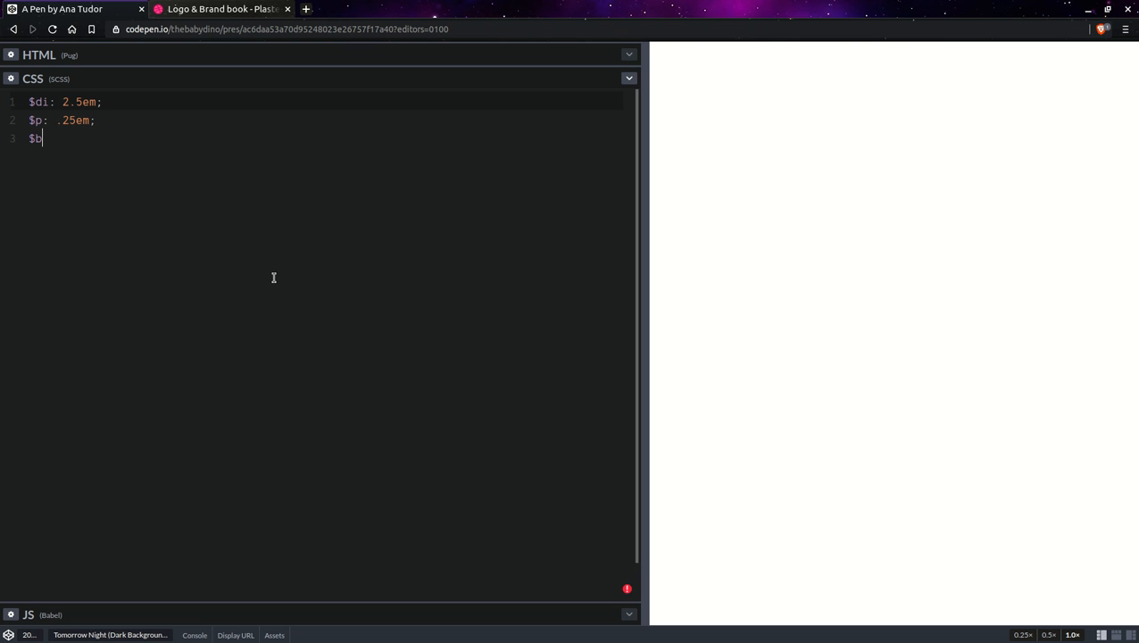
pyautogui.write(':')
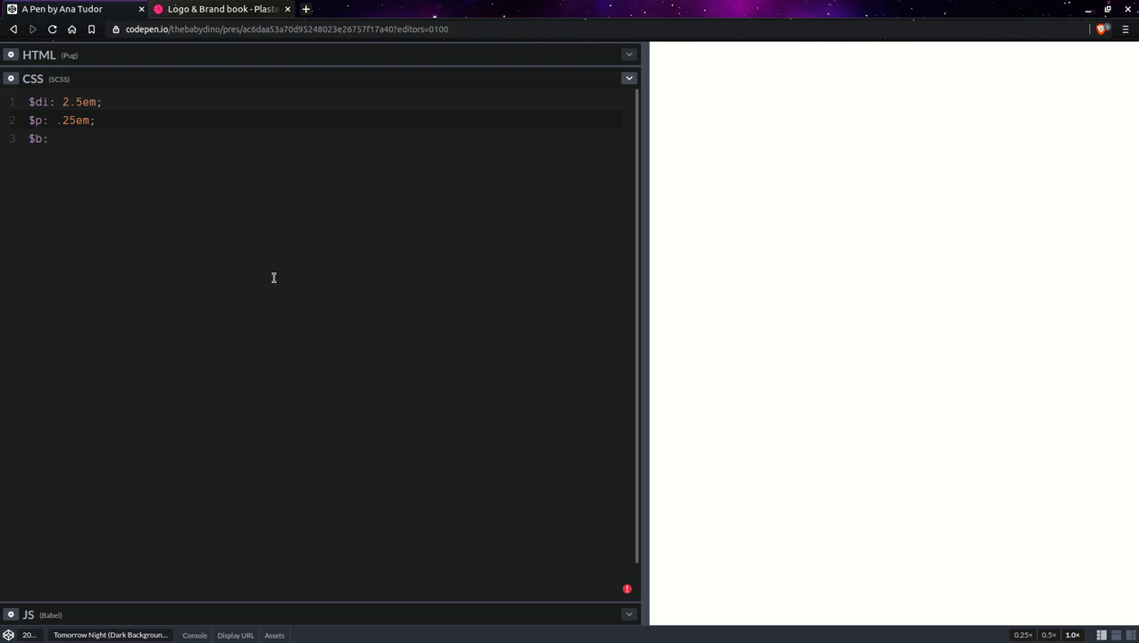
pyautogui.write('2em;')
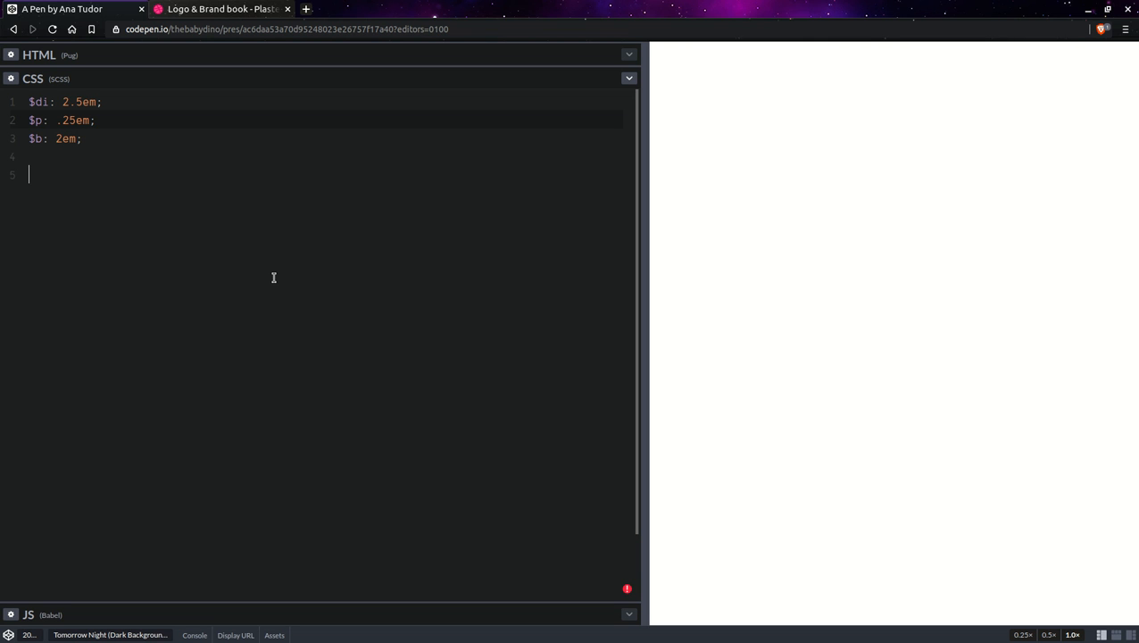
# Create the .ico rule with width and height of $di.
pyautogui.write('i')
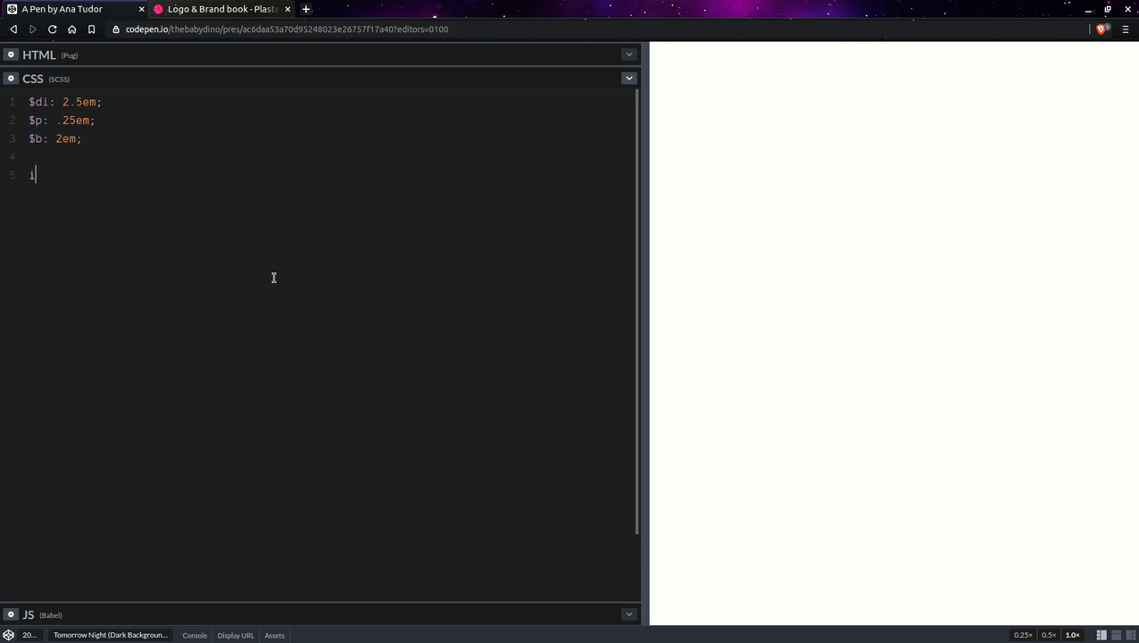
pyautogui.write('.ico {')
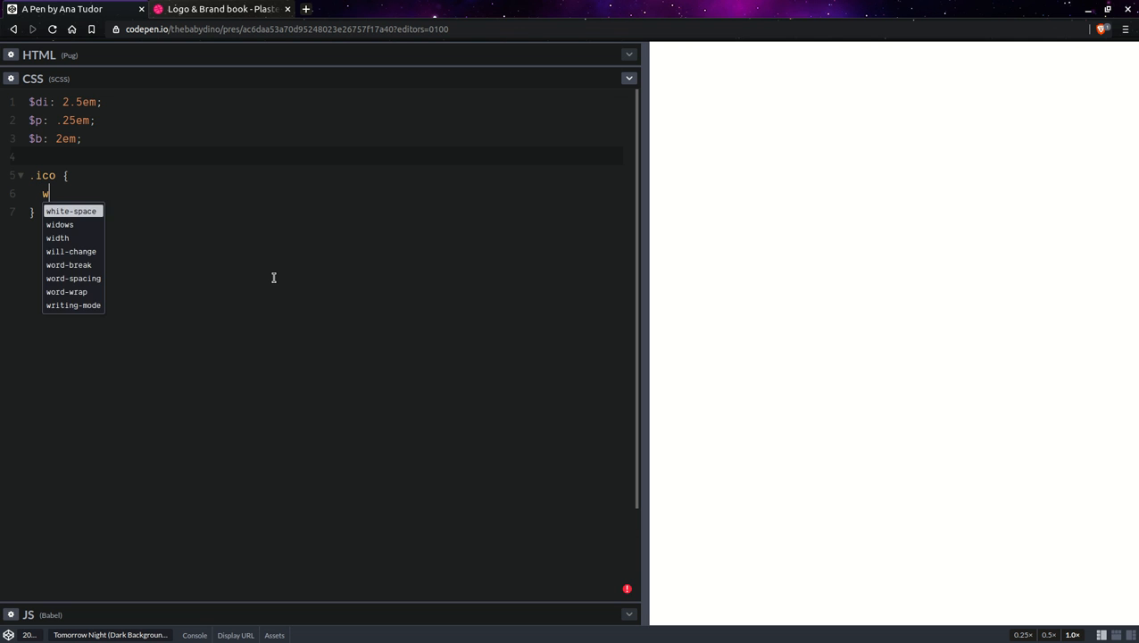
pyautogui.write(':$')
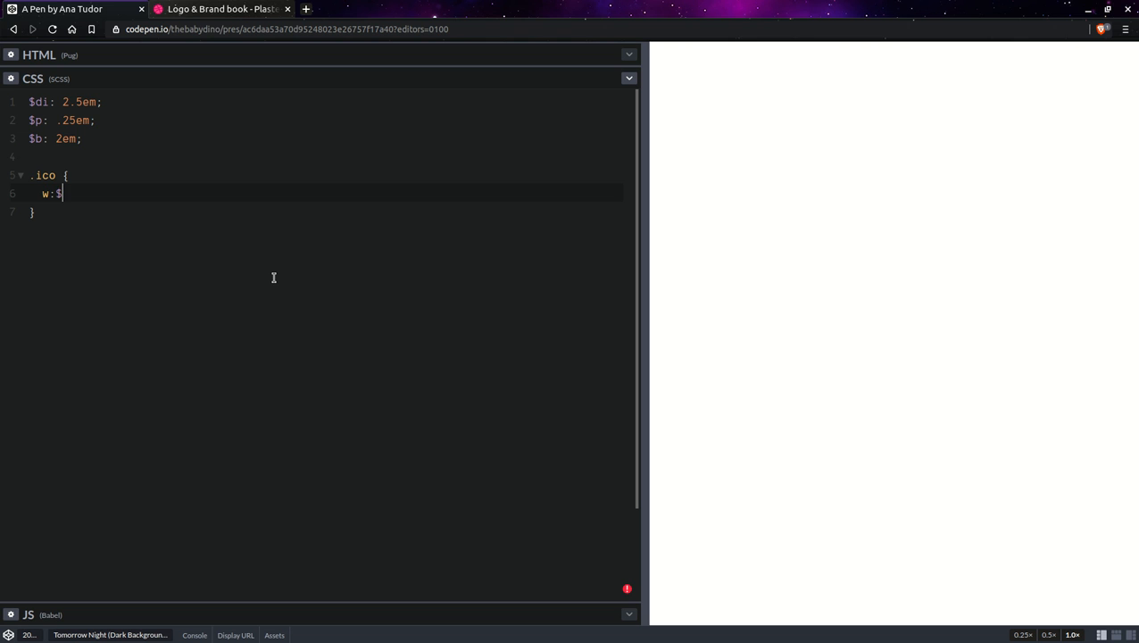
pyautogui.write('idth: $di; h')
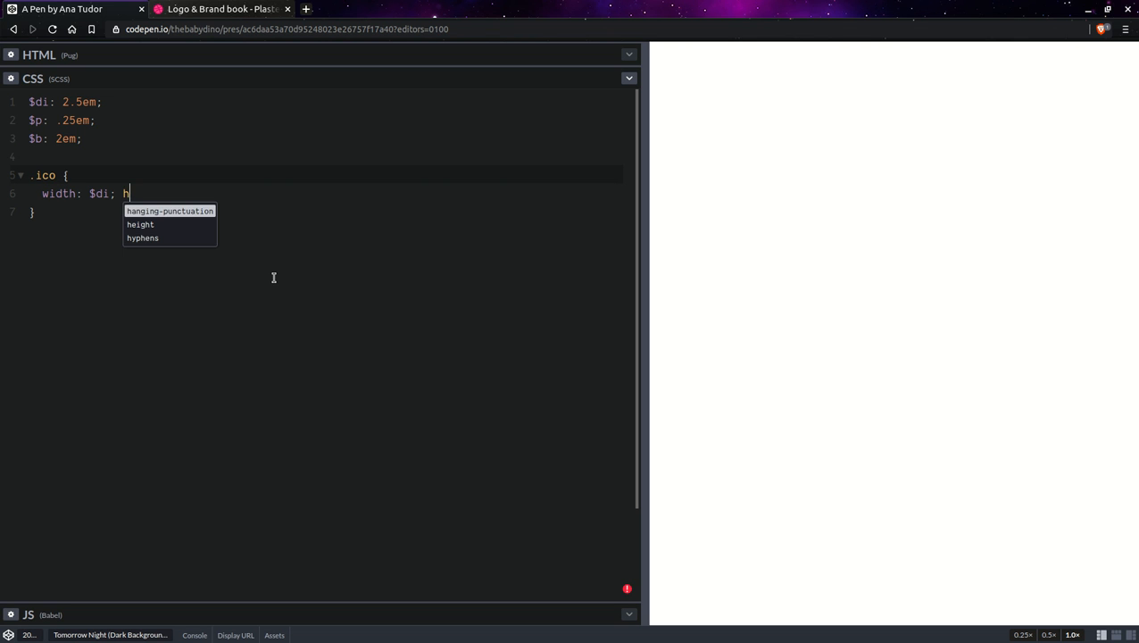
pyautogui.write(':$')
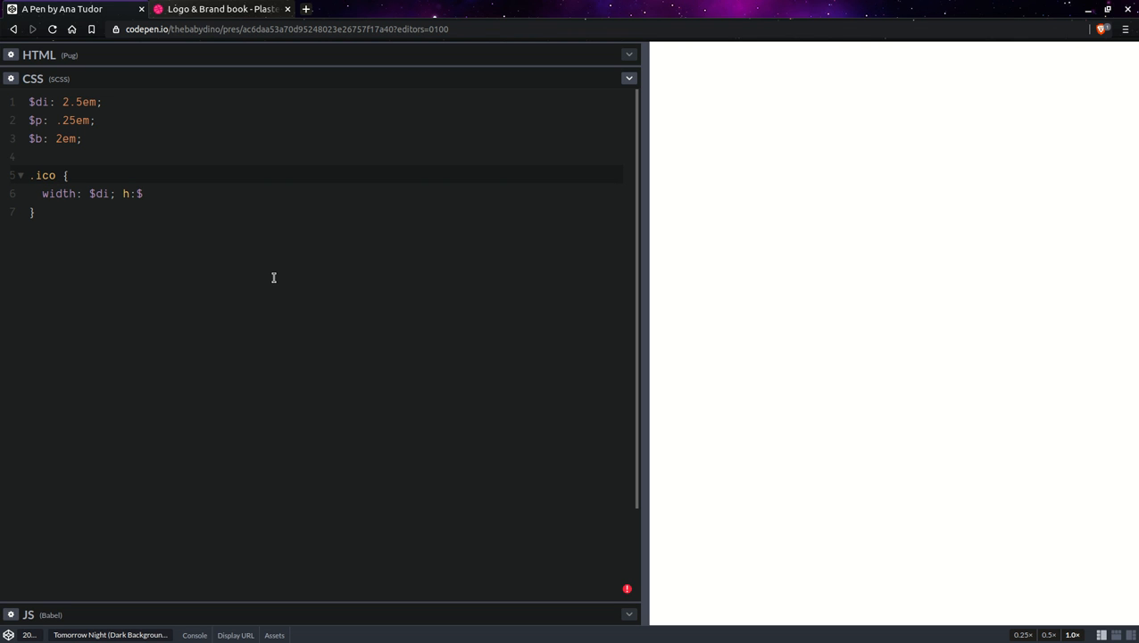
pyautogui.write('d')
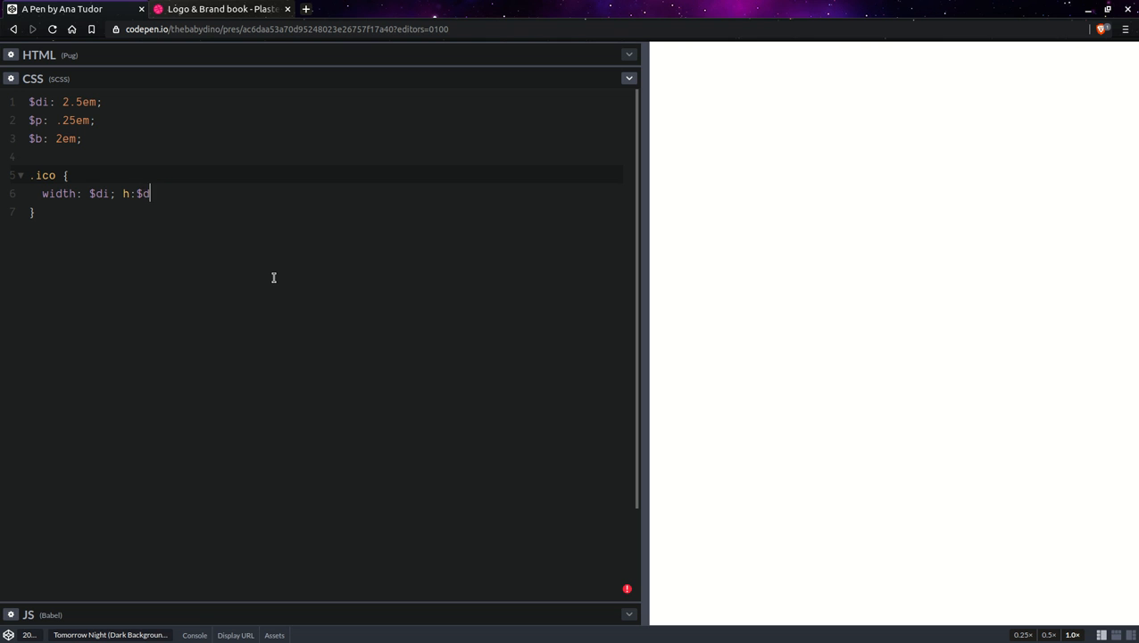
pyautogui.write('eight: $di;')
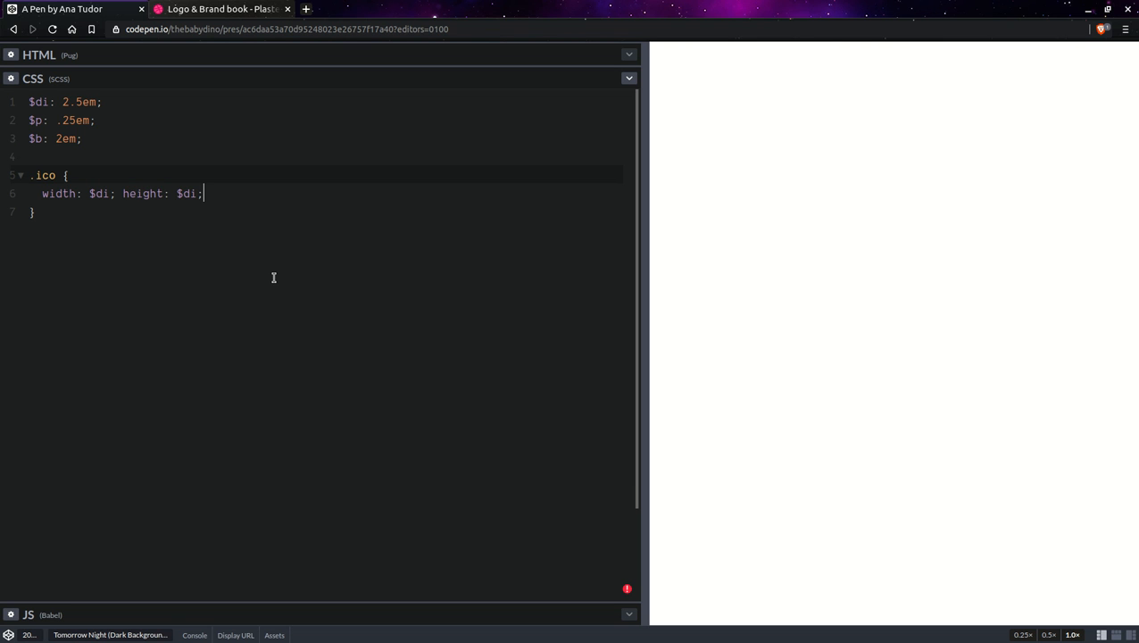
# Add padding $p and a solid $b transparent border to .ico.
pyautogui.write('p:')
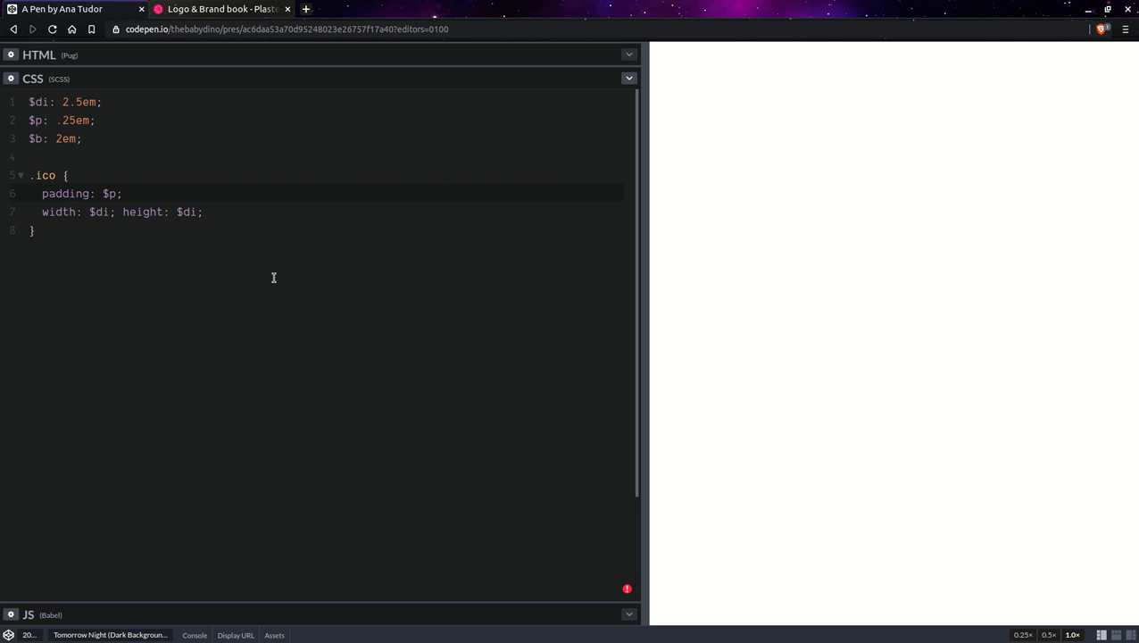
pyautogui.write('bf')
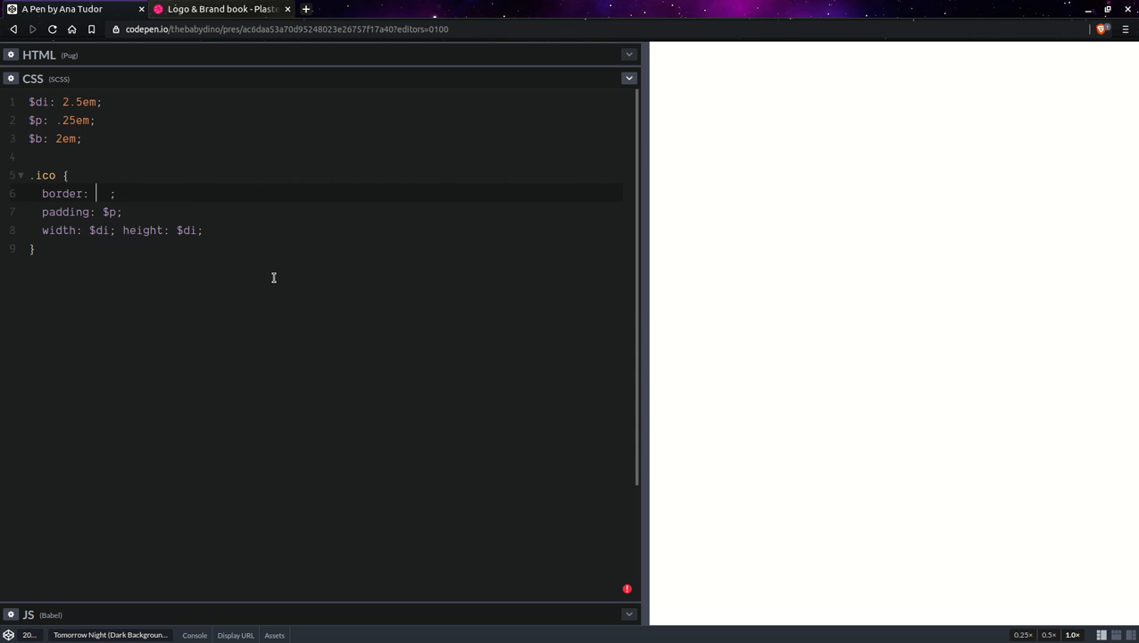
pyautogui.write('solid')
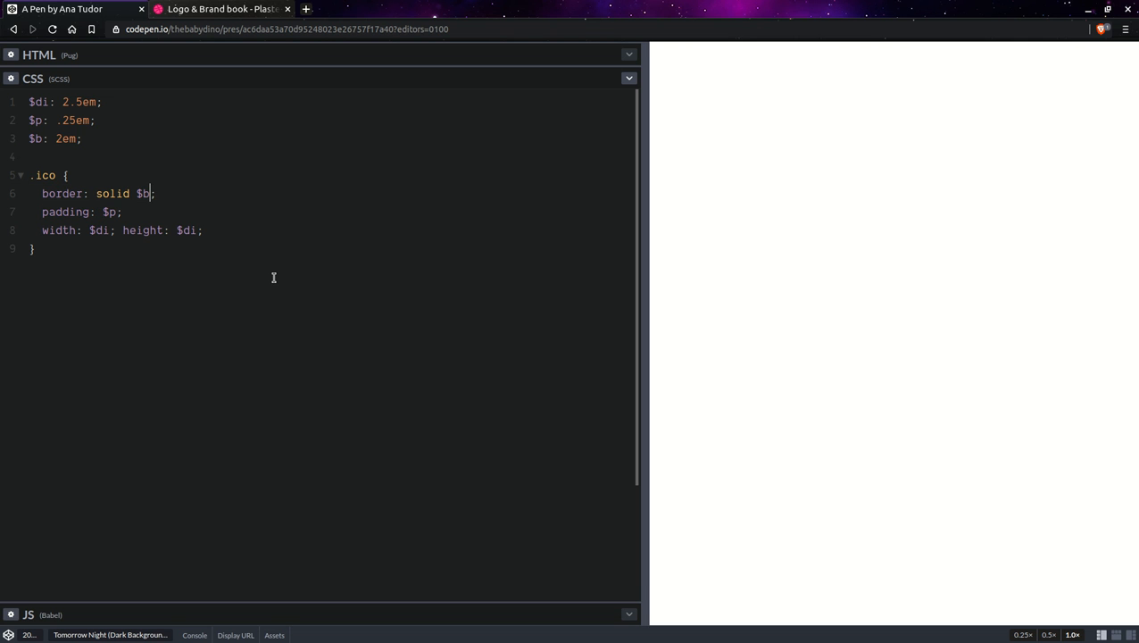
pyautogui.write('transparent')
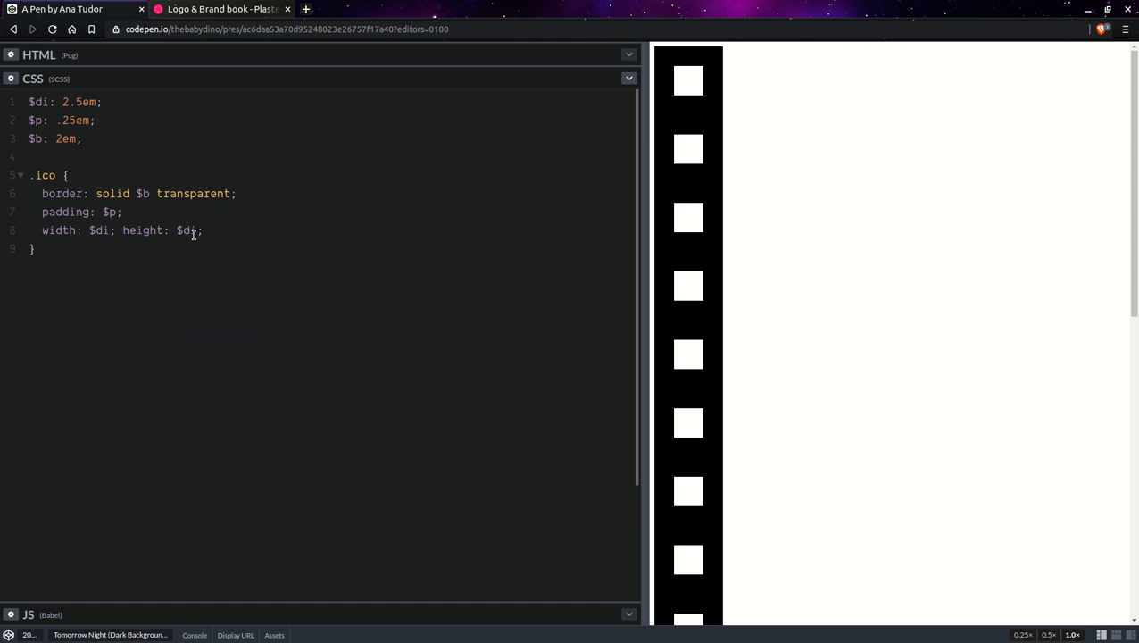
# Give .ico background var(--c0) and border-radius 50% so icons render as coloured circles.
pyautogui.write('bg')
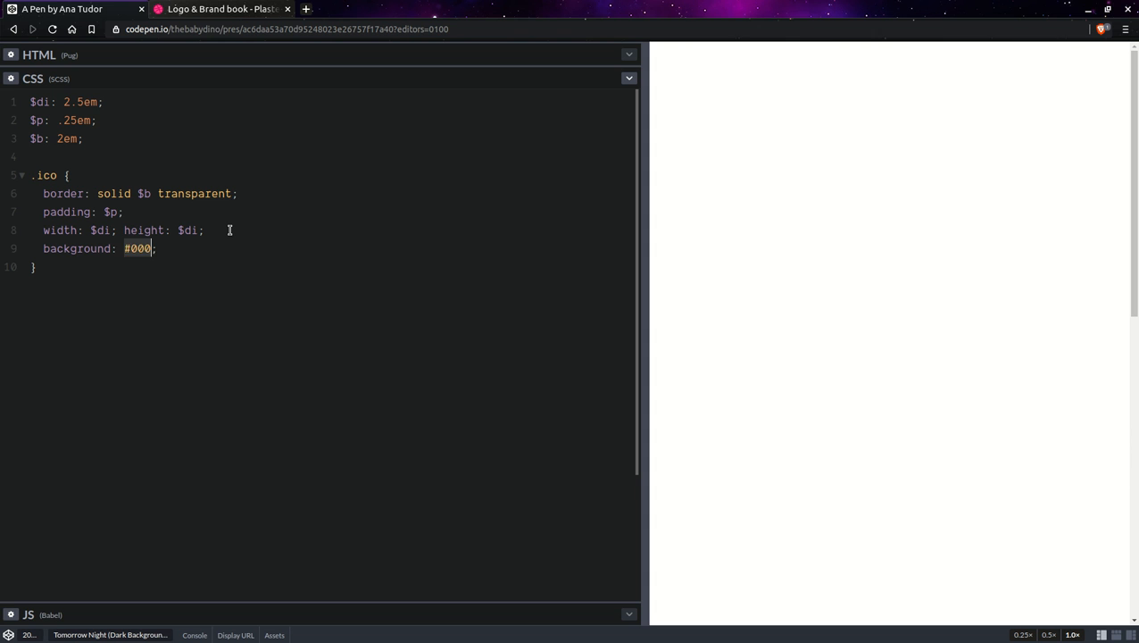
pyautogui.write('var(--c')
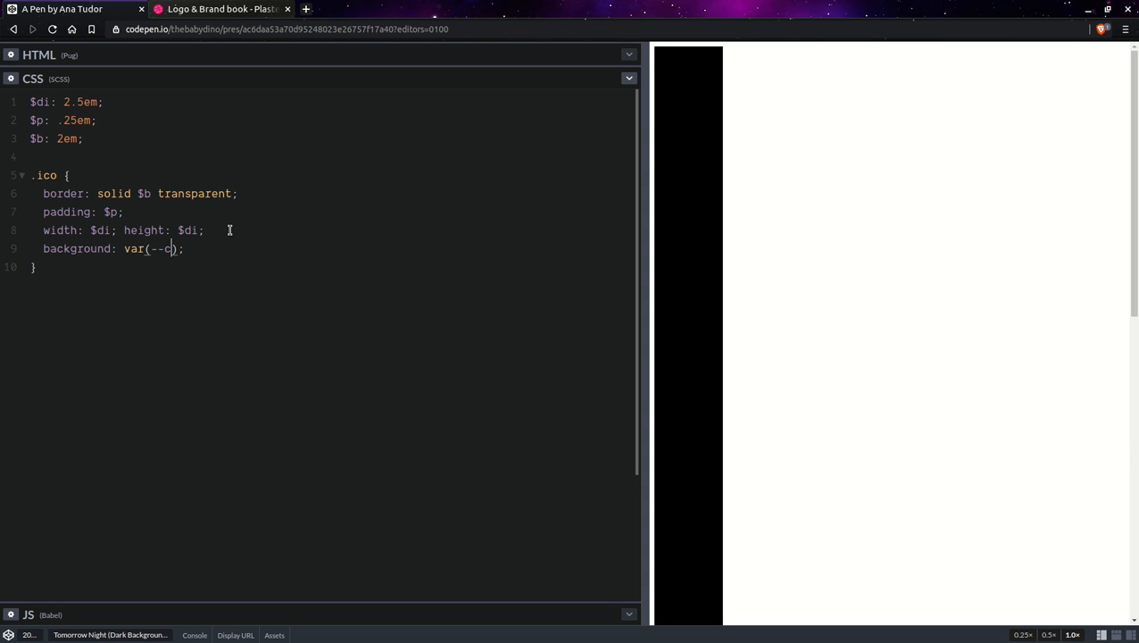
pyautogui.write('0);')
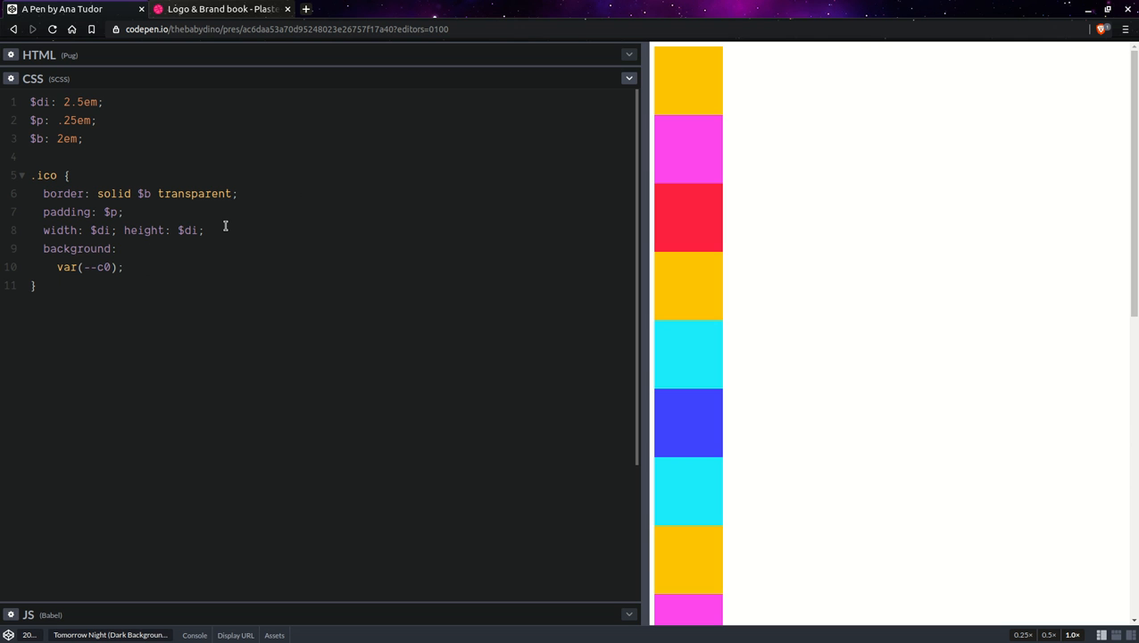
pyautogui.write('bs')
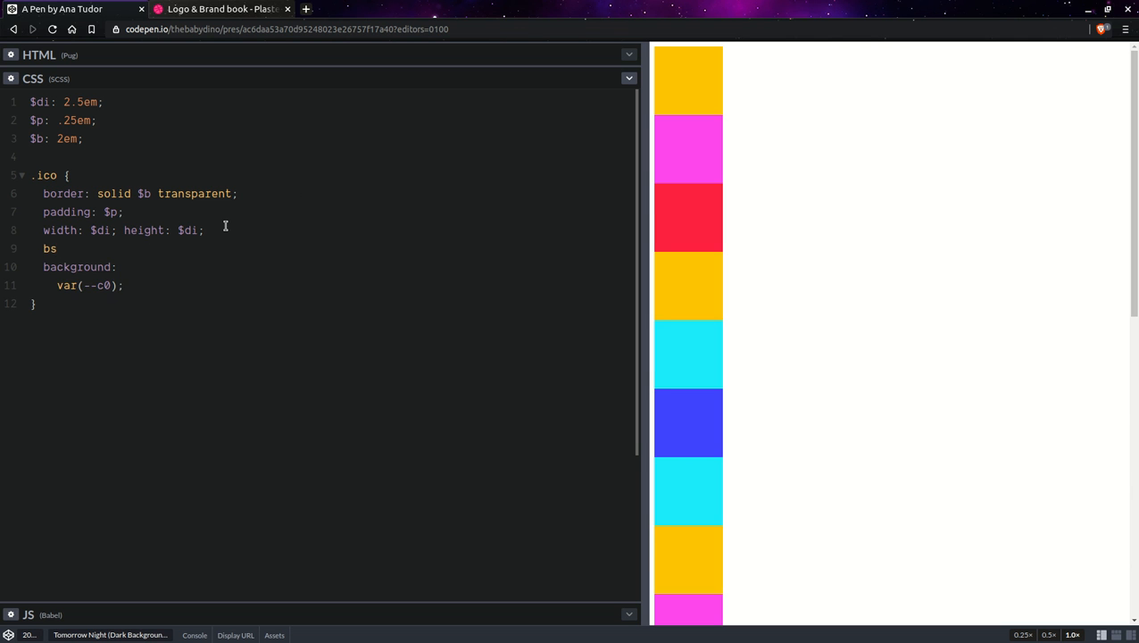
pyautogui.write('drs:')
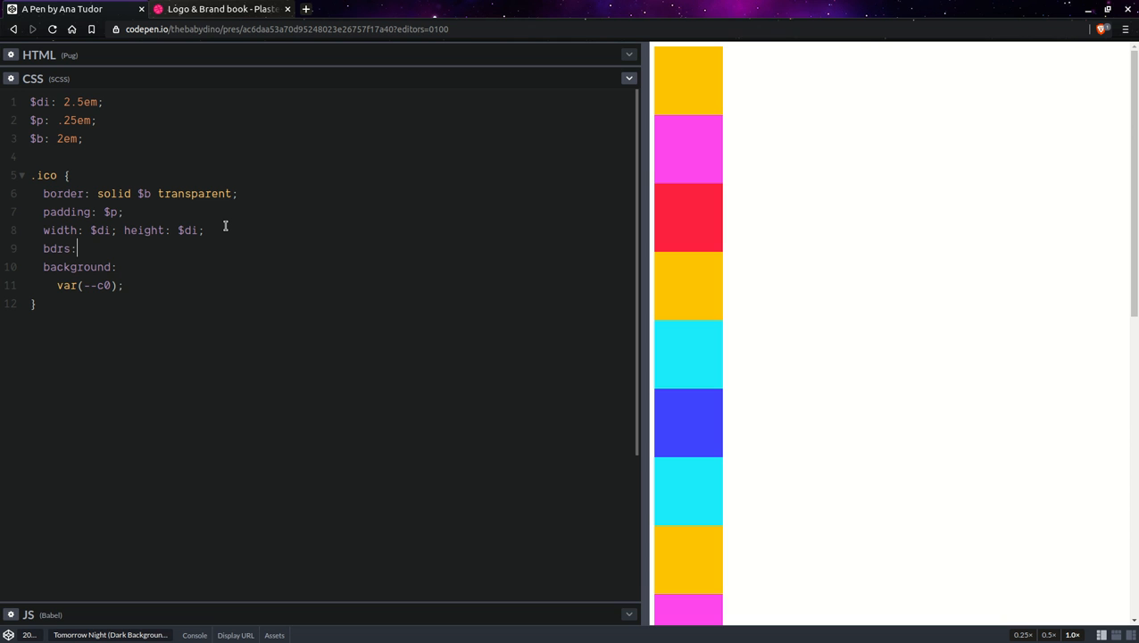
pyautogui.write('order-radius: 50%;')
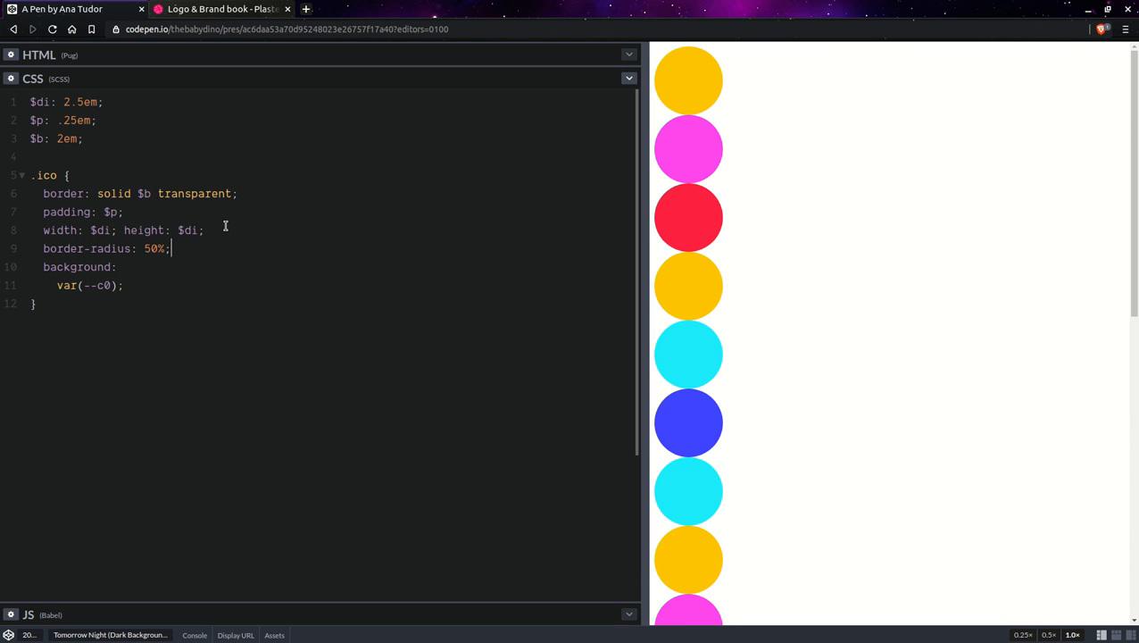
pyautogui.press('Enter')
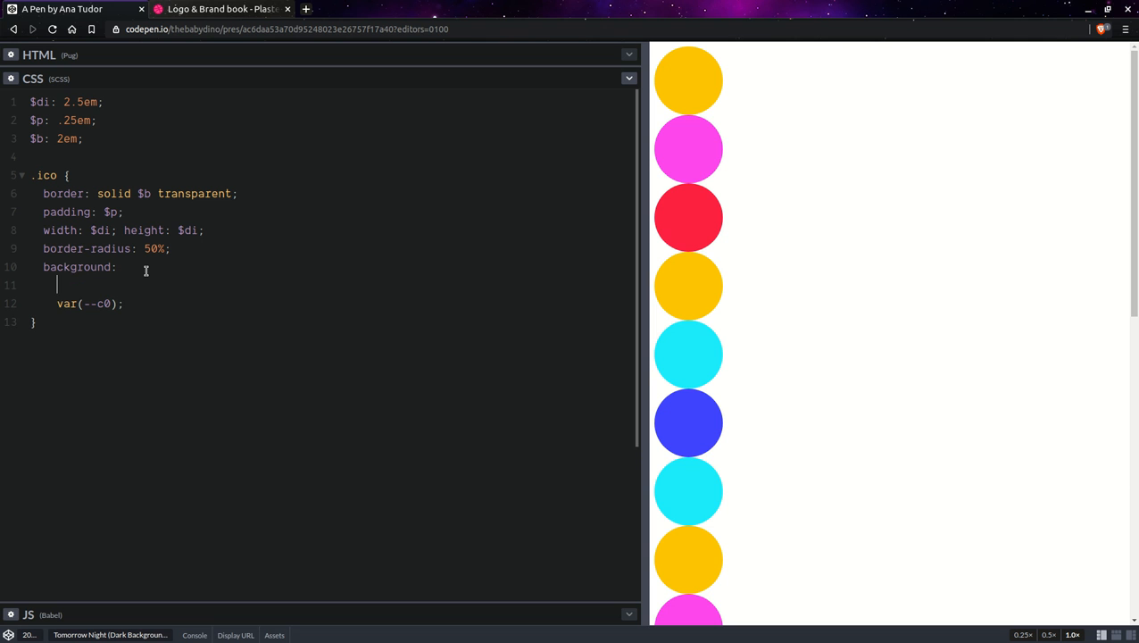
# Start a conic-gradient layer in var(--c1) and define $a: 225deg.
pyautogui.write('l')
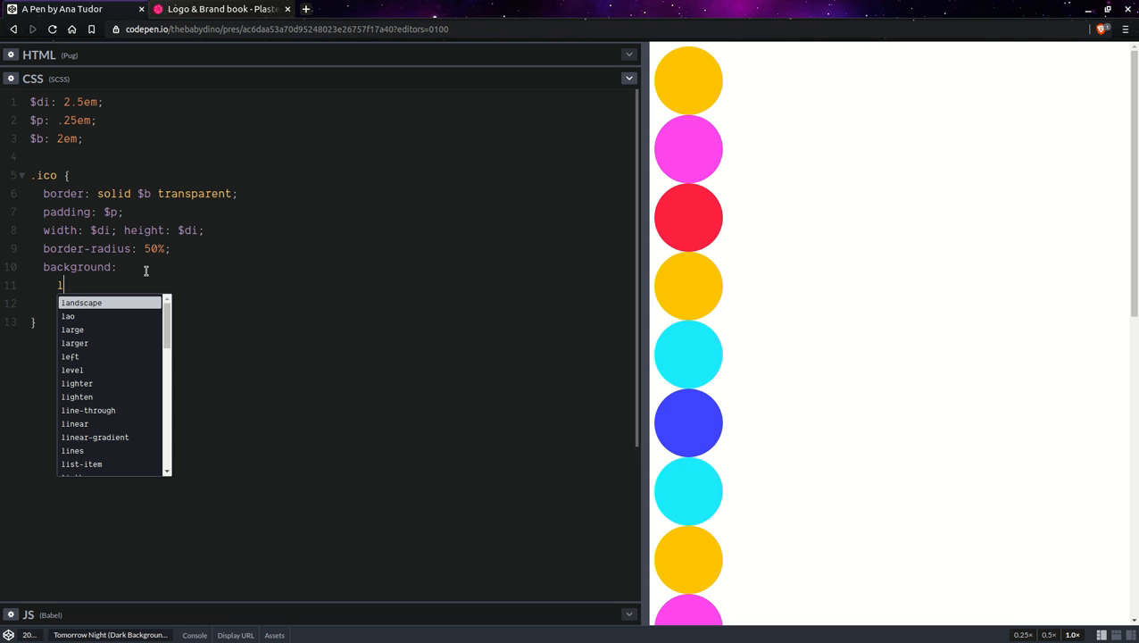
pyautogui.write('in')
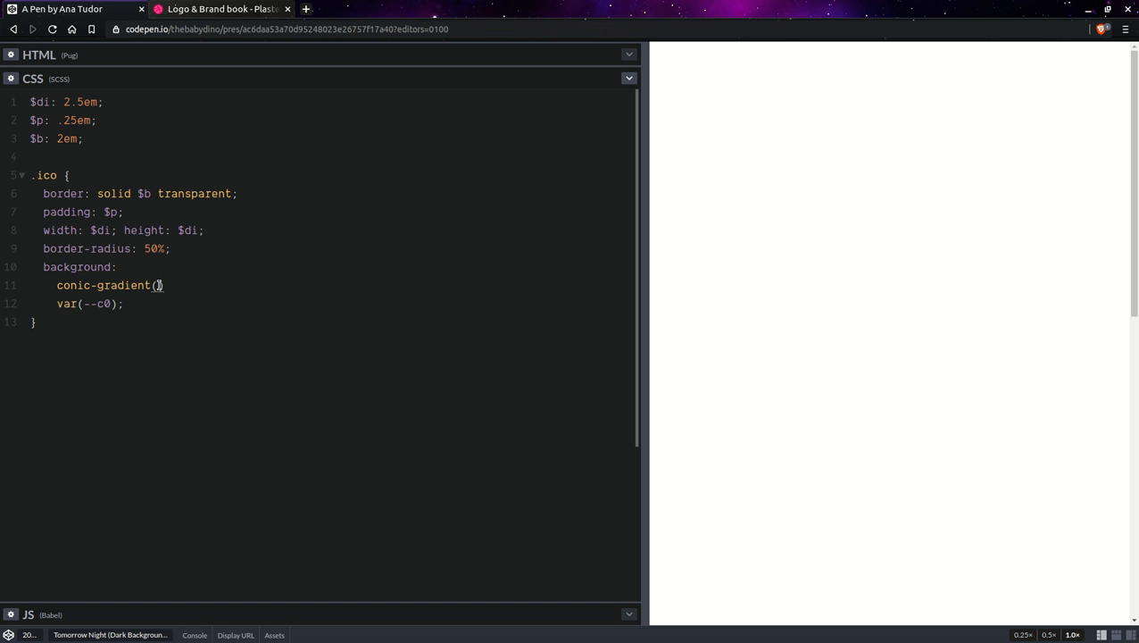
pyautogui.write('var(--c')
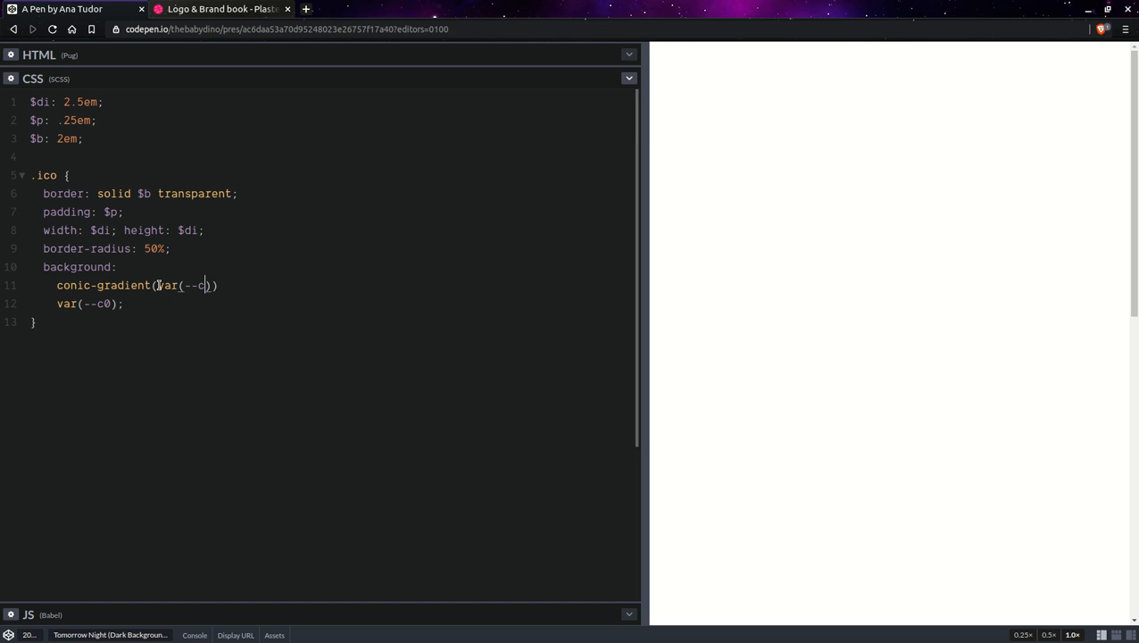
pyautogui.write('1)')
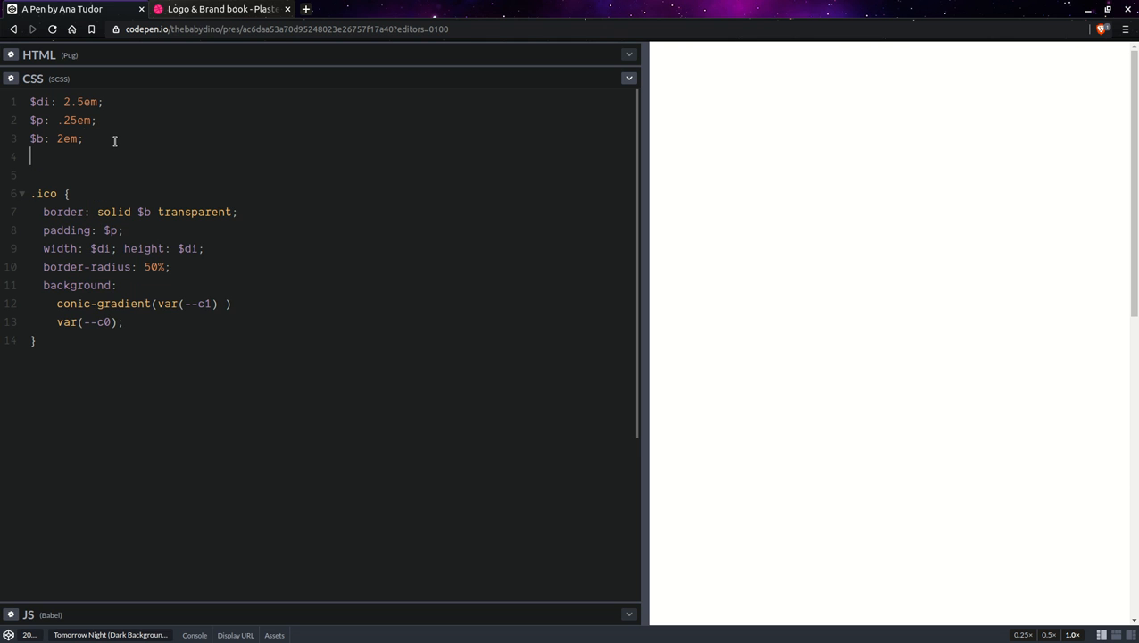
pyautogui.write('$a')
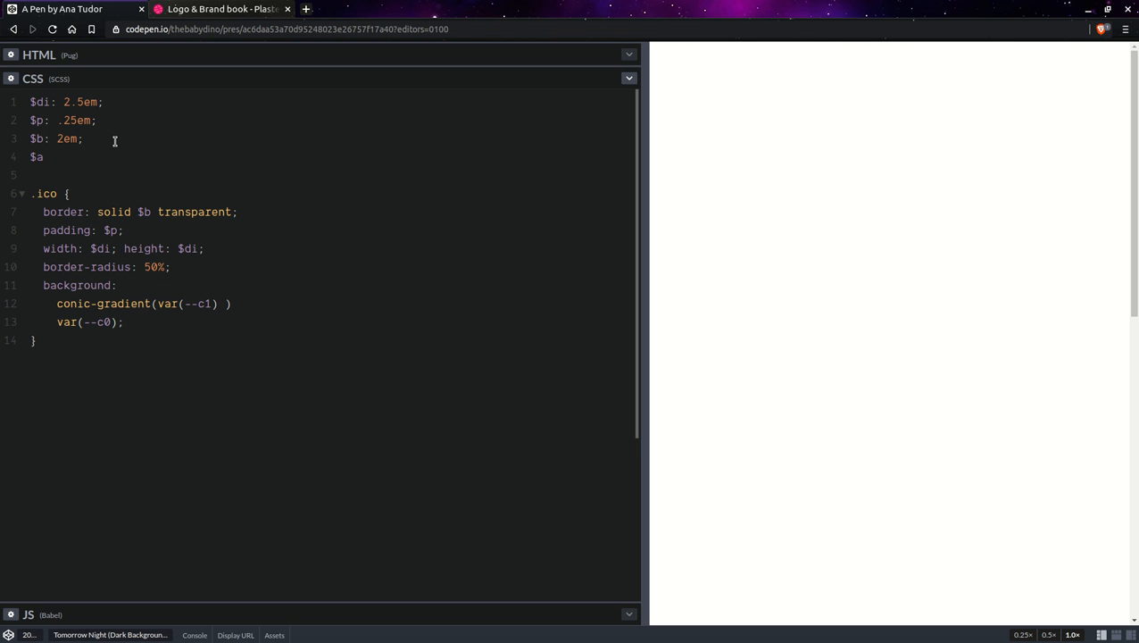
pyautogui.write(':')
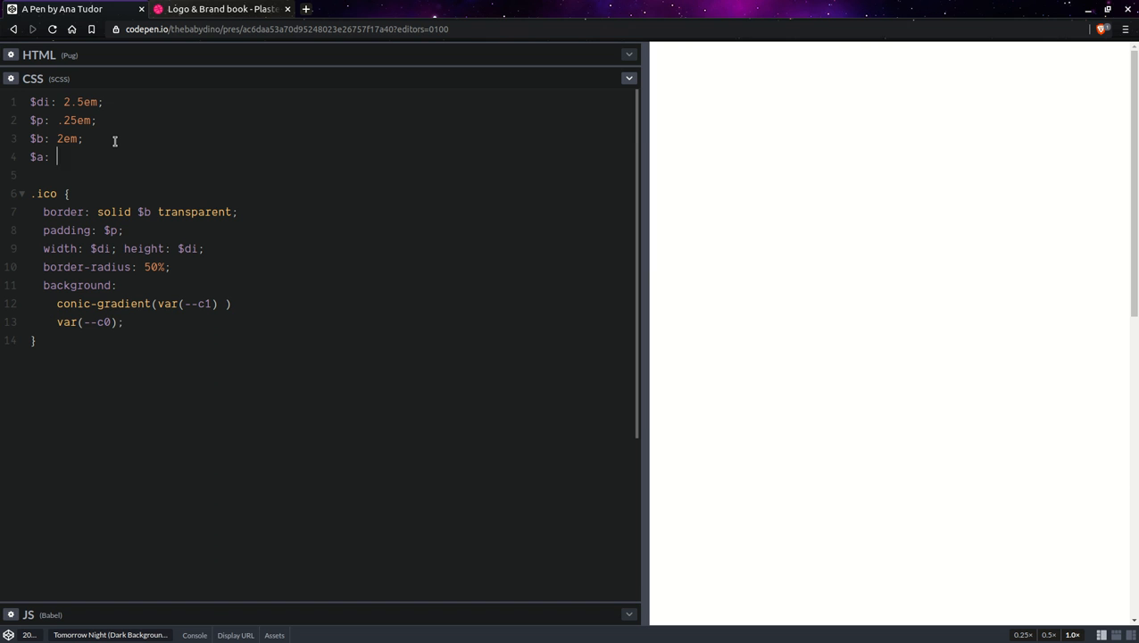
pyautogui.write('224')
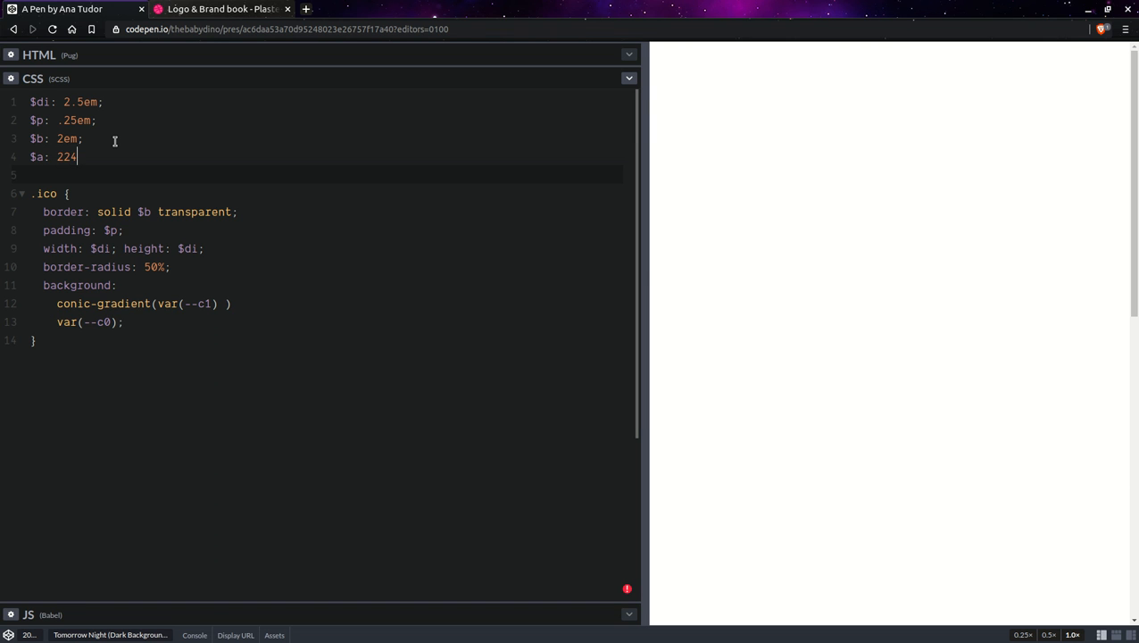
pyautogui.write('5deg;')
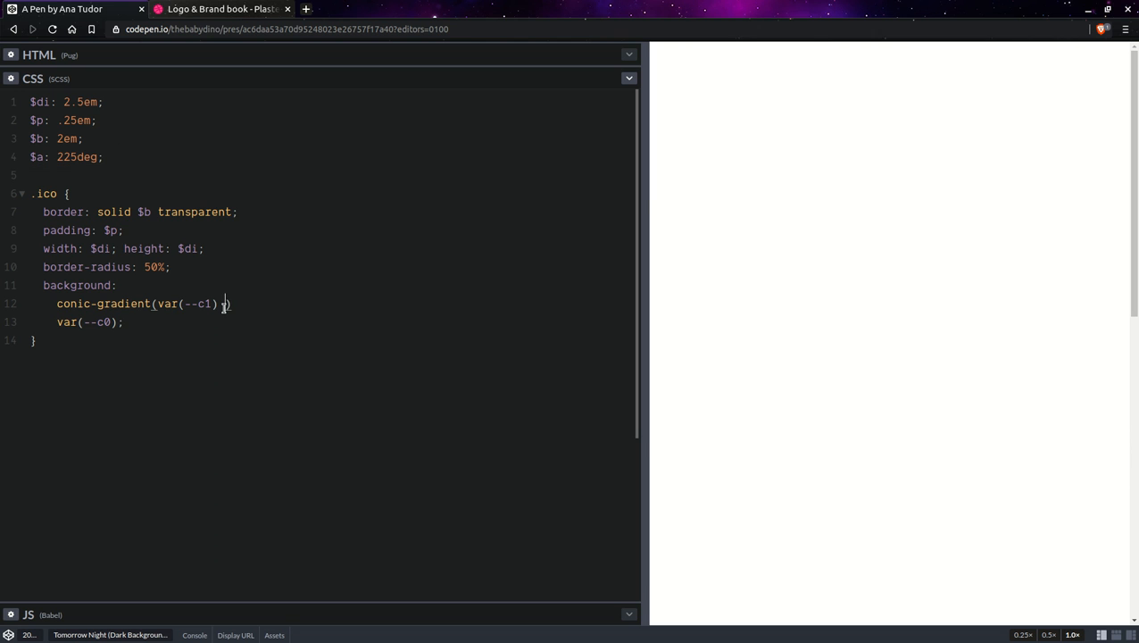
# Stop the --c1 wedge at $a with transparent after, clipped to border-box.
pyautogui.write('$a, t')
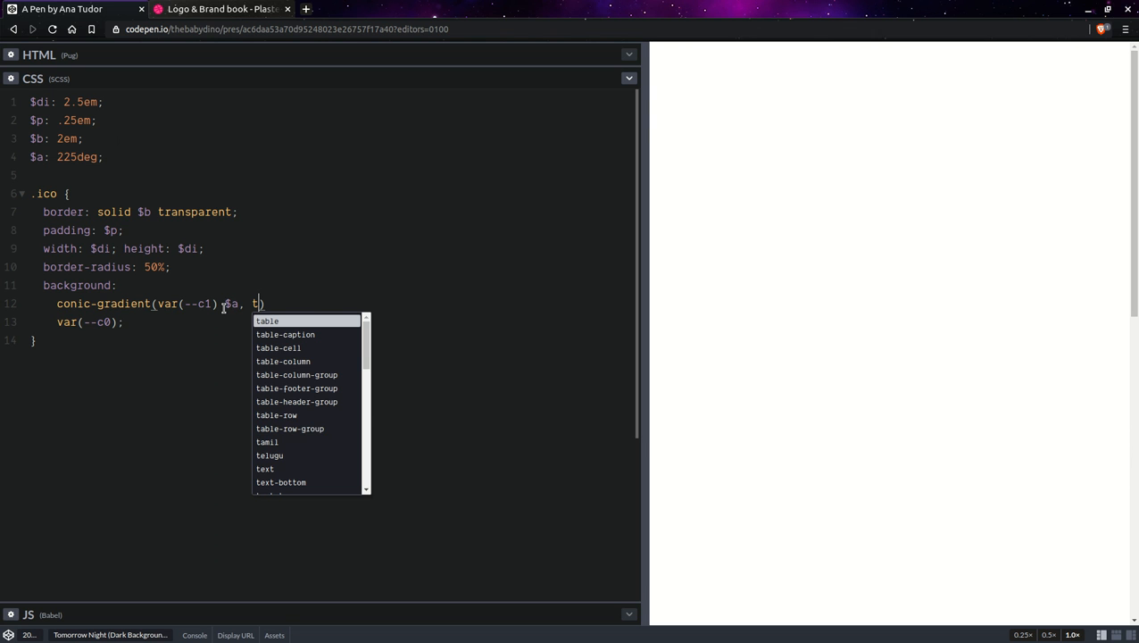
pyautogui.write('ransparent 0')
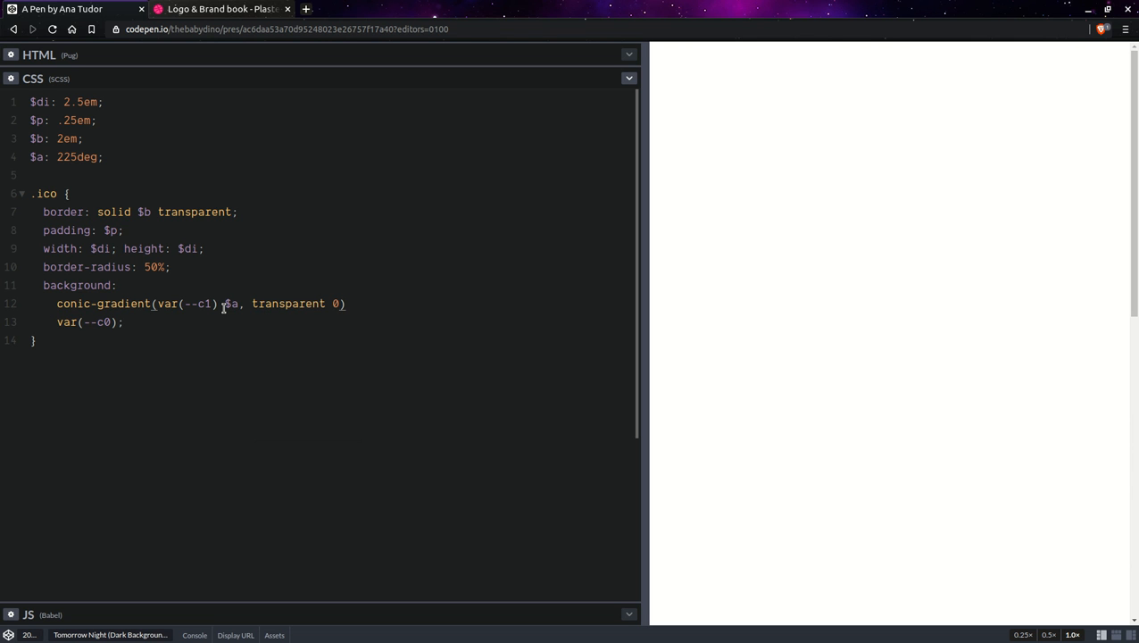
pyautogui.write('%')
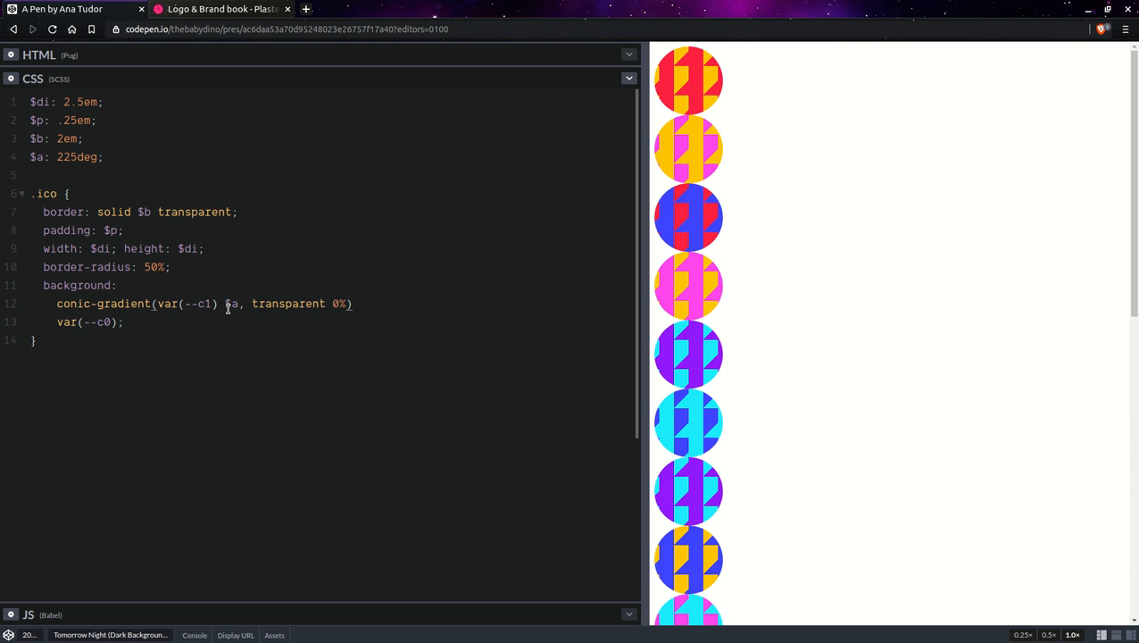
pyautogui.write('border-box')
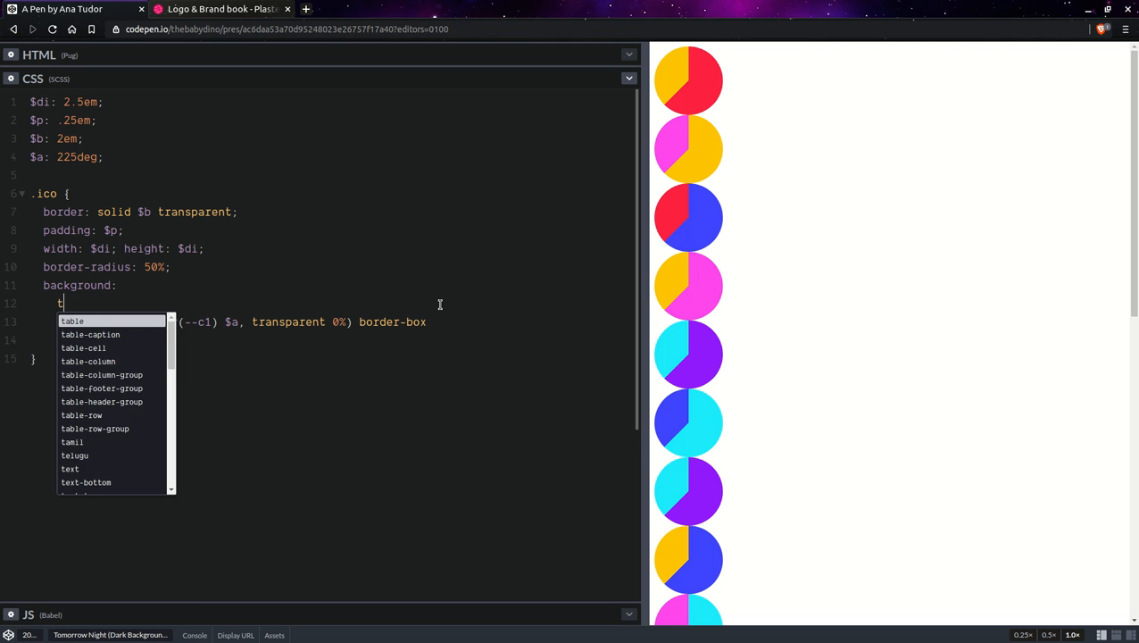
# Add a closest-side radial-gradient in var(--c2) to 100%, clipped to content-box, as a centre dot.
pyautogui.write('radial-gradient')
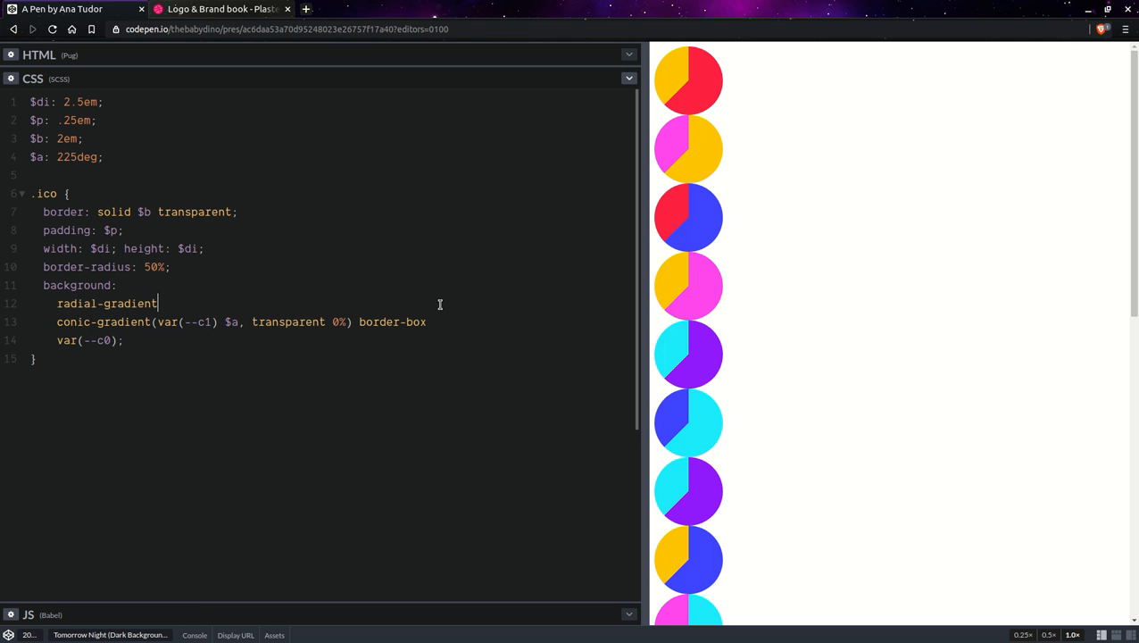
pyautogui.write('(clo')
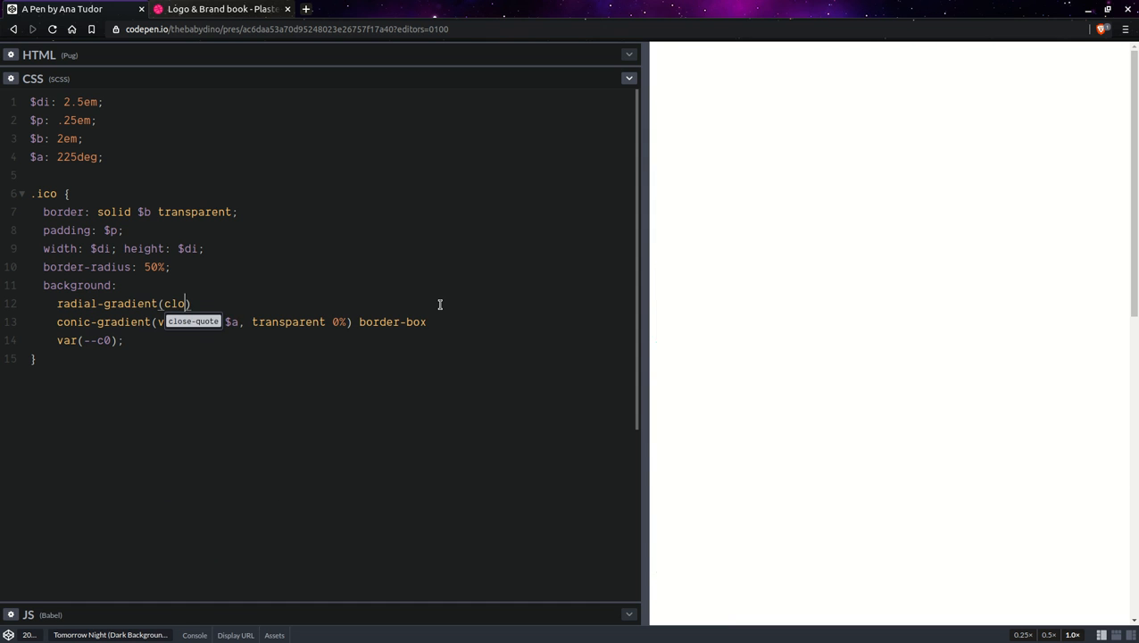
pyautogui.write('sest-side')
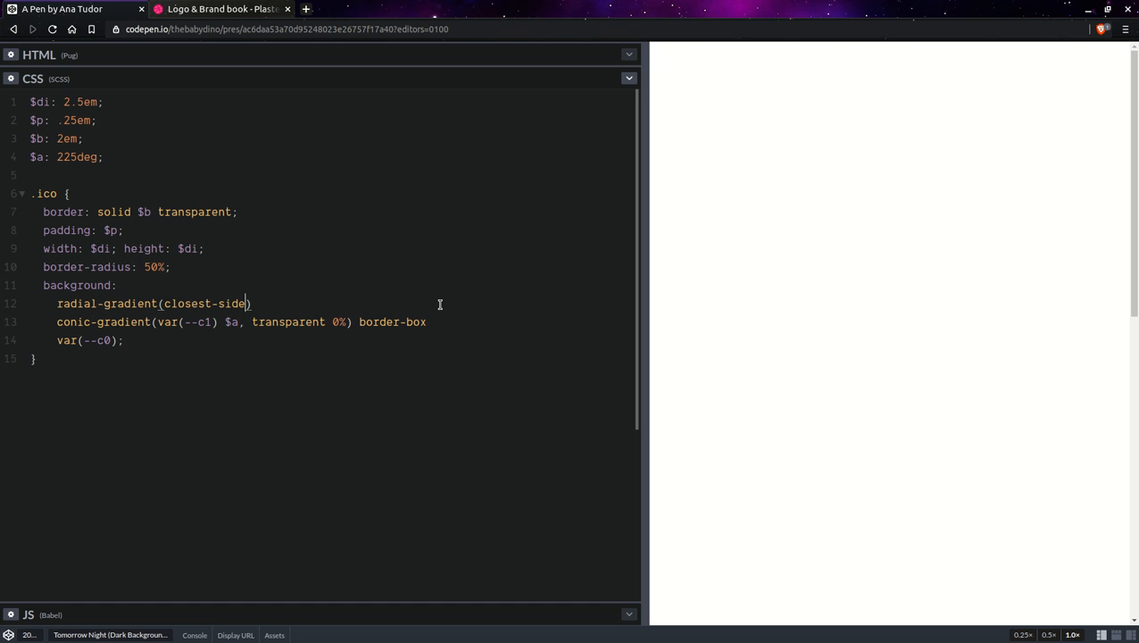
pyautogui.write(',')
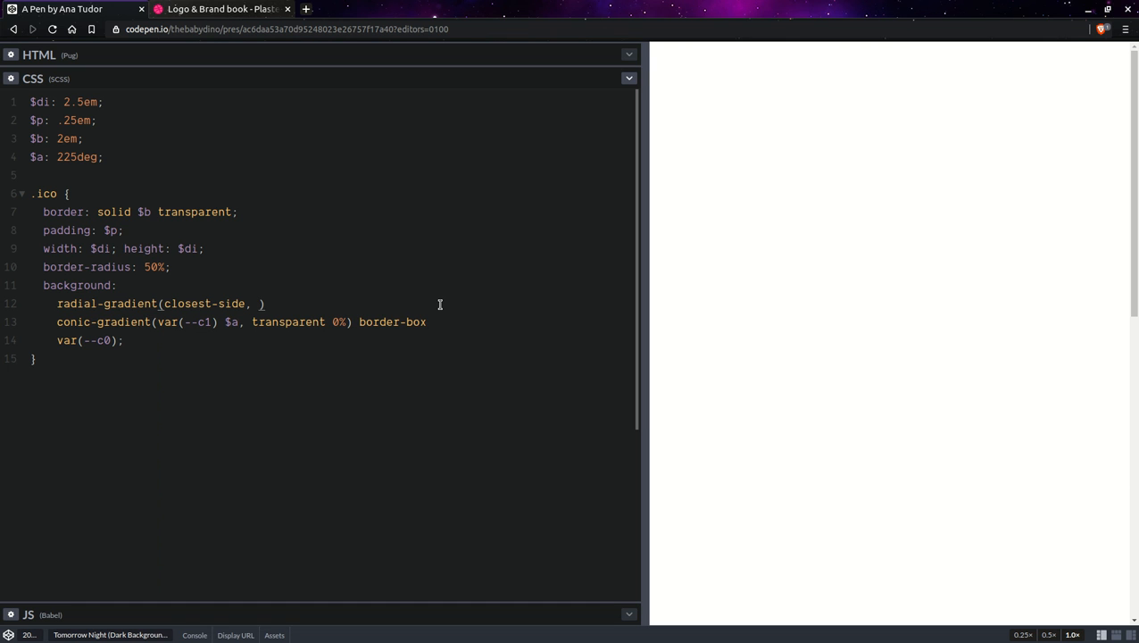
pyautogui.write('var(--c')
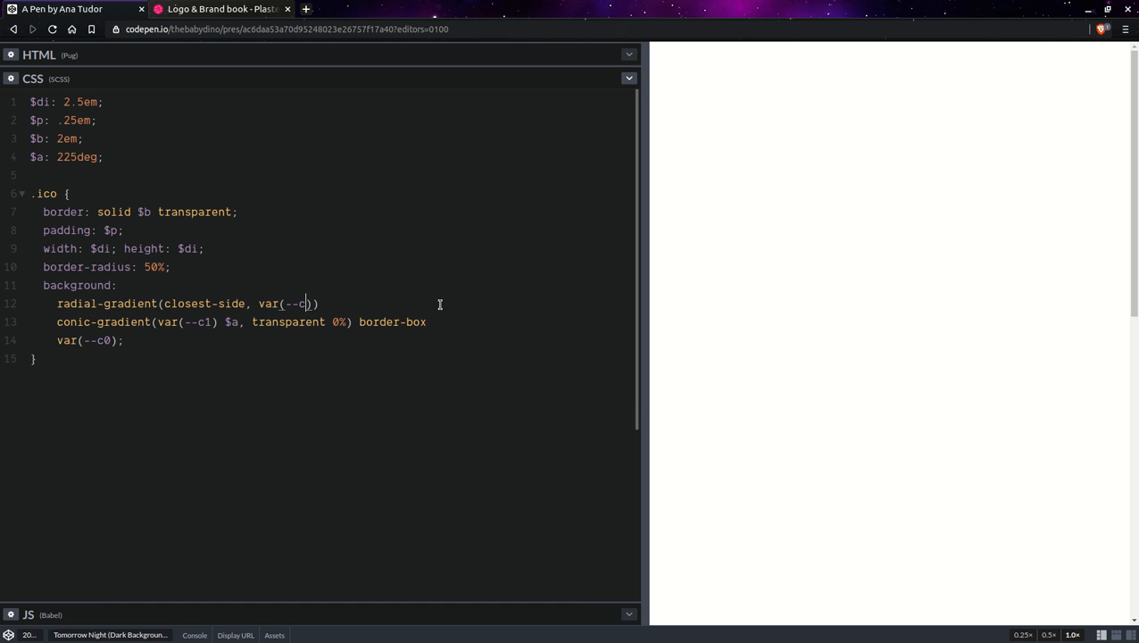
pyautogui.write('2')
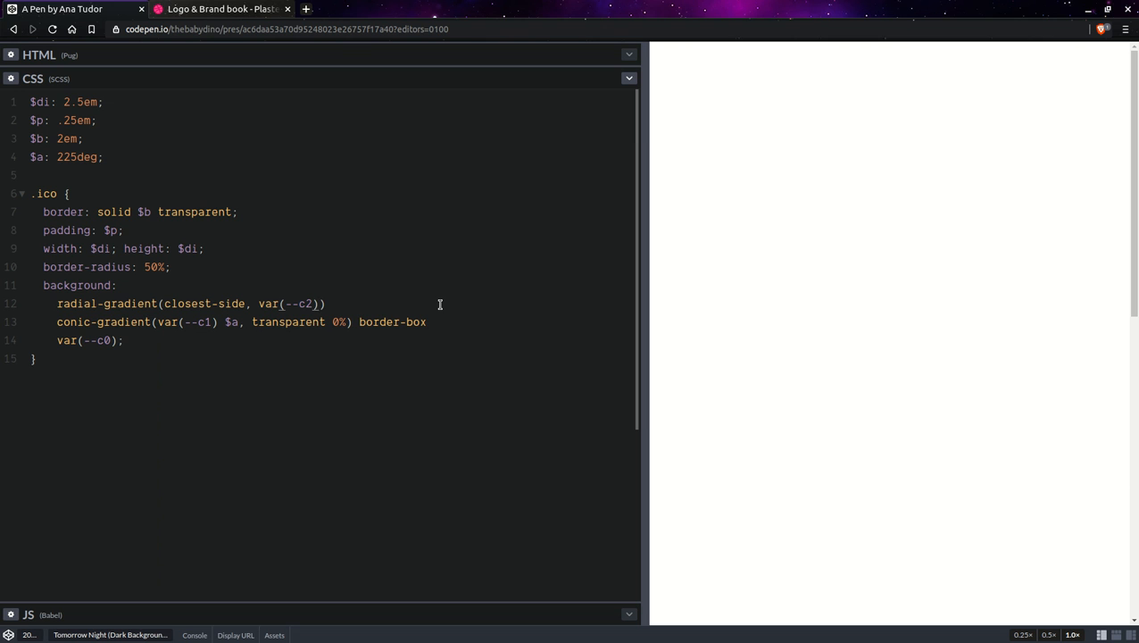
pyautogui.write('100%, transparent calc(100% + 1px')
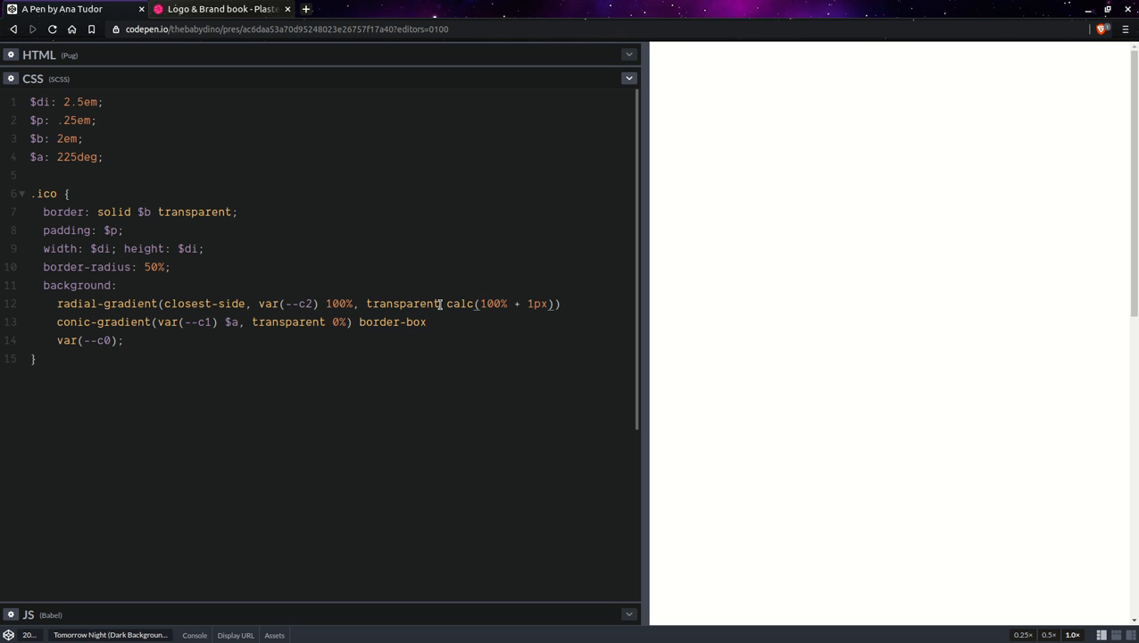
pyautogui.write('content-box')
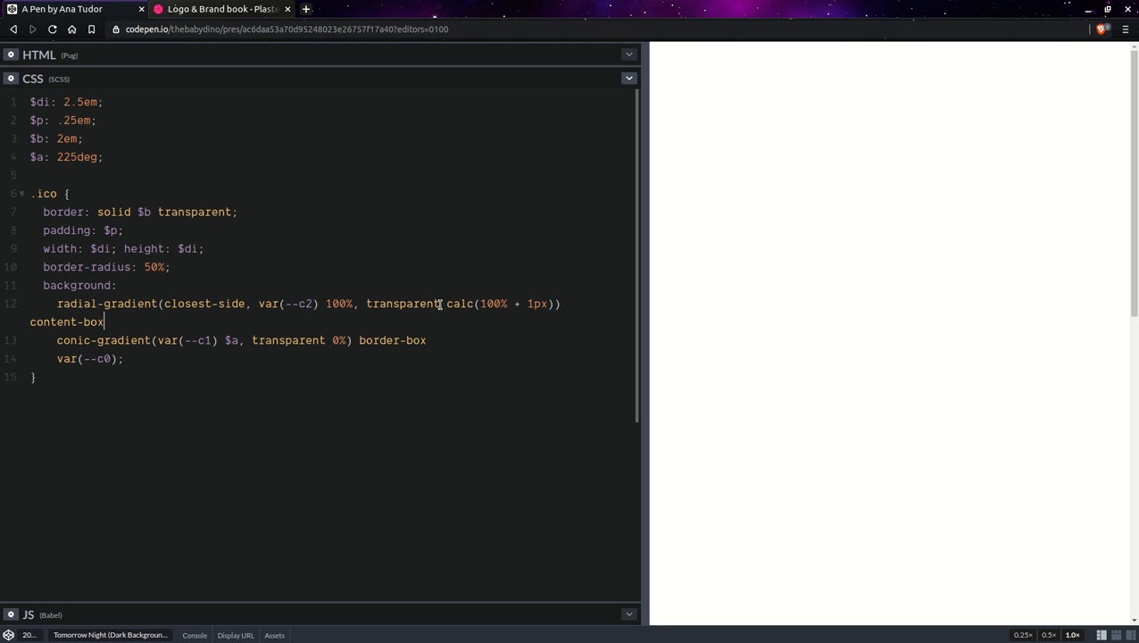
pyautogui.write(',')
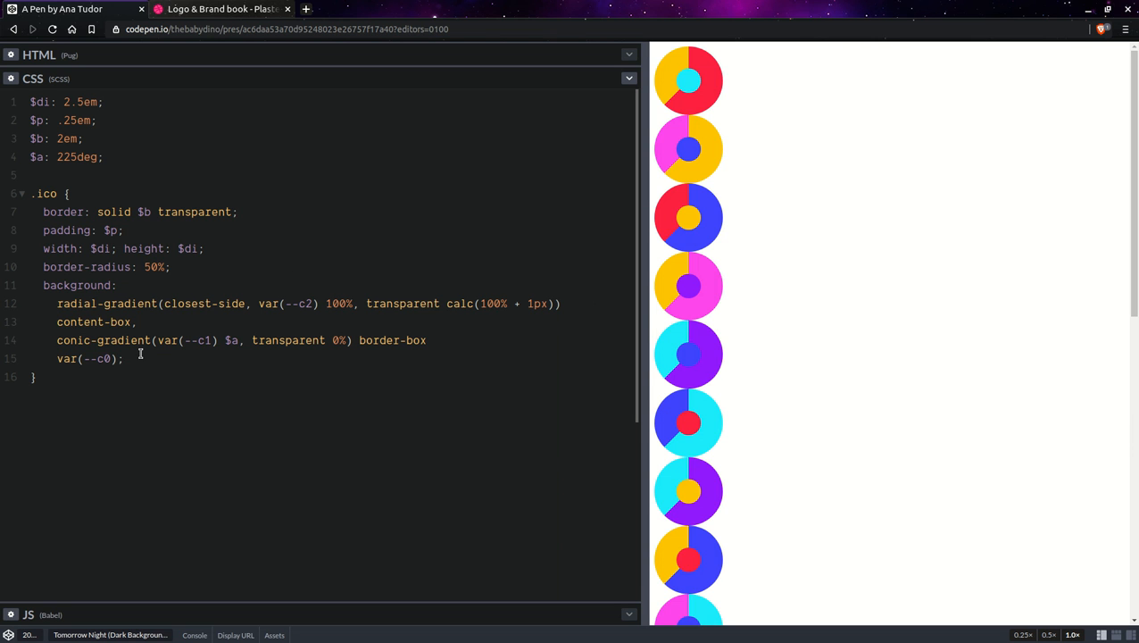
# Define --fill as linear-gradient(red, red) on .ico.
pyautogui.write('--')
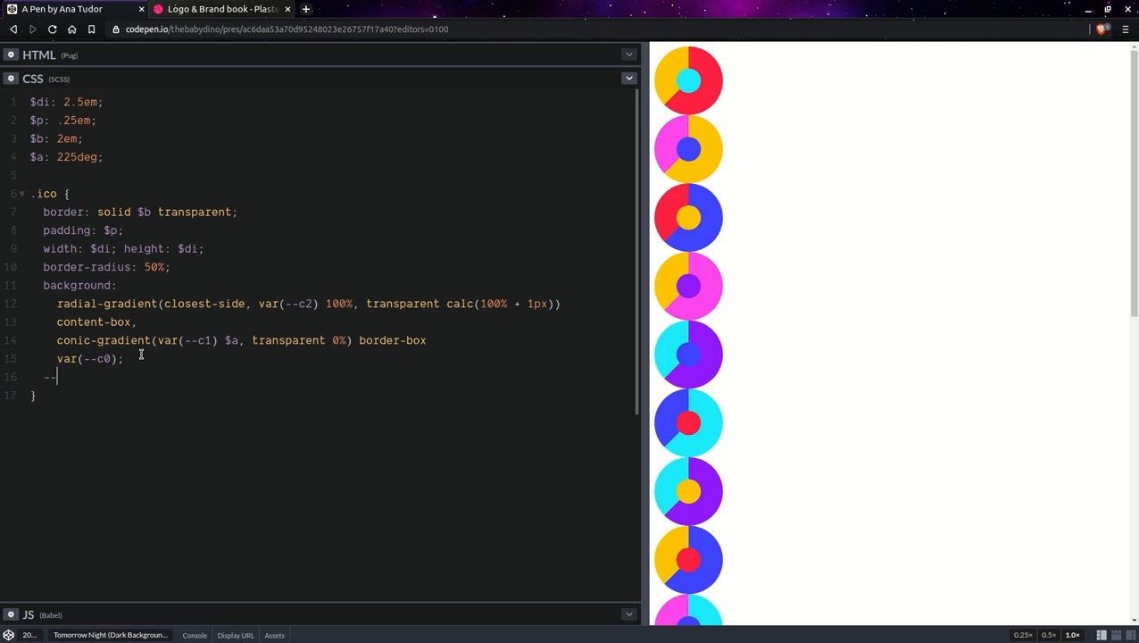
pyautogui.write('fill')
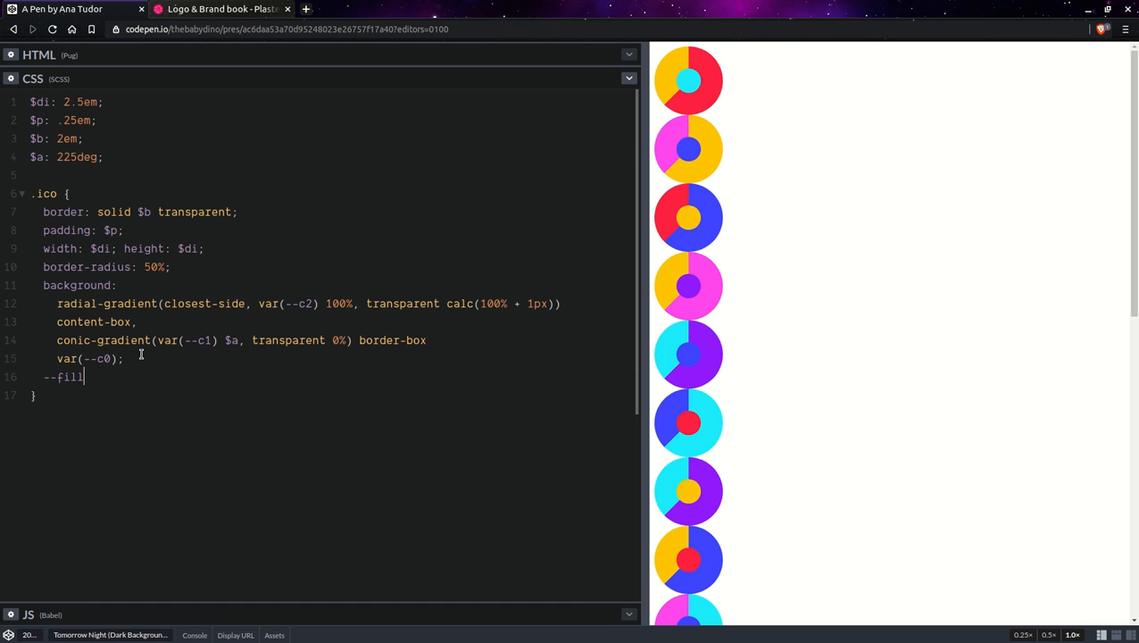
pyautogui.write(': linear-gradient')
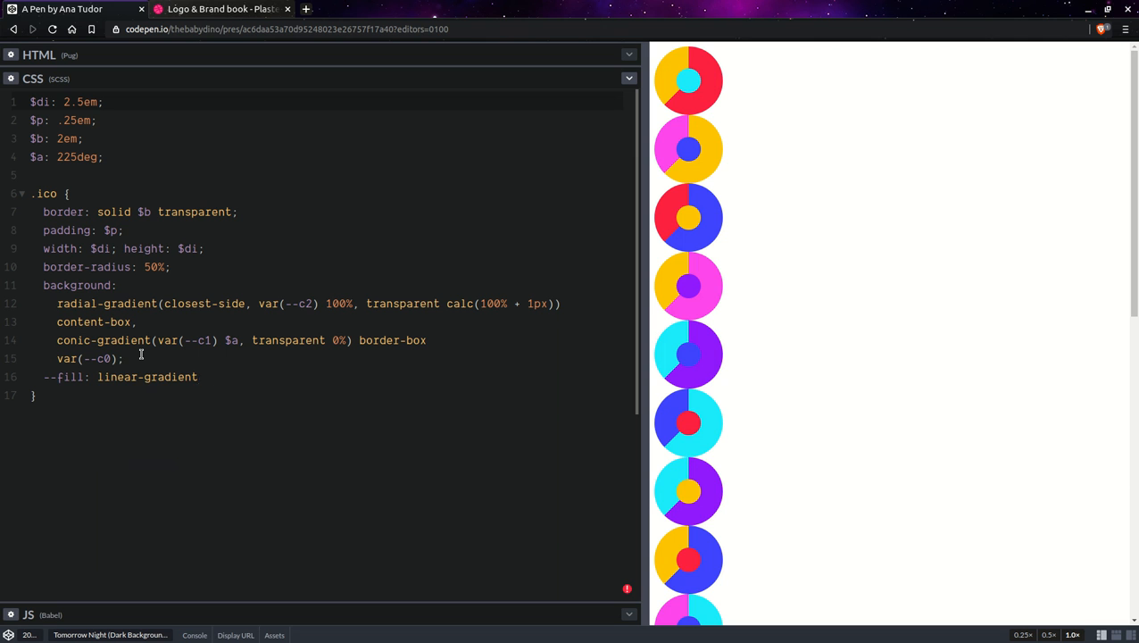
pyautogui.write('(red, red);')
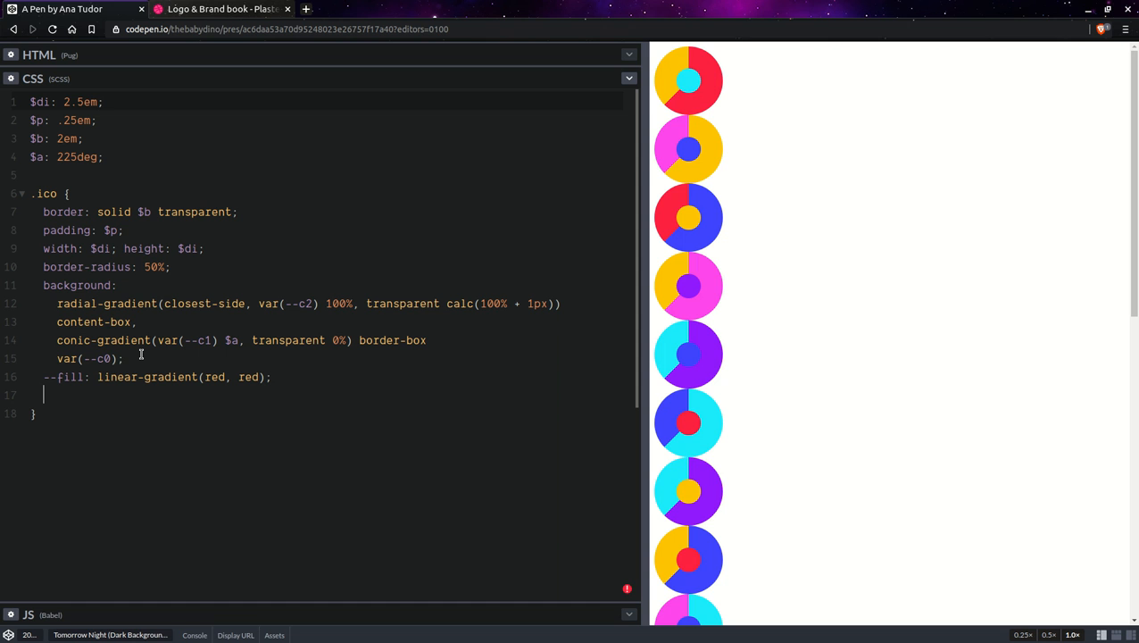
# Mask .ico with var(--fill) border-box and var(--fill) padding-box layers.
pyautogui.write('mask: var(-')
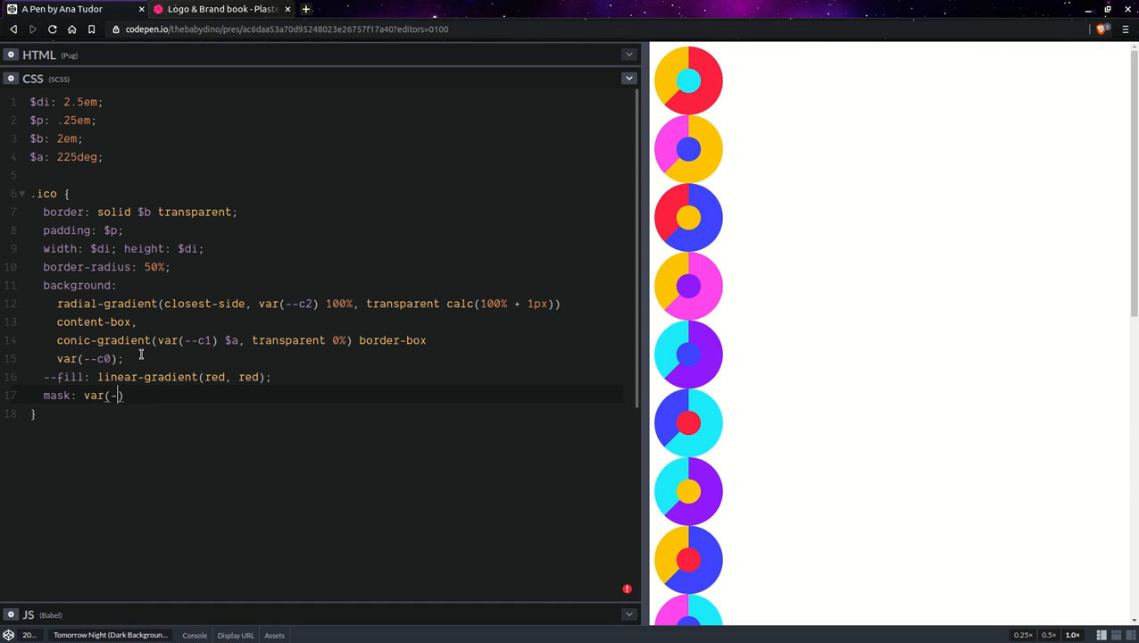
pyautogui.write('-fill)')
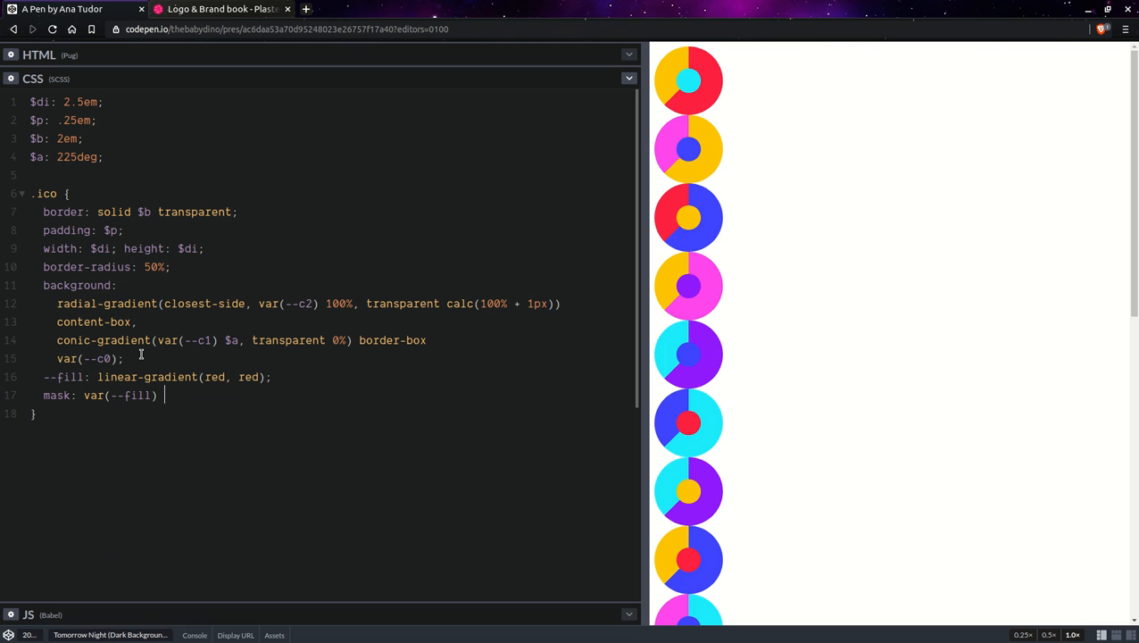
pyautogui.write('border-box')
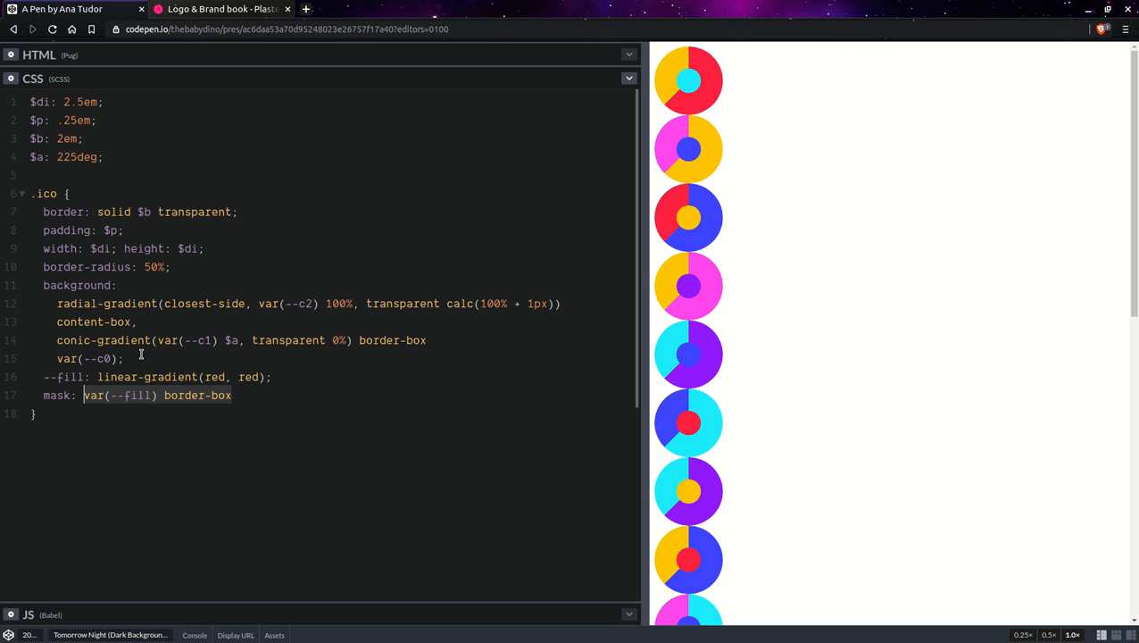
pyautogui.write(', var(--fill) border-box')
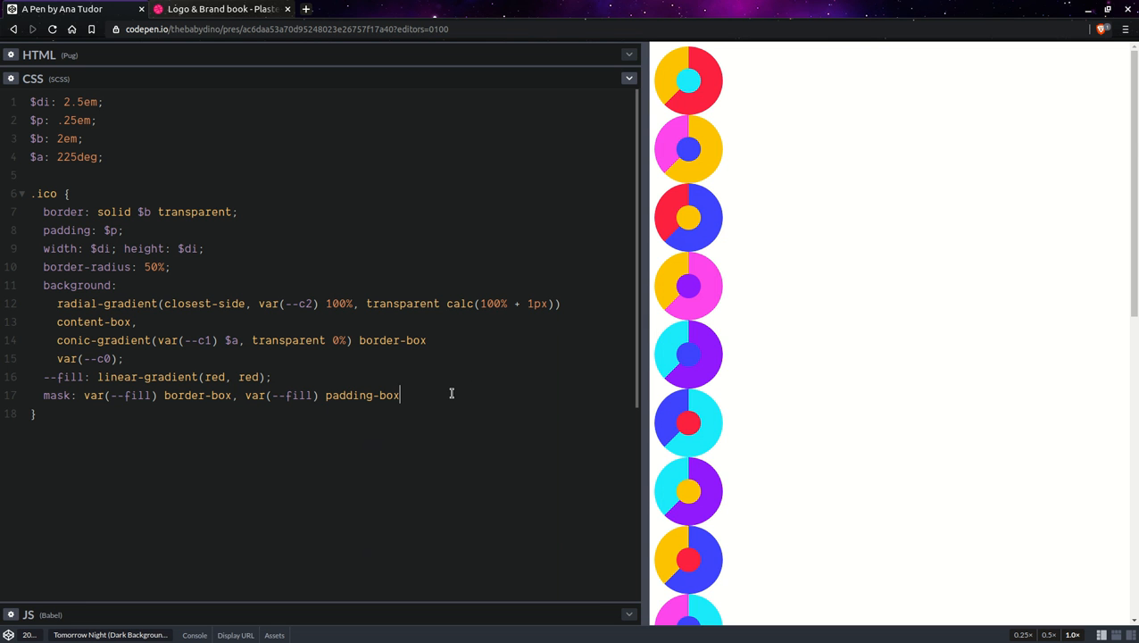
pyautogui.write(';')
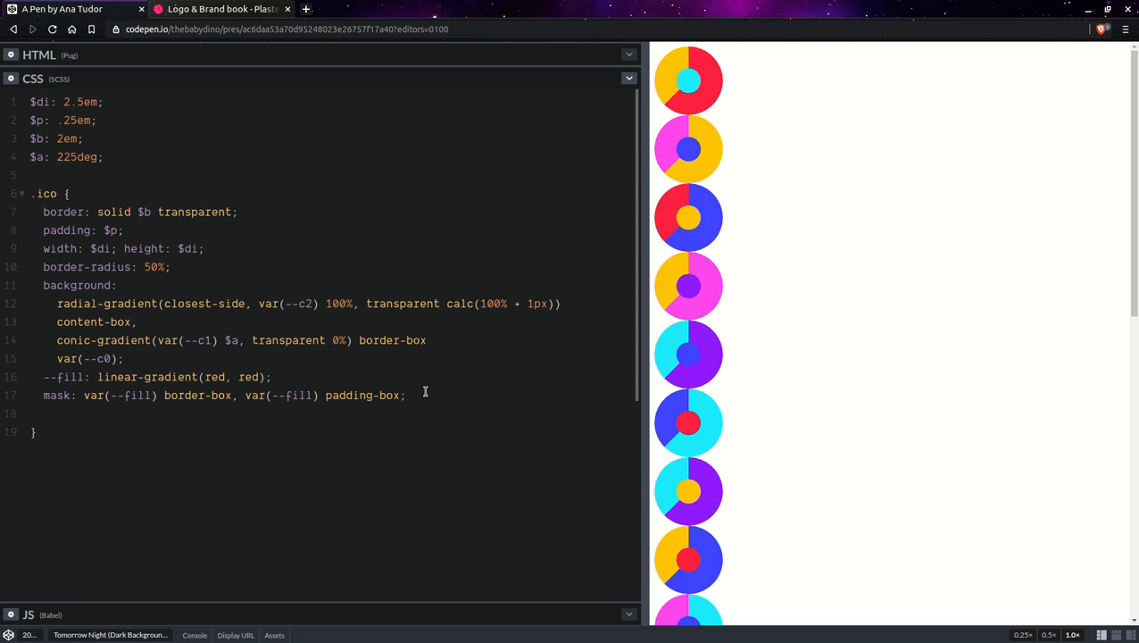
pyautogui.write('ma')
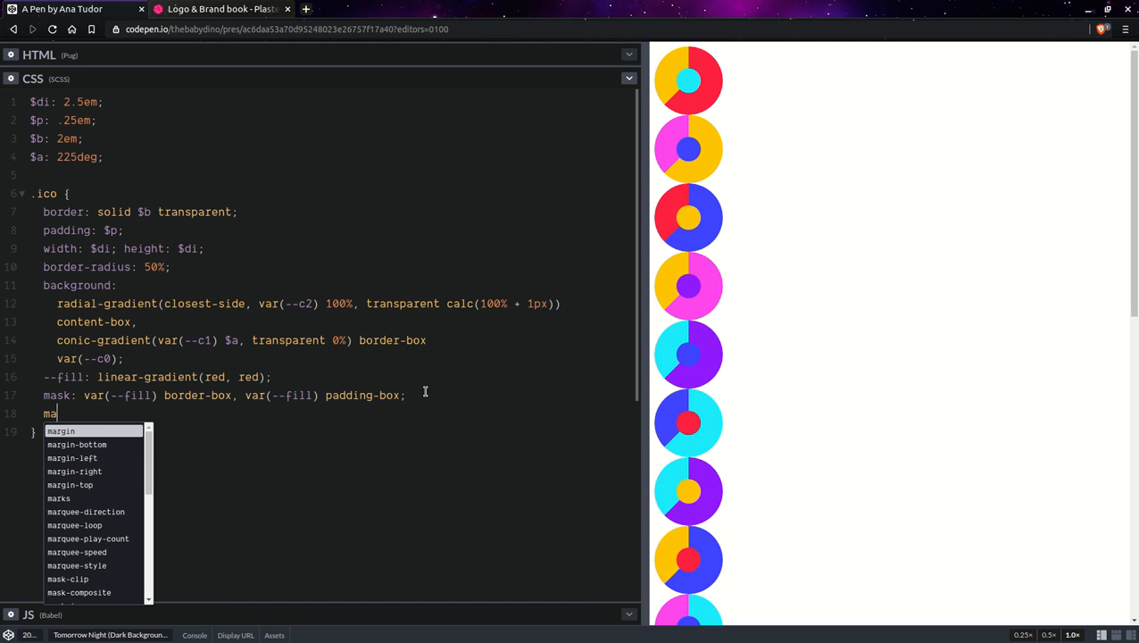
# Add mask-composite: exclude to the .ico rule.
pyautogui.write('s')
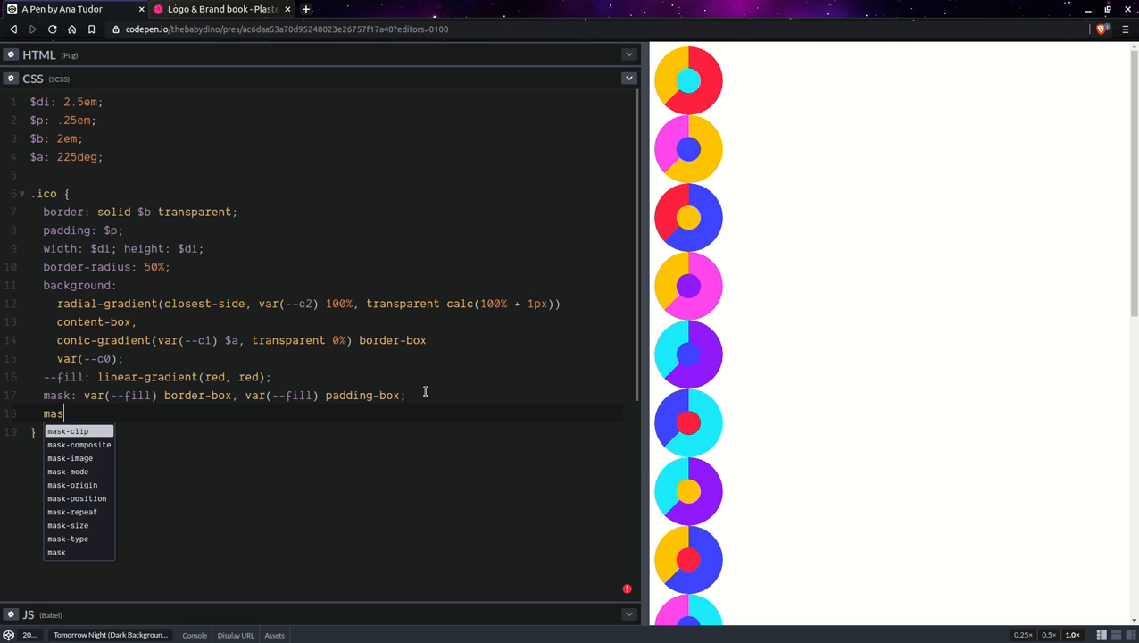
pyautogui.click(78, 430)
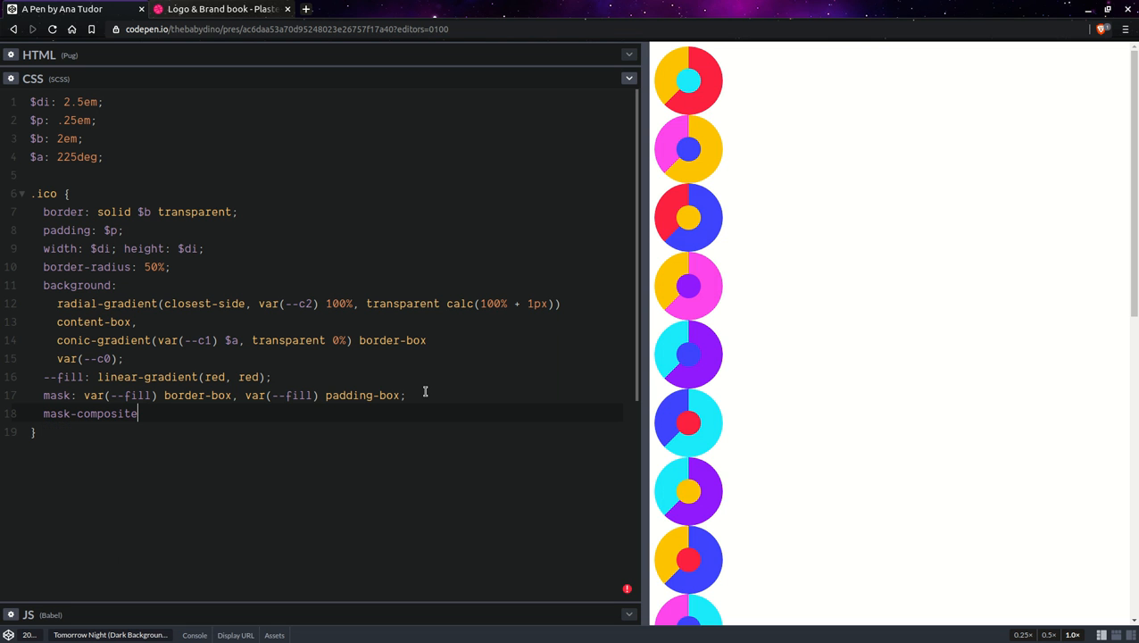
pyautogui.write(':')
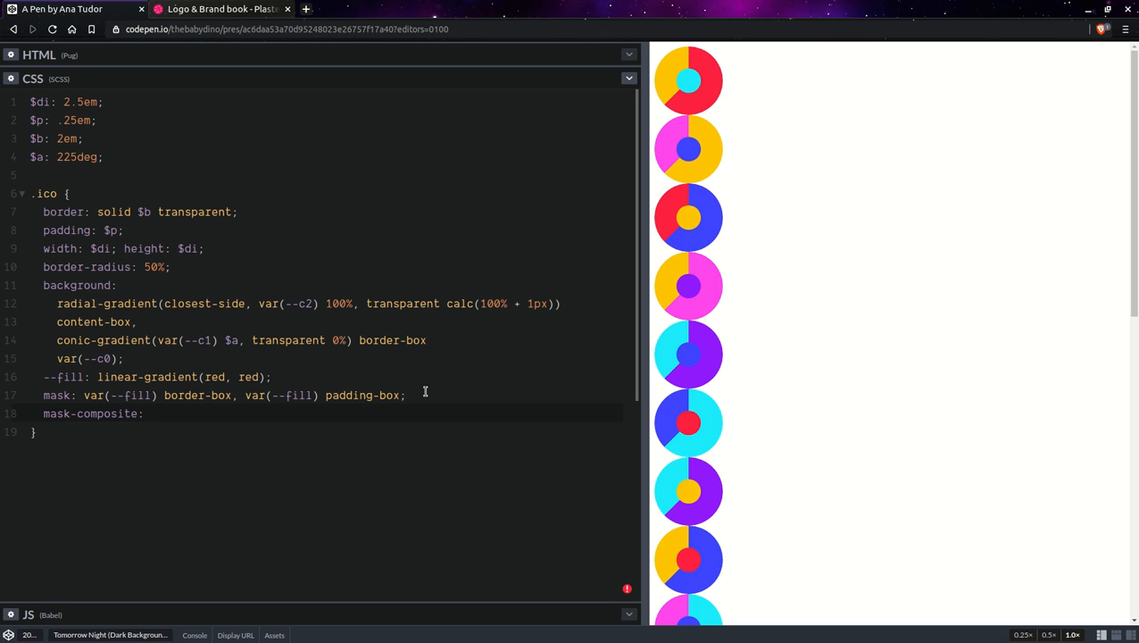
pyautogui.write('exclude')
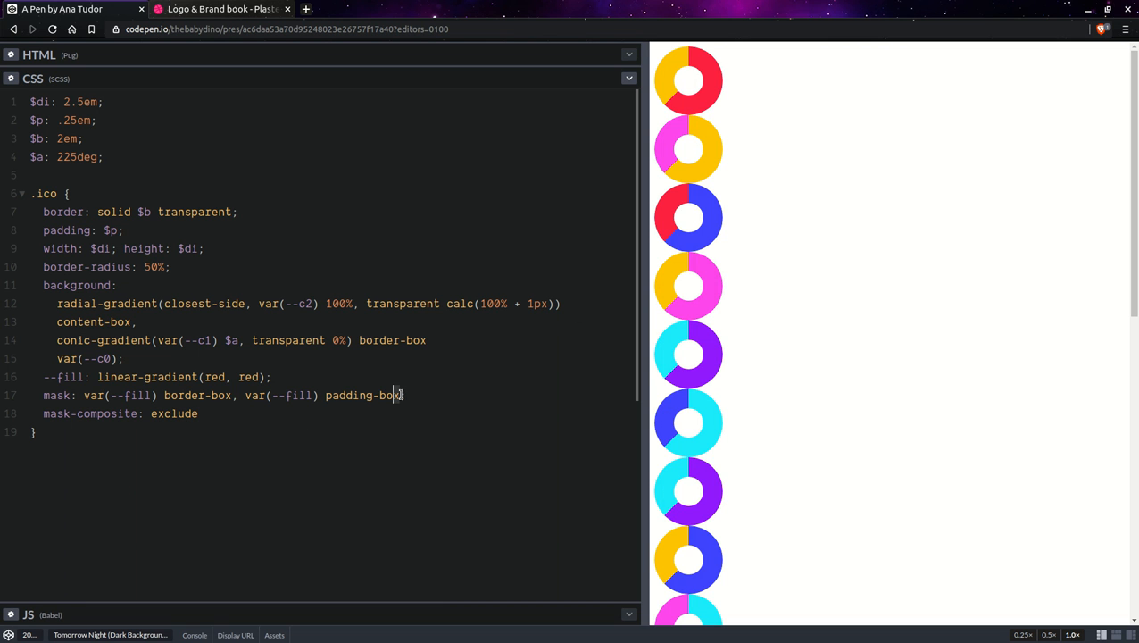
# Add a third var(--fill) content-box mask layer by reusing an existing layer.
pyautogui.moveTo(232, 394); pyautogui.dragTo(404, 394)
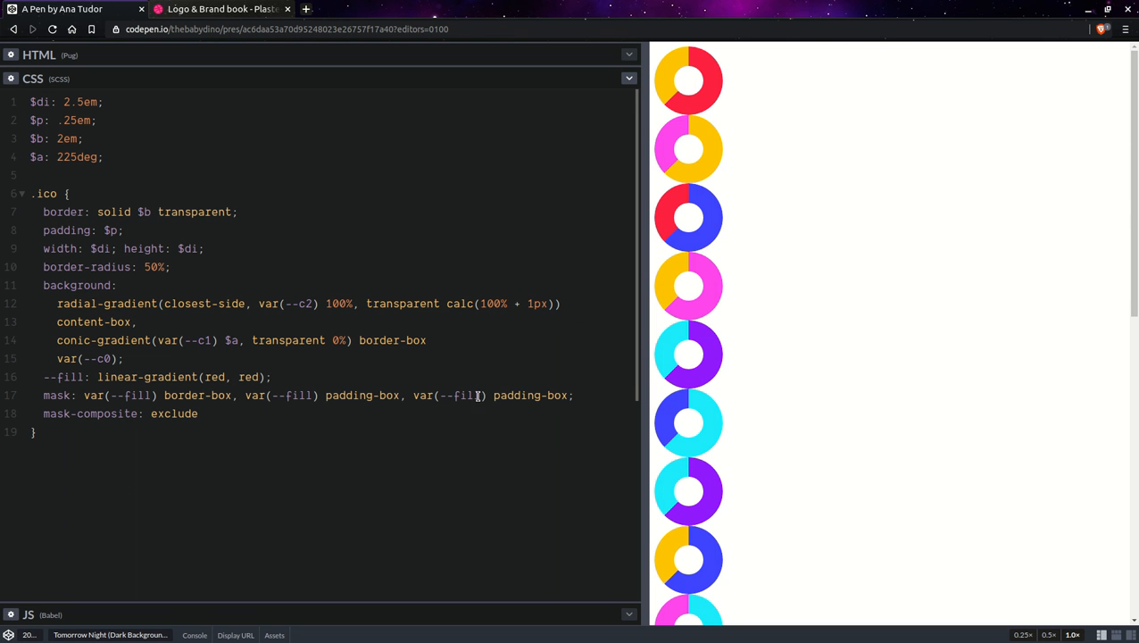
pyautogui.write('content')
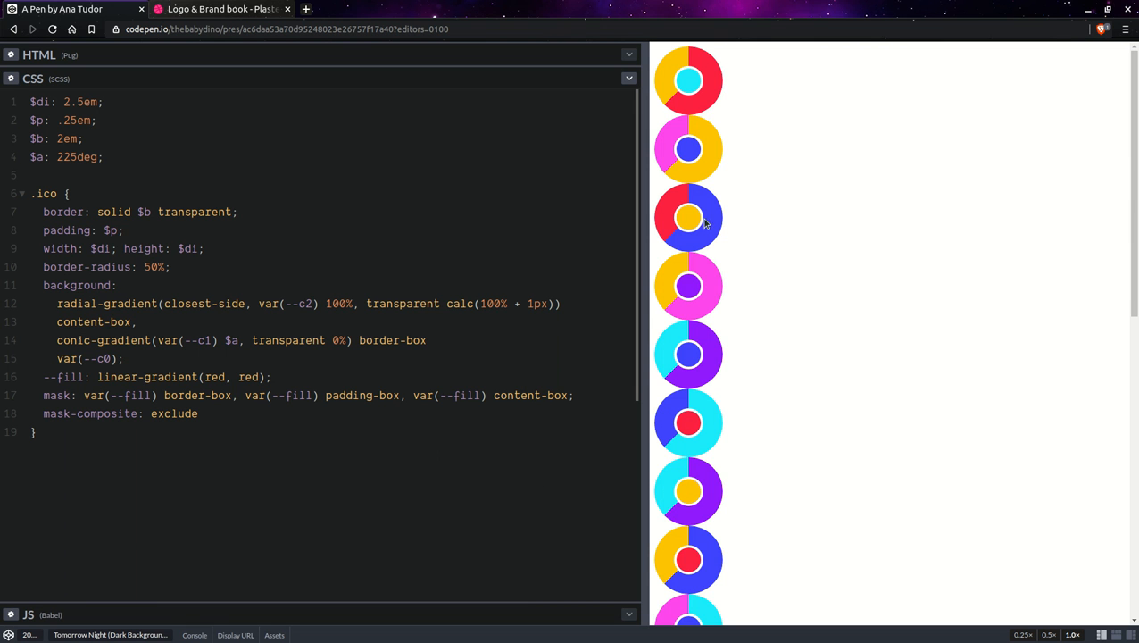
pyautogui.click(105, 156)
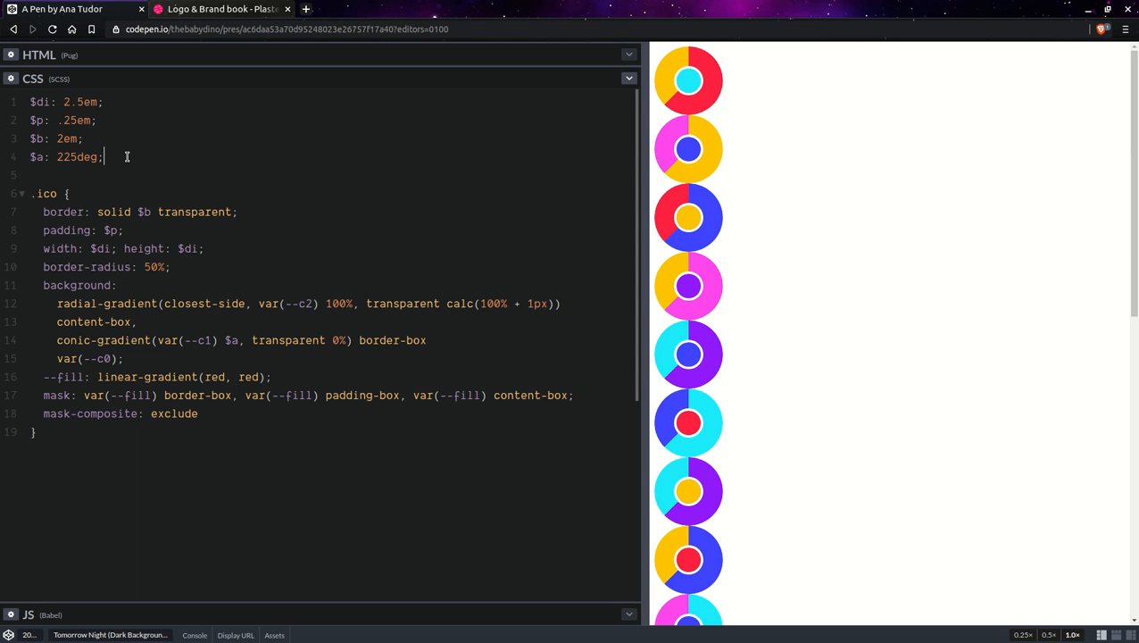
# Add a body rule with display: grid, margin 0, height 100vh and black background.
pyautogui.write('body {')
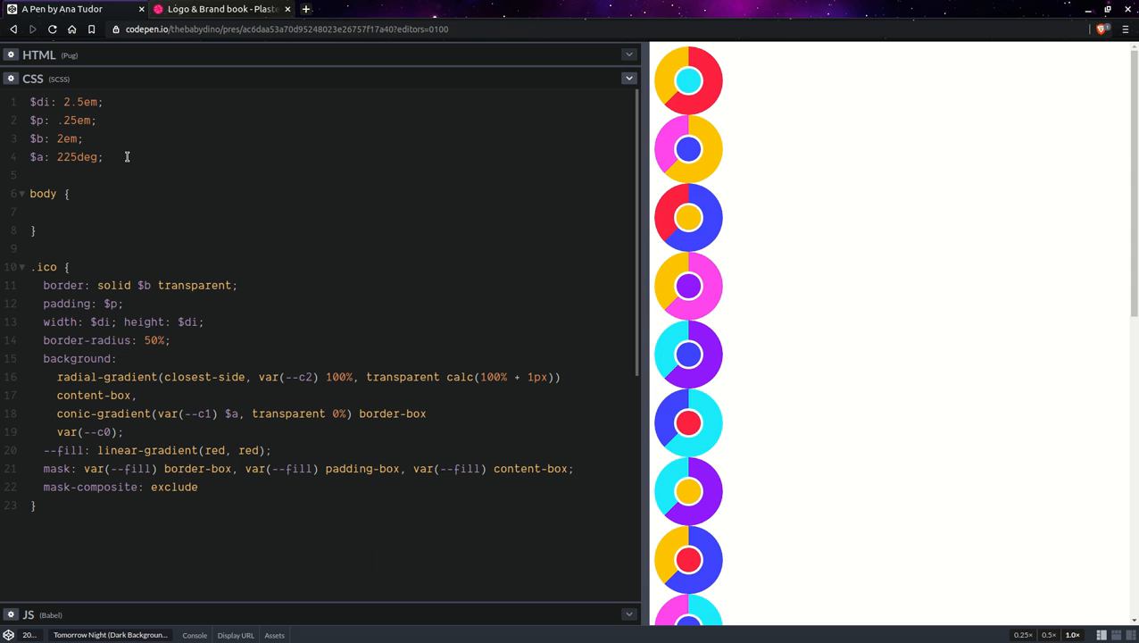
pyautogui.write('display: grid;')
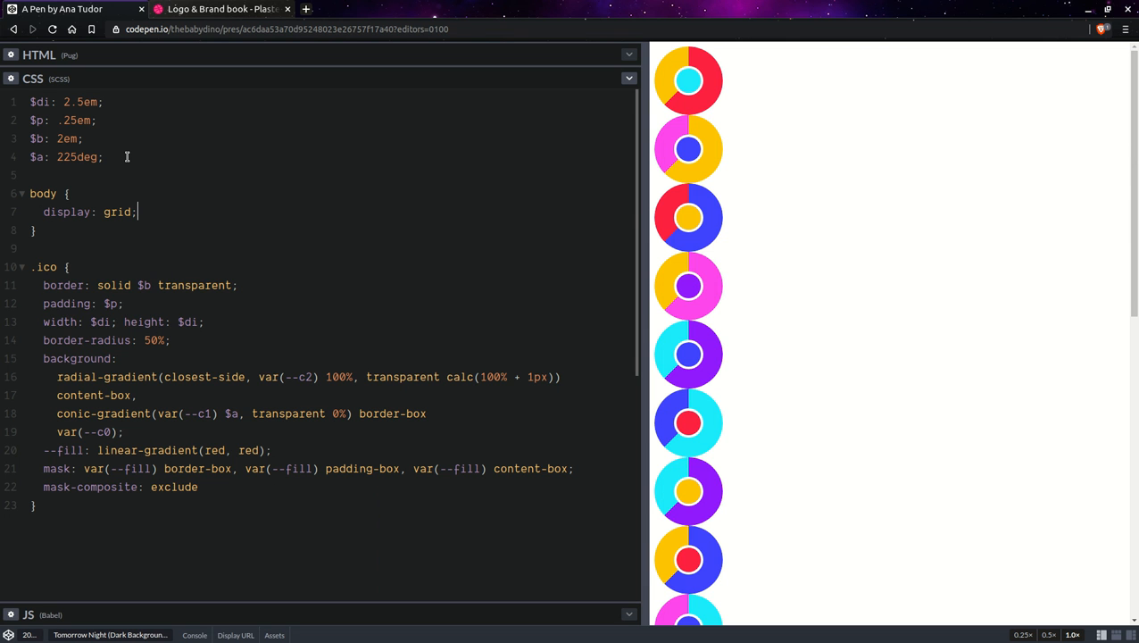
pyautogui.write('m:0')
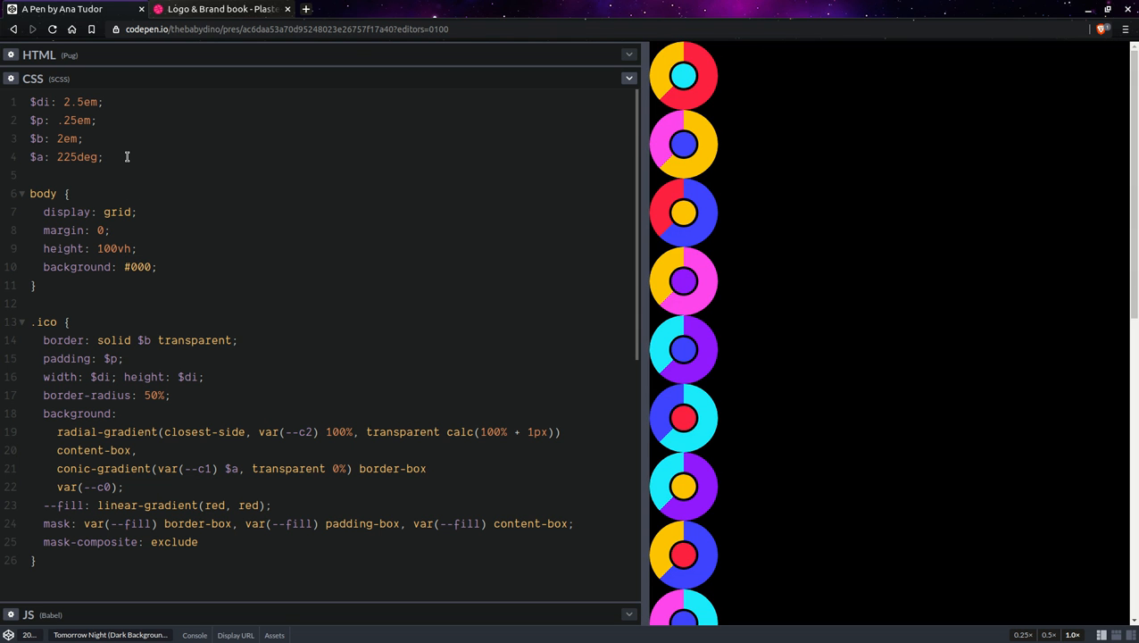
pyautogui.write('grid')
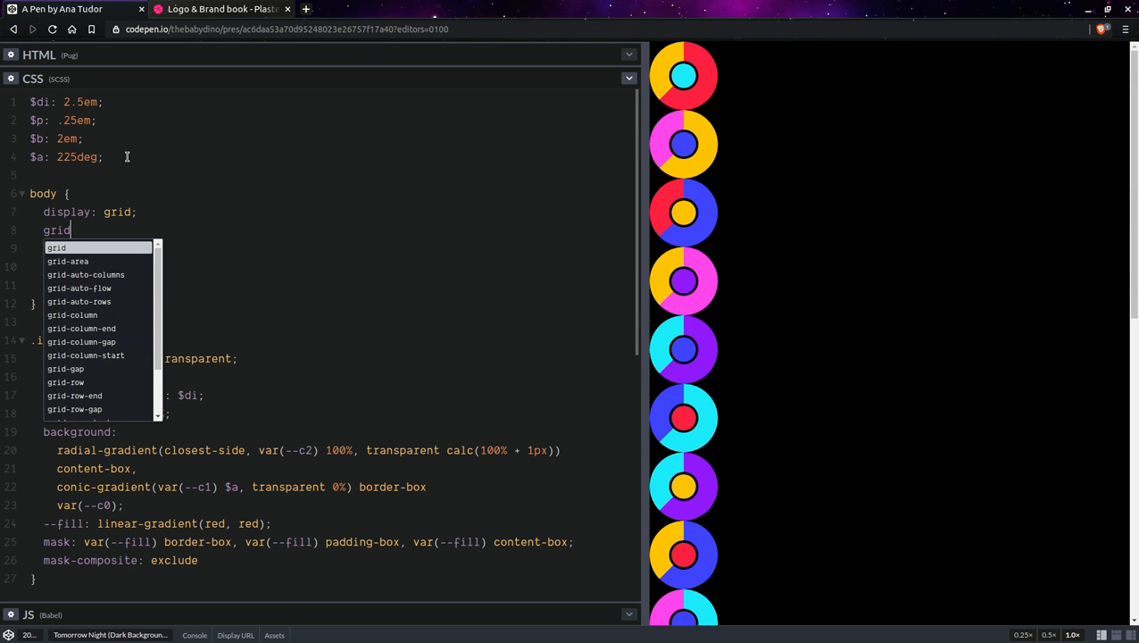
# Set grid-template-columns: repeat(auto-fit, $di + 2*($p + $b)) on the body grid.
pyautogui.write('-t')
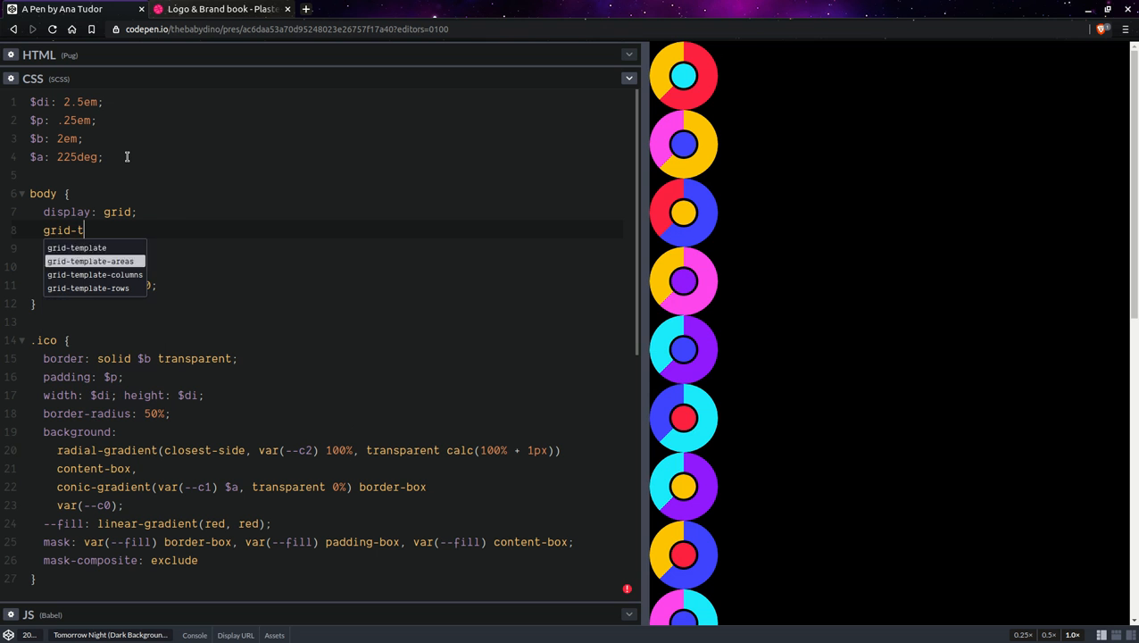
pyautogui.write('emplate-columns: repeat(auto')
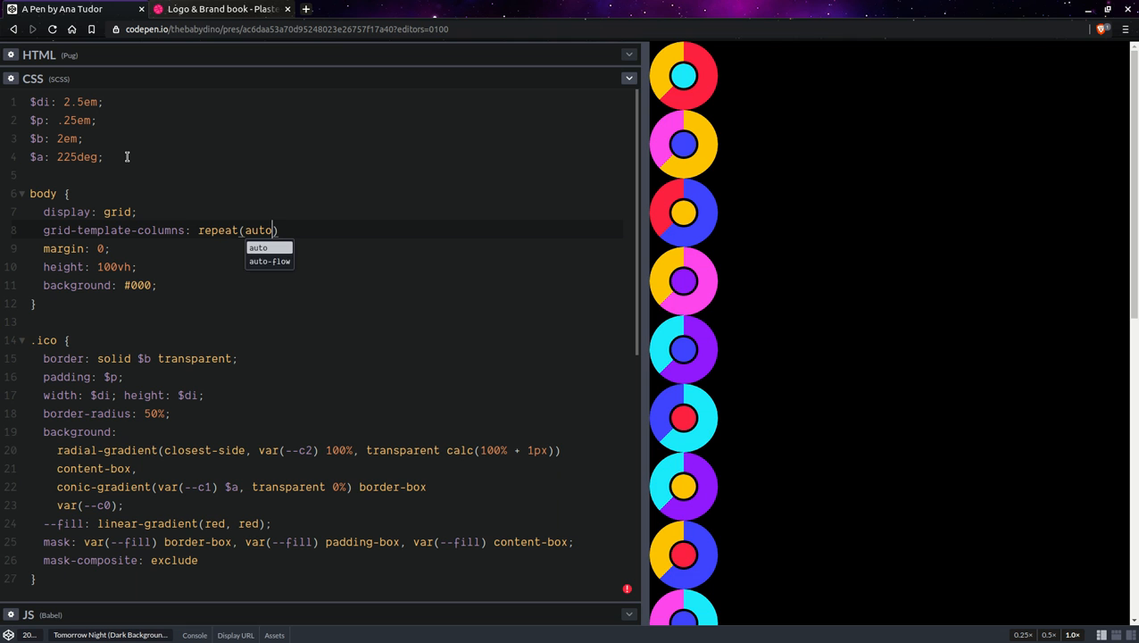
pyautogui.write('-fit,')
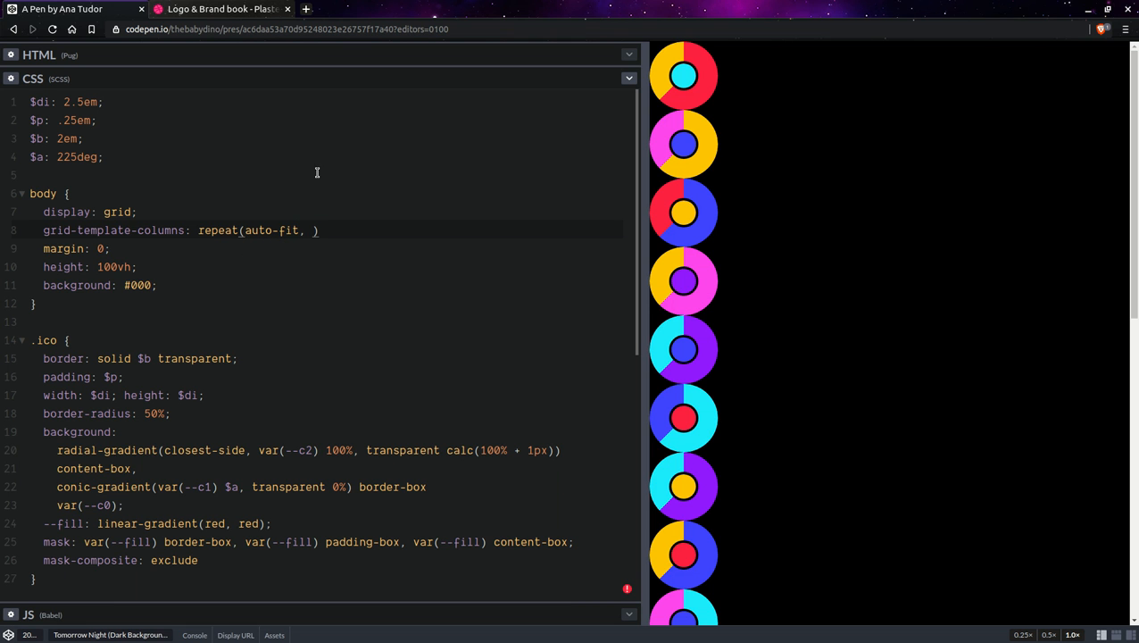
pyautogui.moveTo(337, 184)
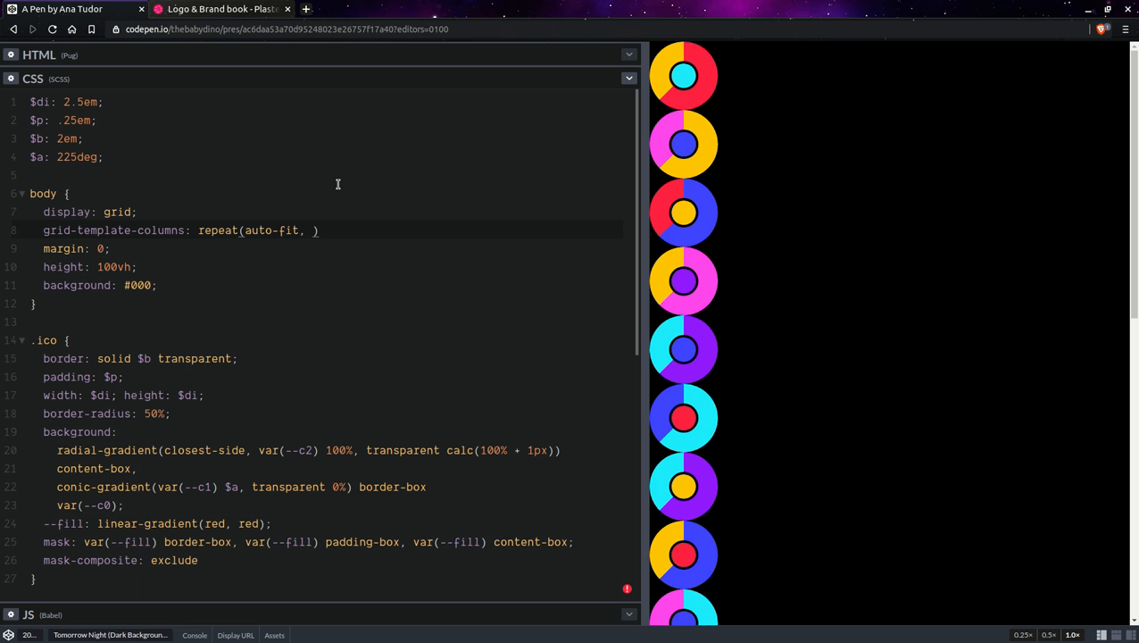
pyautogui.write('$di +')
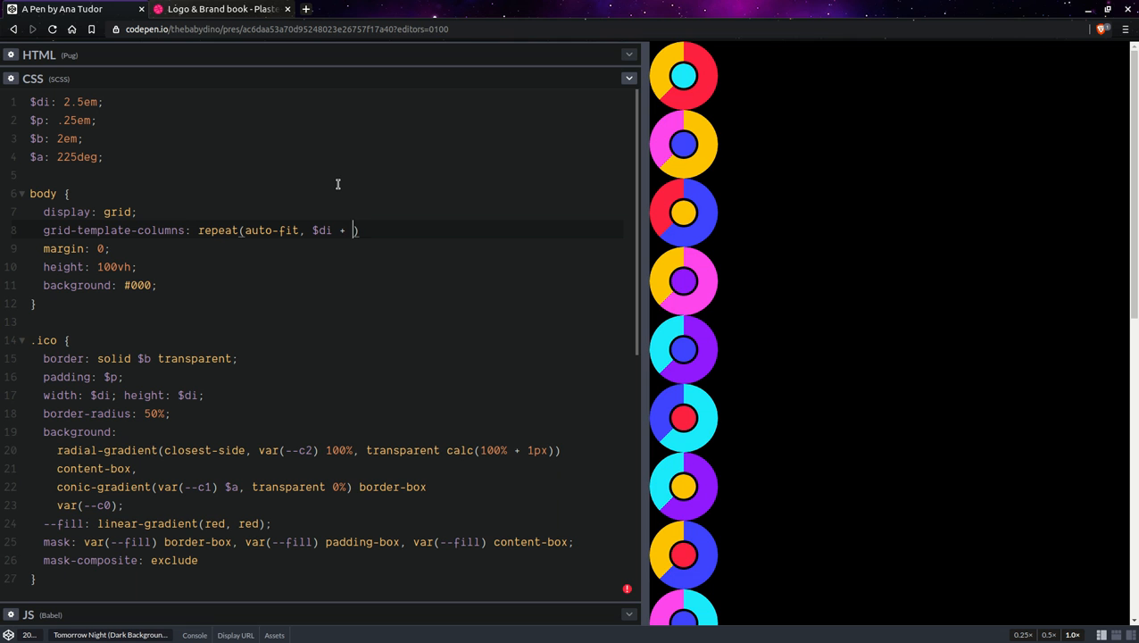
pyautogui.write('2*(')
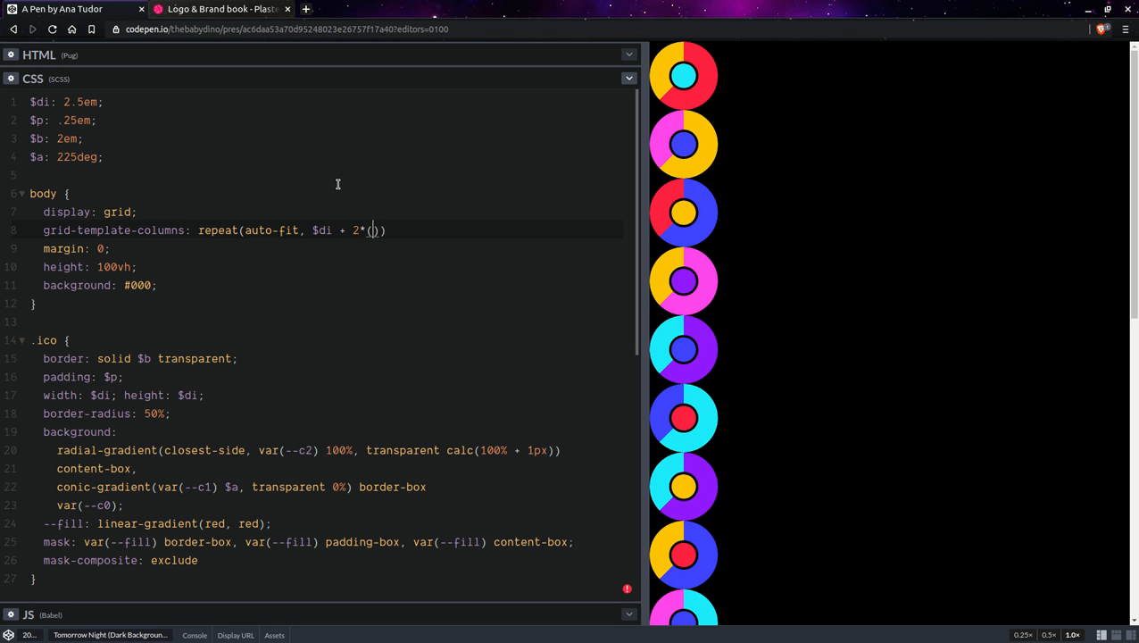
pyautogui.write('$p +')
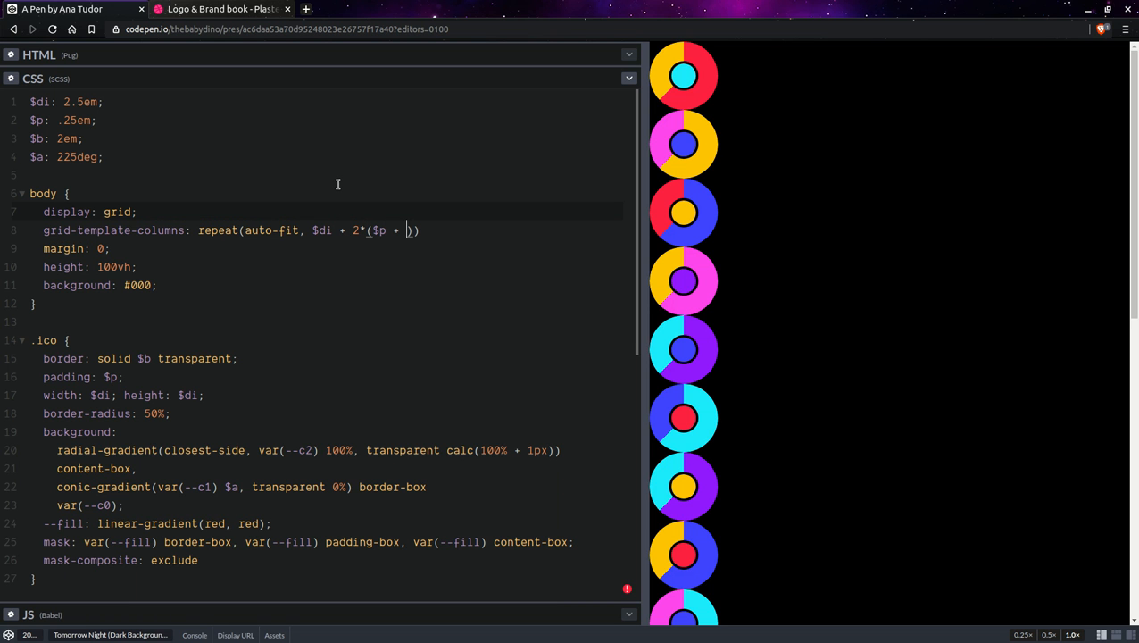
pyautogui.write('$b)')
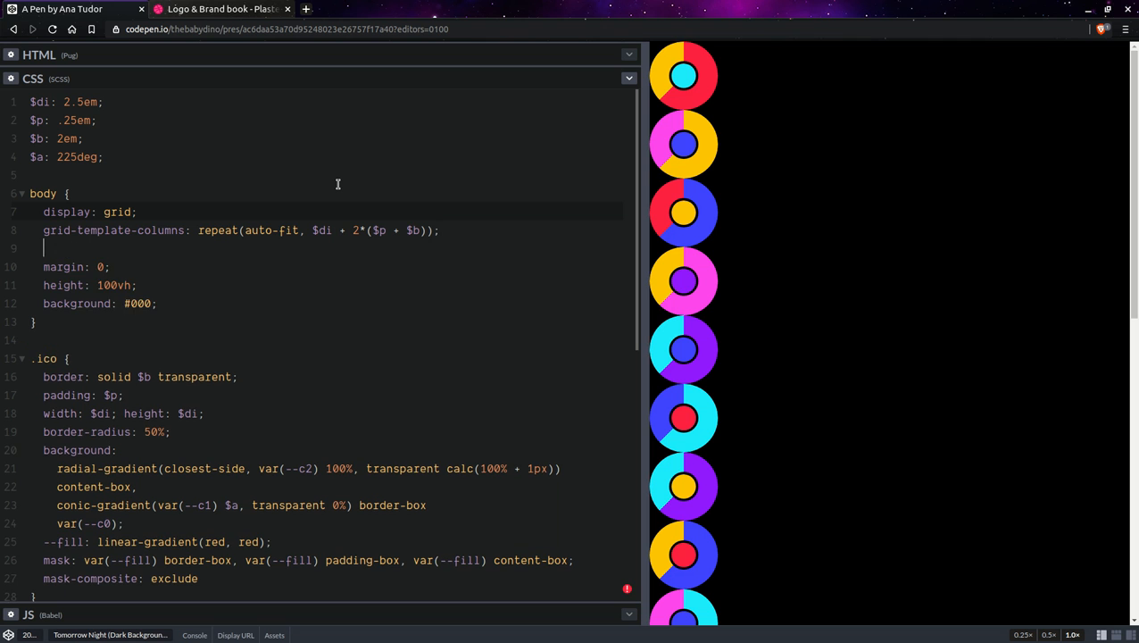
# Add grid-gap: 1em and place-content: center to the body grid.
pyautogui.write('grid-gap: 1em;')
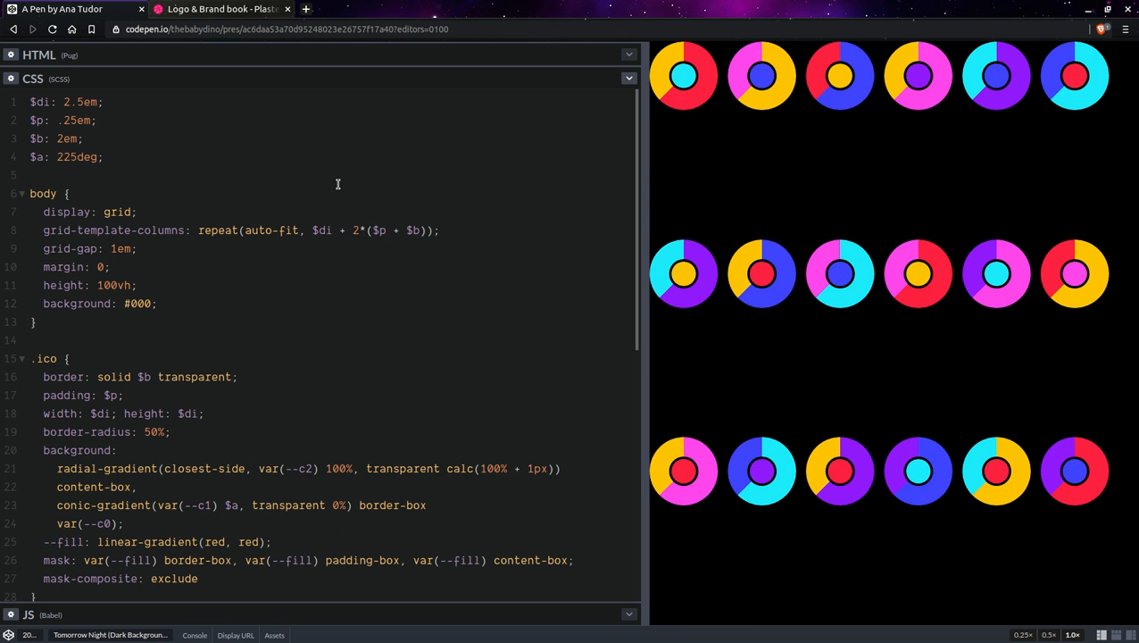
pyautogui.write('p')
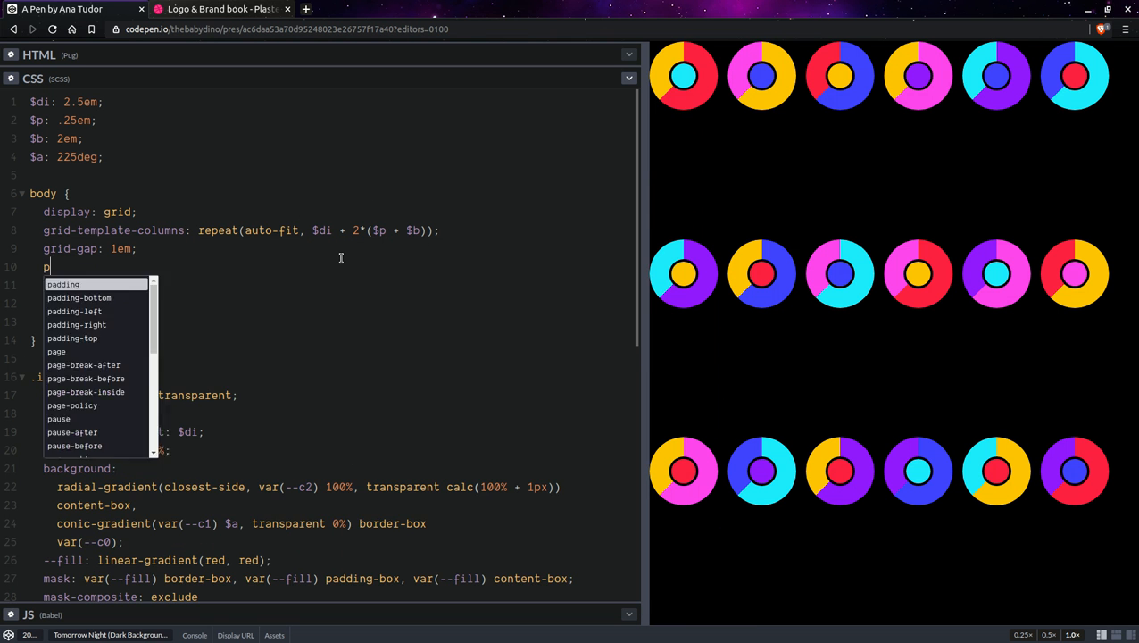
pyautogui.write('lace-content')
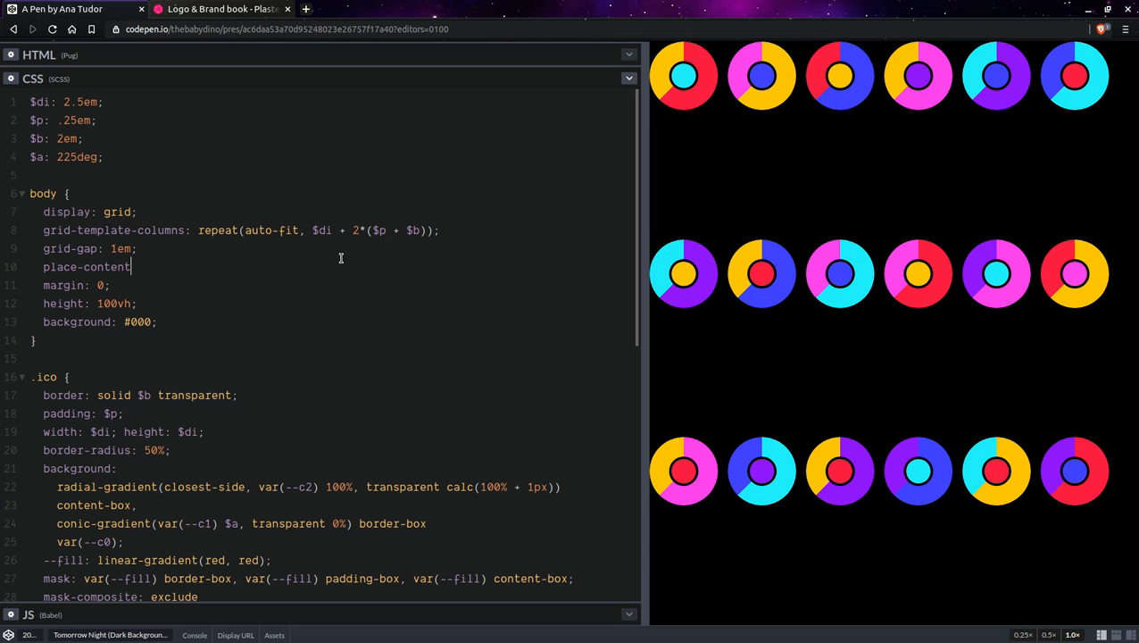
pyautogui.write(':center;')
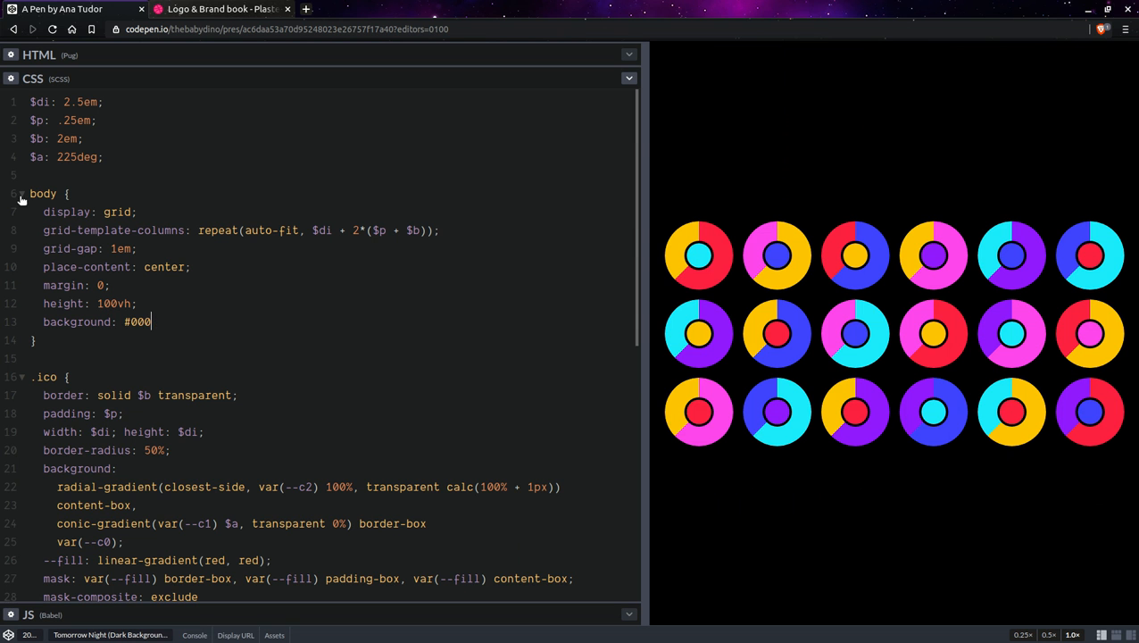
# Start the first layer as radial-gradient(circle at 50% $r, var(--c1) ...).
pyautogui.click(20, 194)
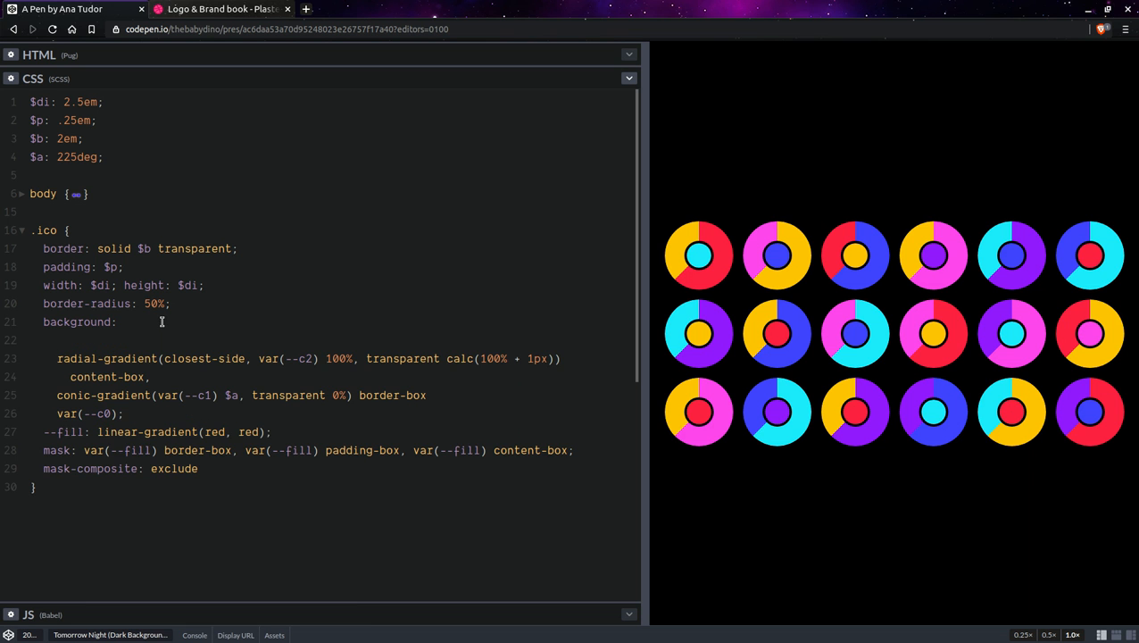
pyautogui.write('radial-gradient(')
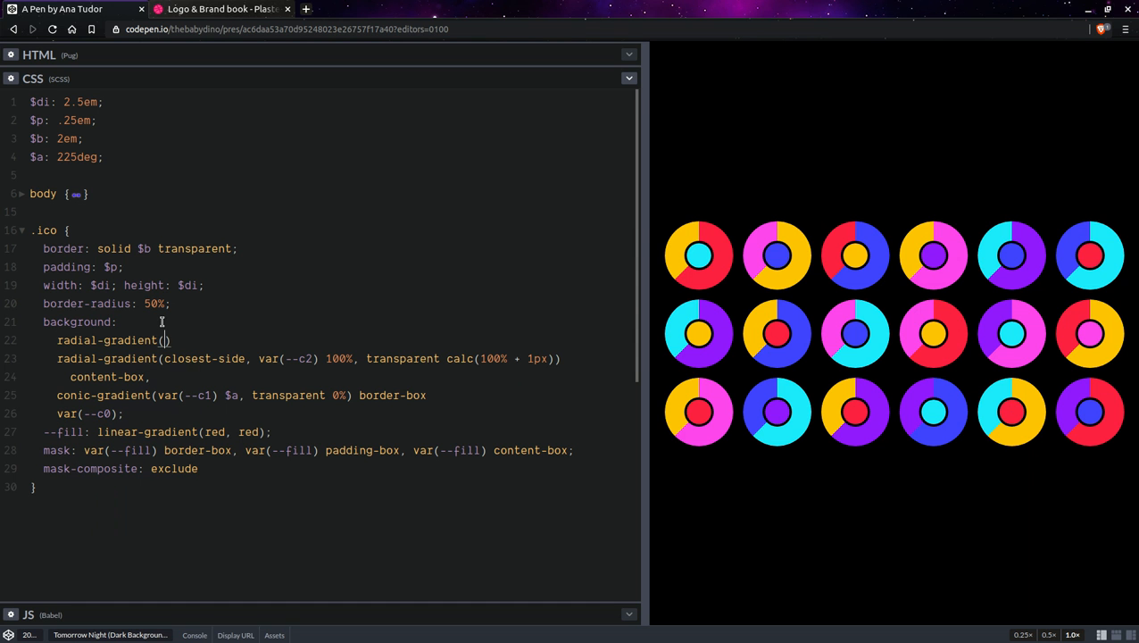
pyautogui.write('circle at')
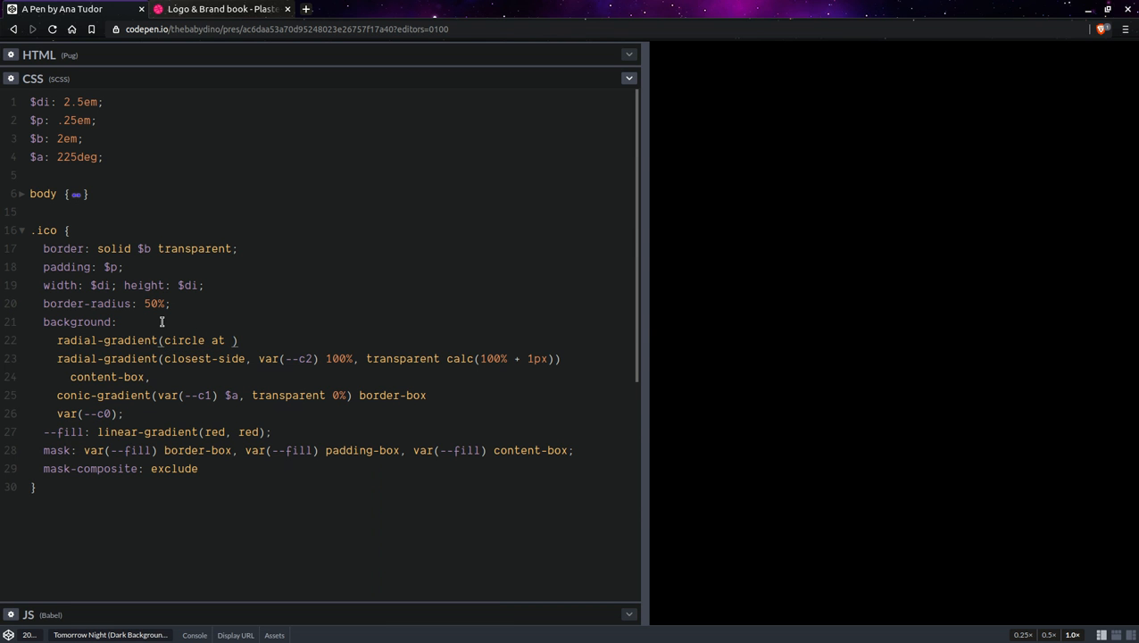
pyautogui.write('50%')
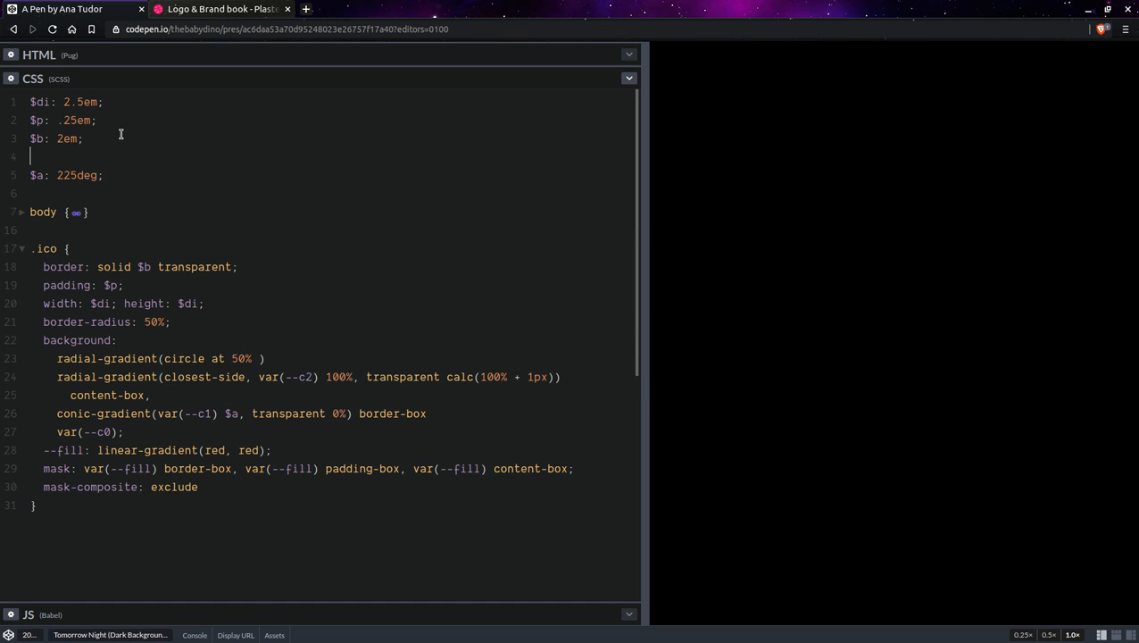
pyautogui.write('$r: .5*$b;')
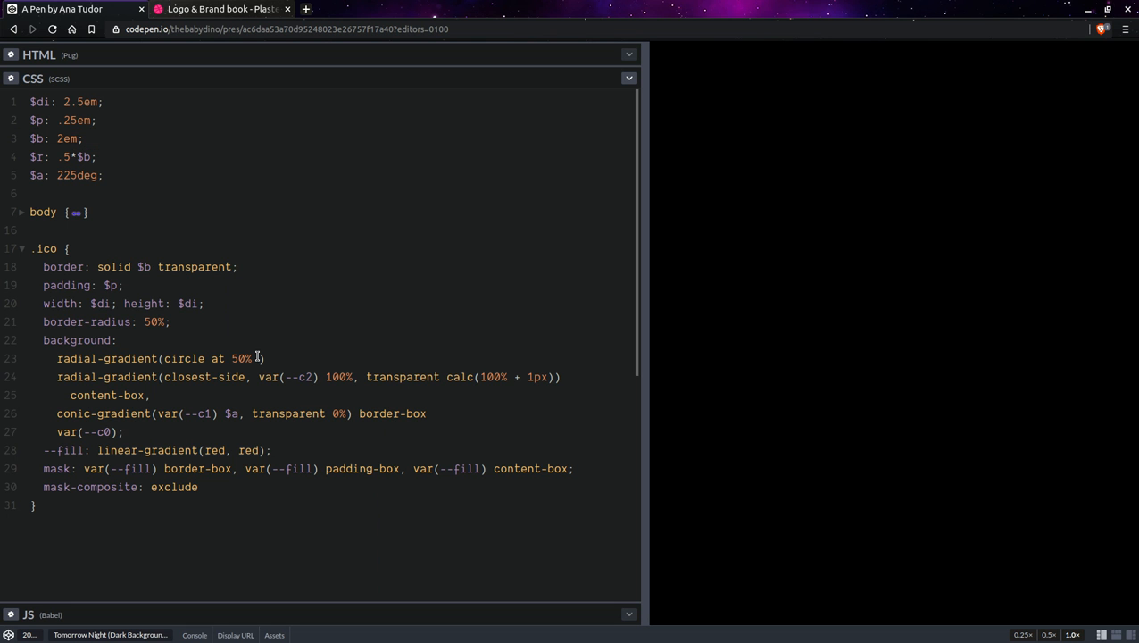
pyautogui.write('$r,')
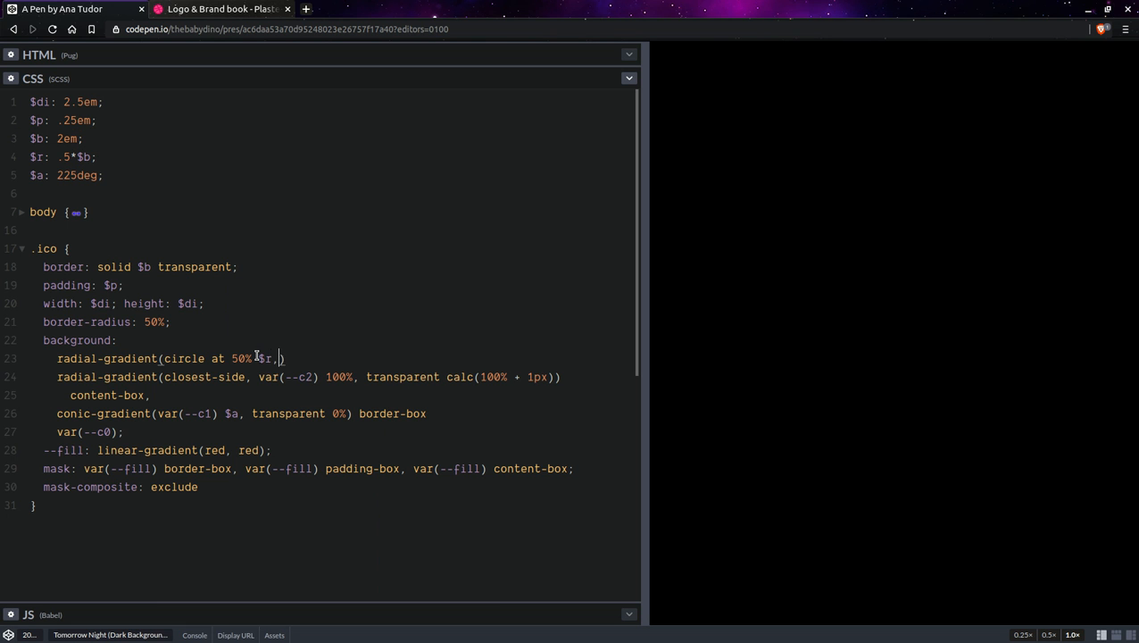
pyautogui.write('var(--')
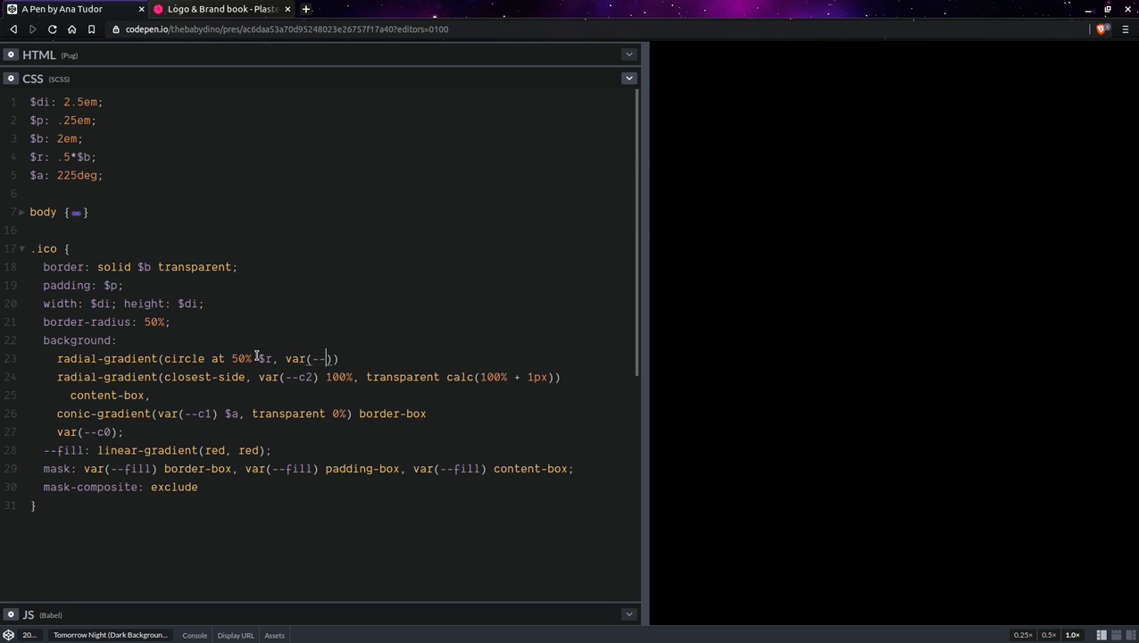
pyautogui.write('c1)')
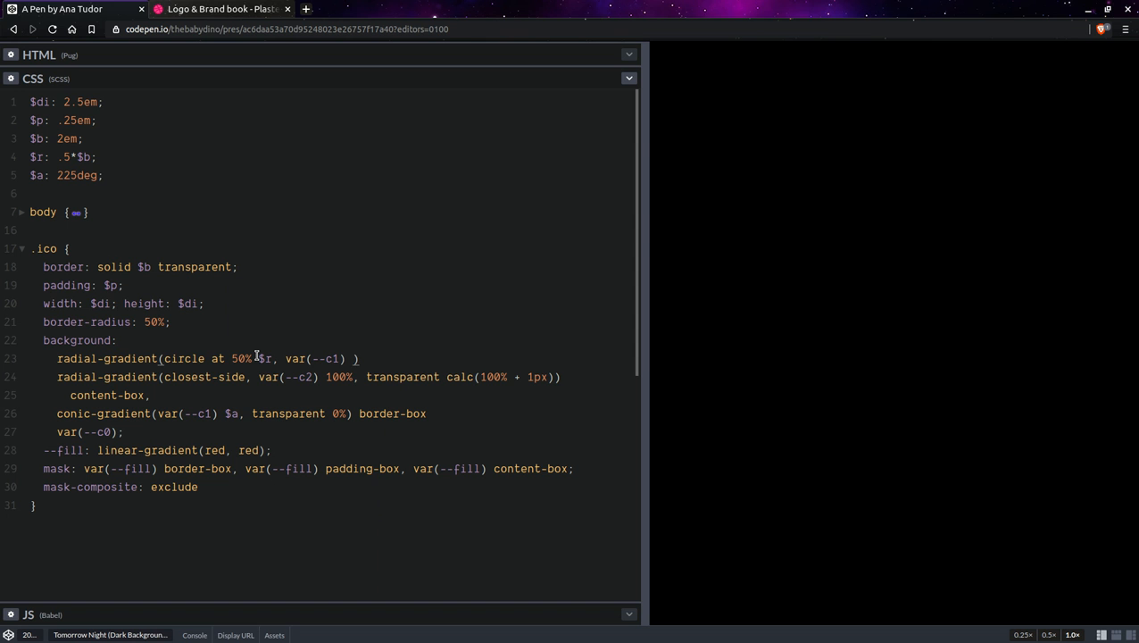
# Finish the dot with var(--c1) $r, transparent calc(#{$r} + 1px) on border-box.
pyautogui.write('$r,')
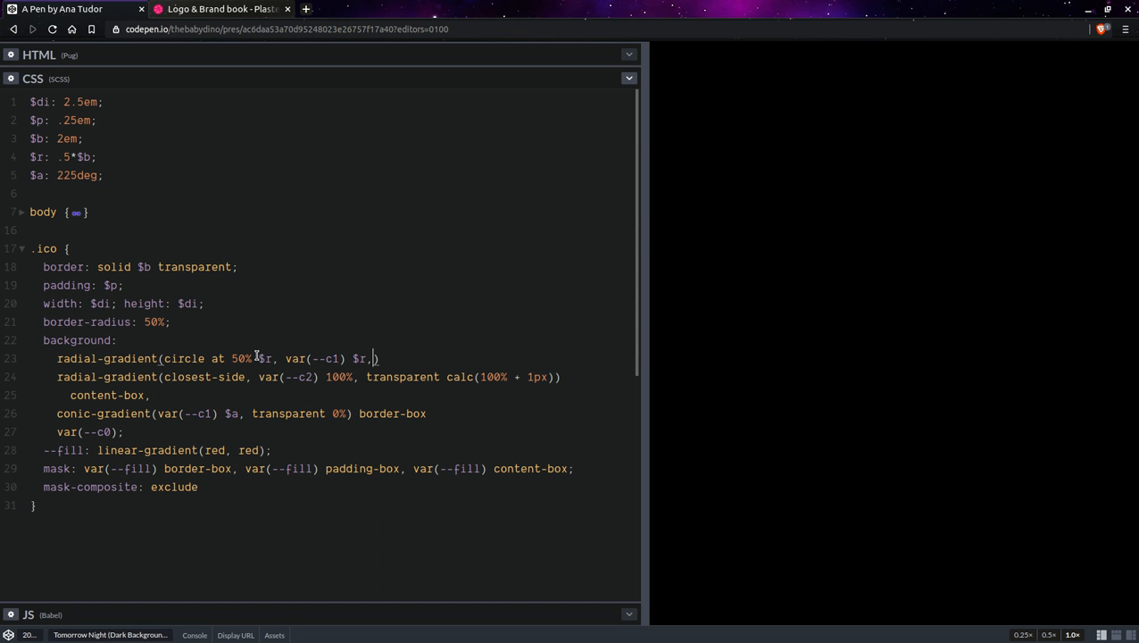
pyautogui.write('transparent')
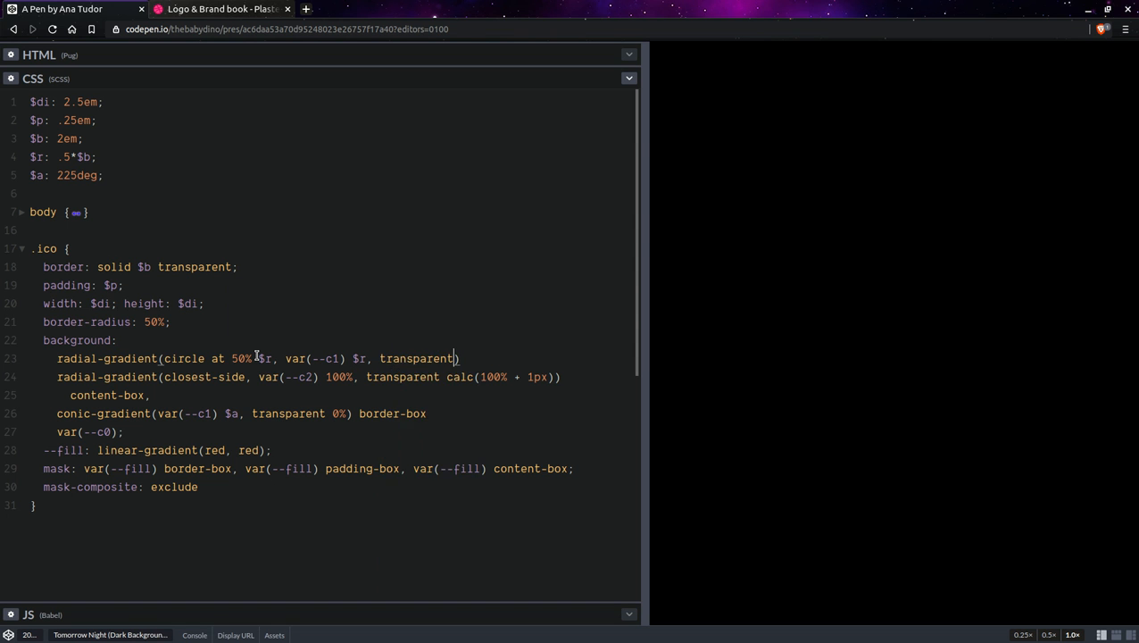
pyautogui.write('0')
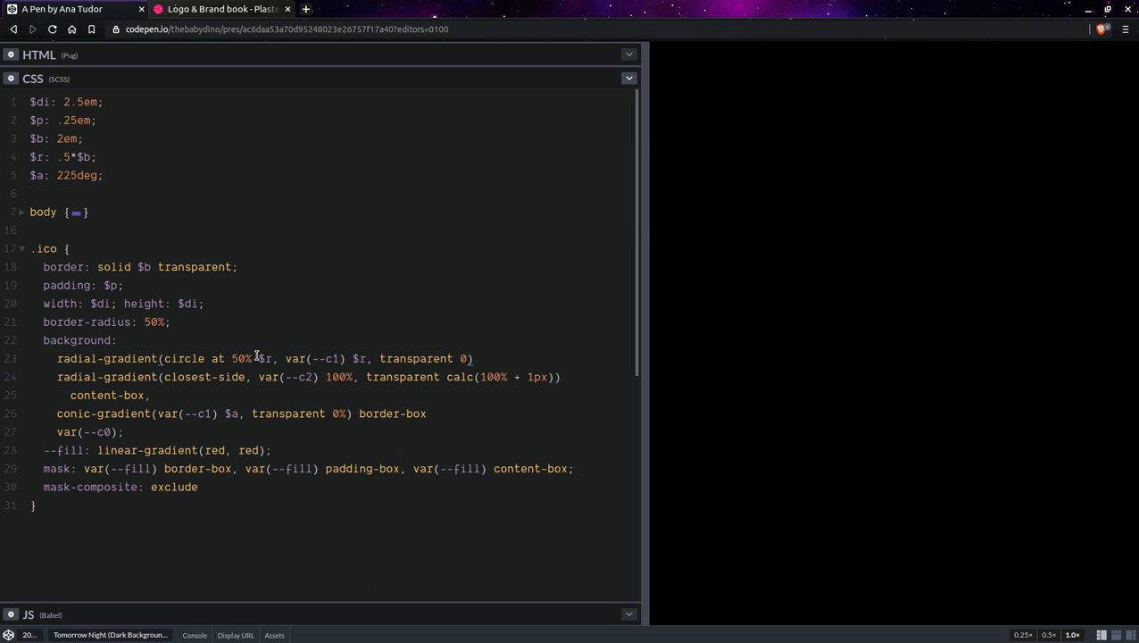
pyautogui.write('border-box,')
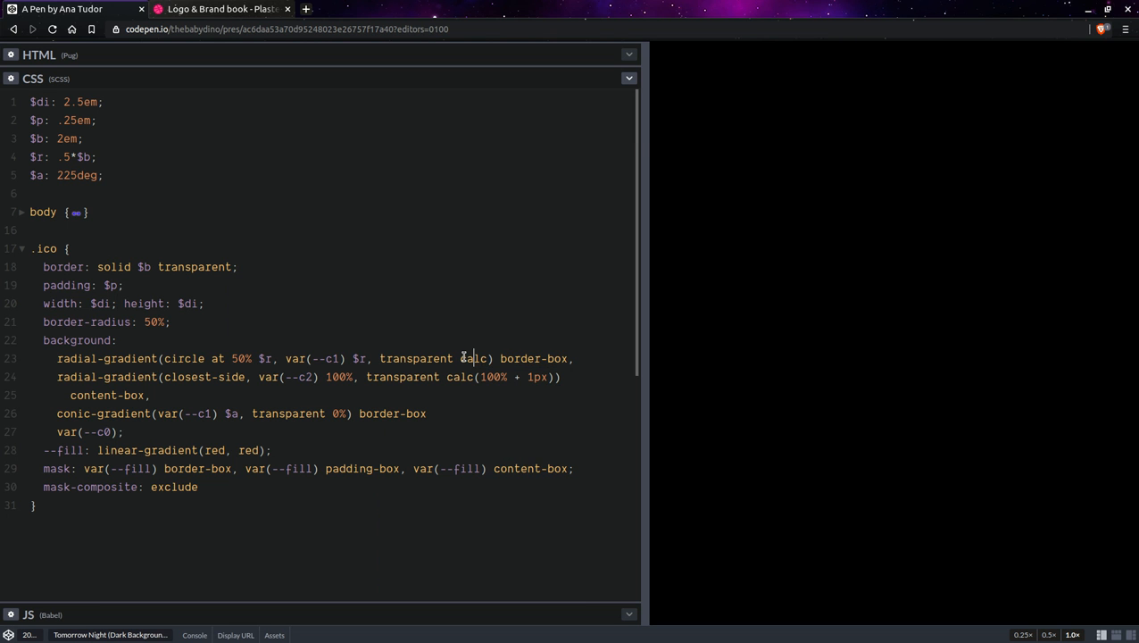
pyautogui.write('()')
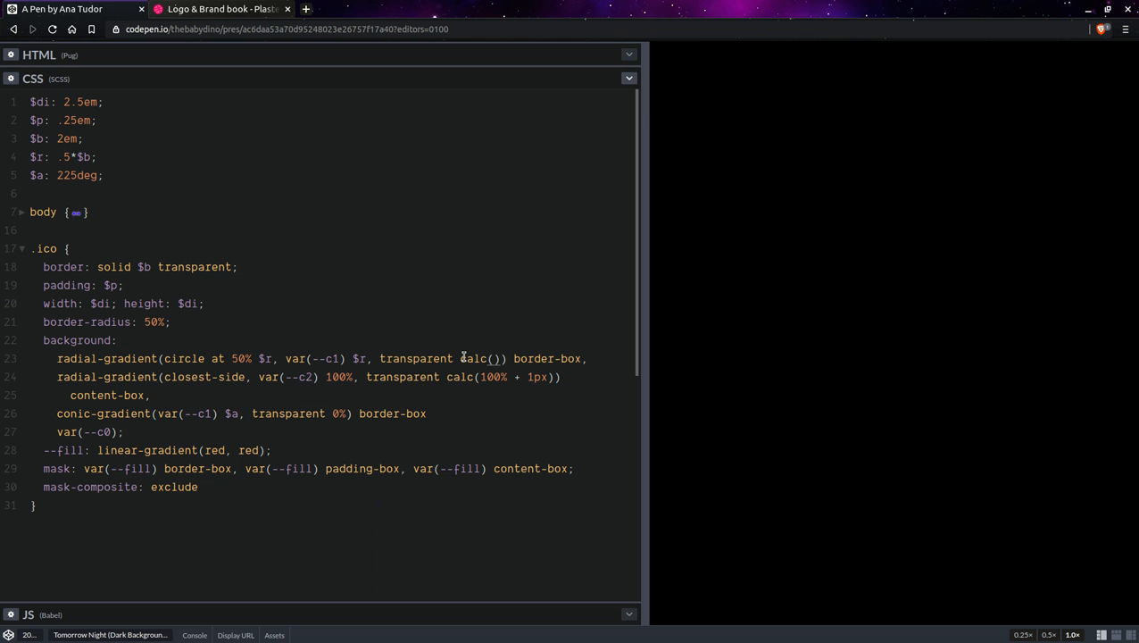
pyautogui.write('#{$r} +')
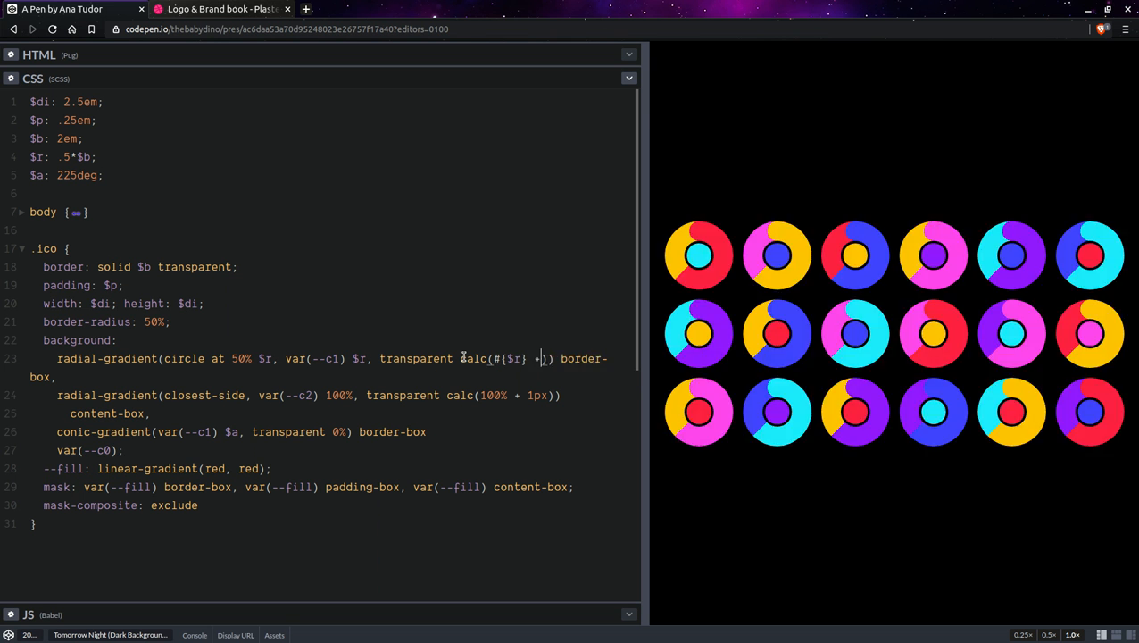
pyautogui.write('1px')
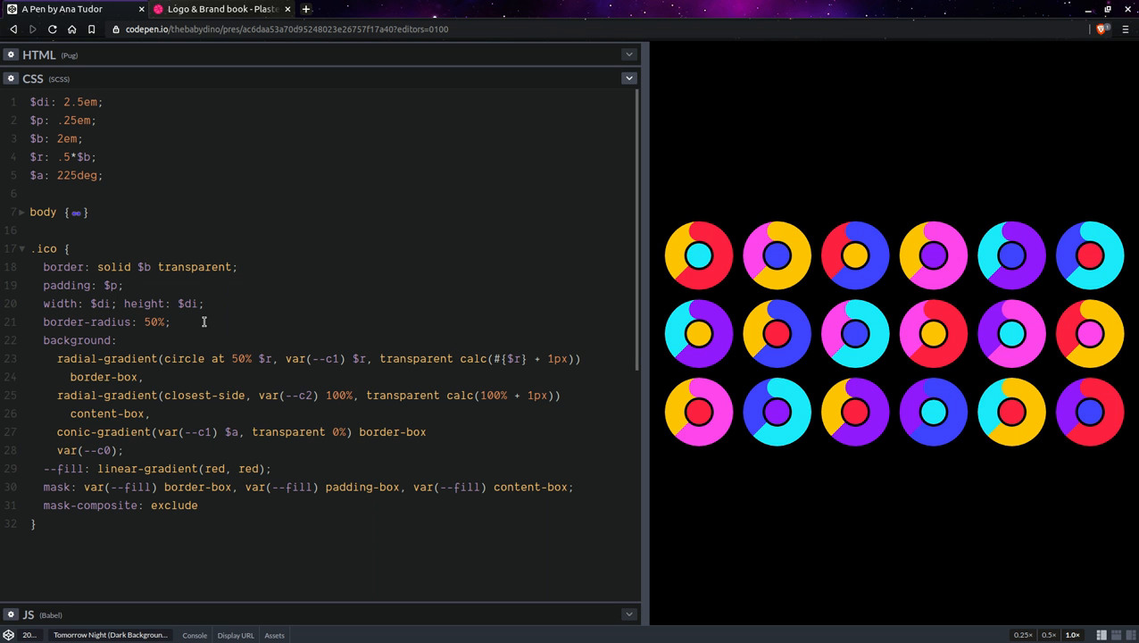
# Add transform: rotate(-140deg) to .ico after border-radius.
pyautogui.press('Enter')
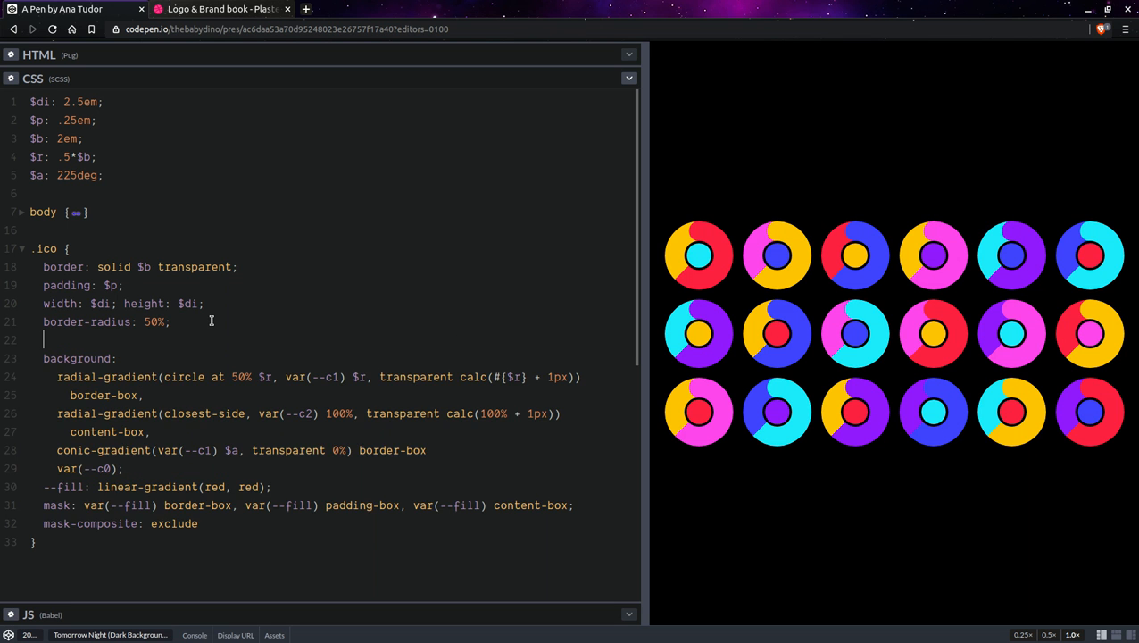
pyautogui.write('transform: rotate(angle);')
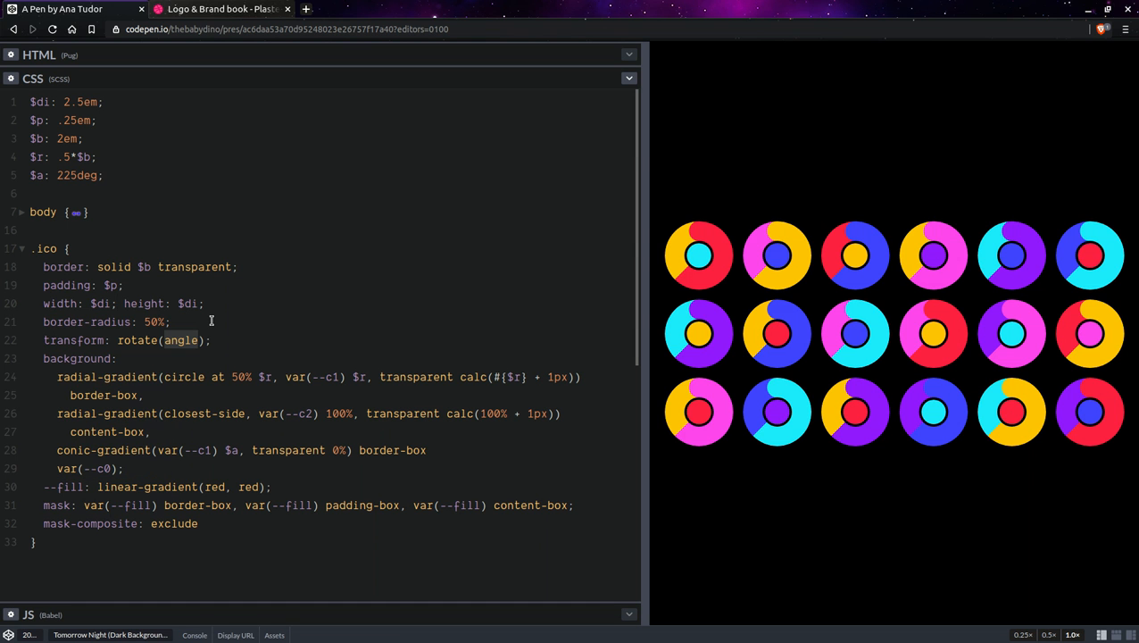
pyautogui.write('-14')
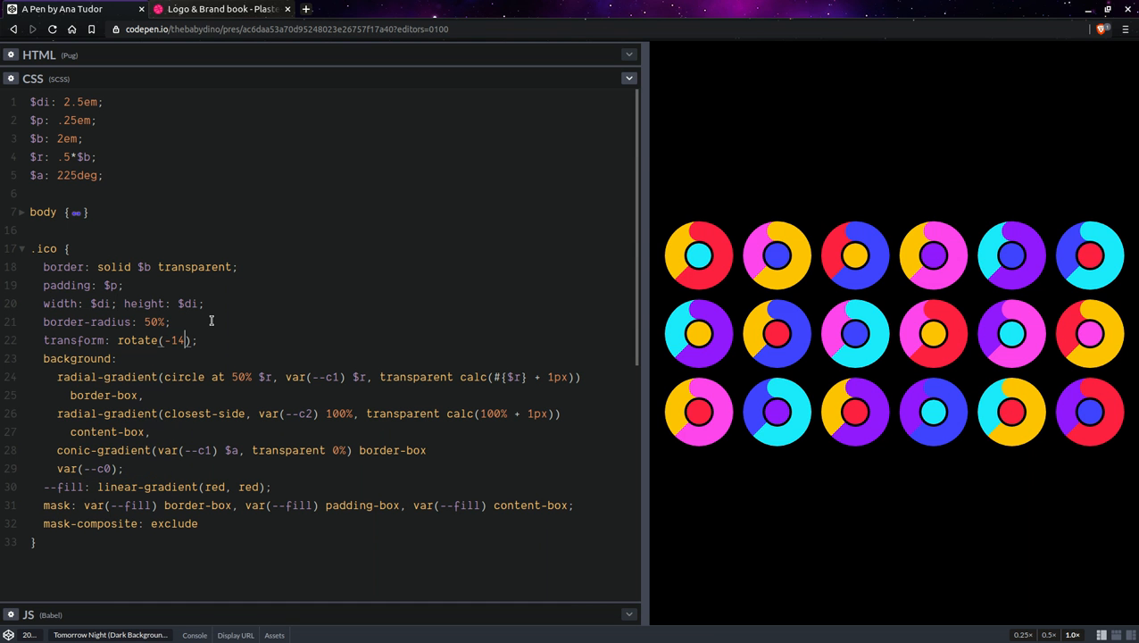
pyautogui.write('0deg')
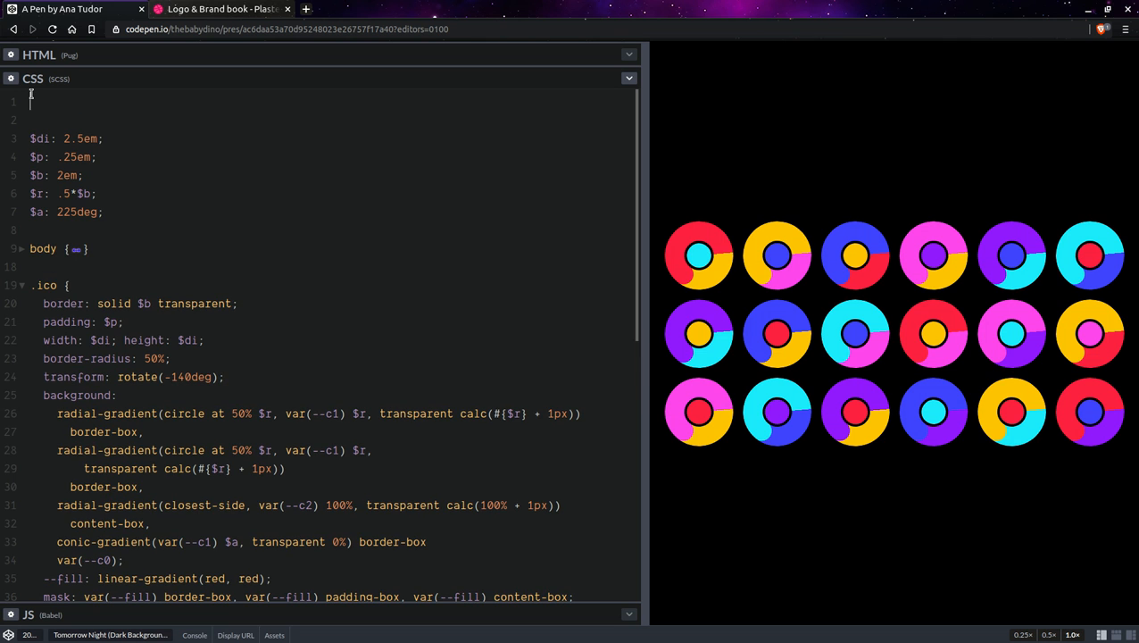
pyautogui.write('@import')
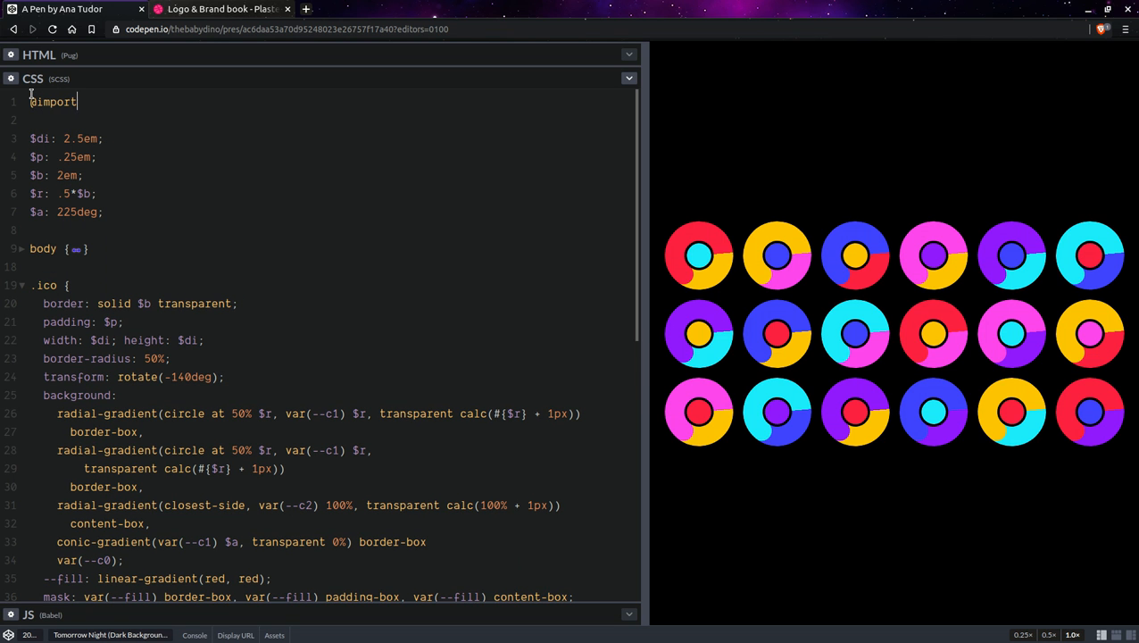
pyautogui.write("'compass/css3")
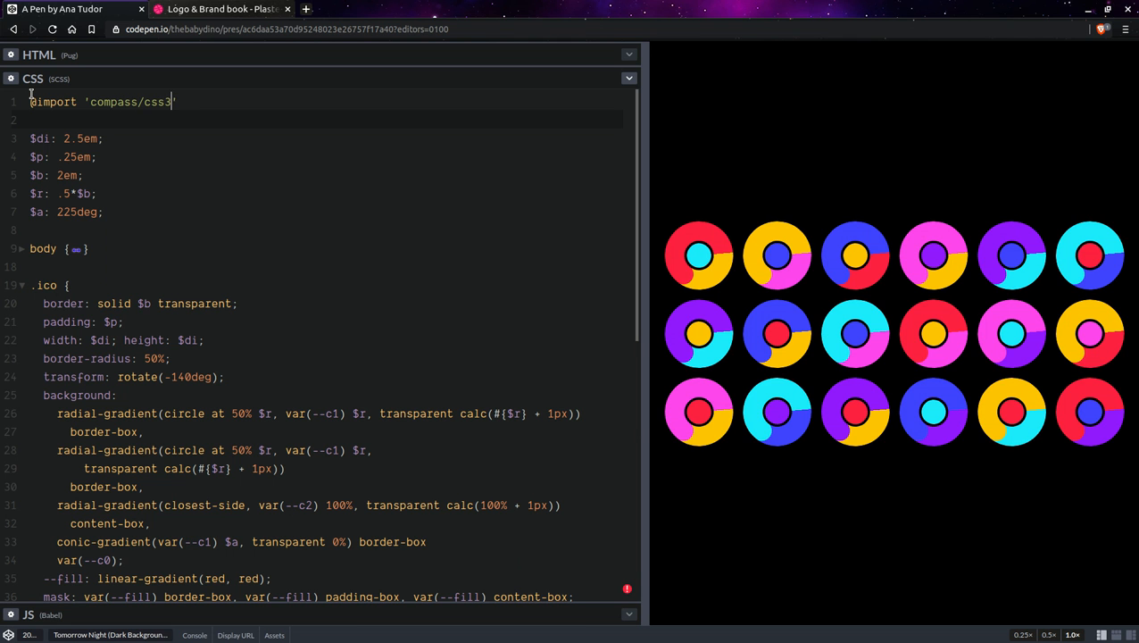
pyautogui.write(';')
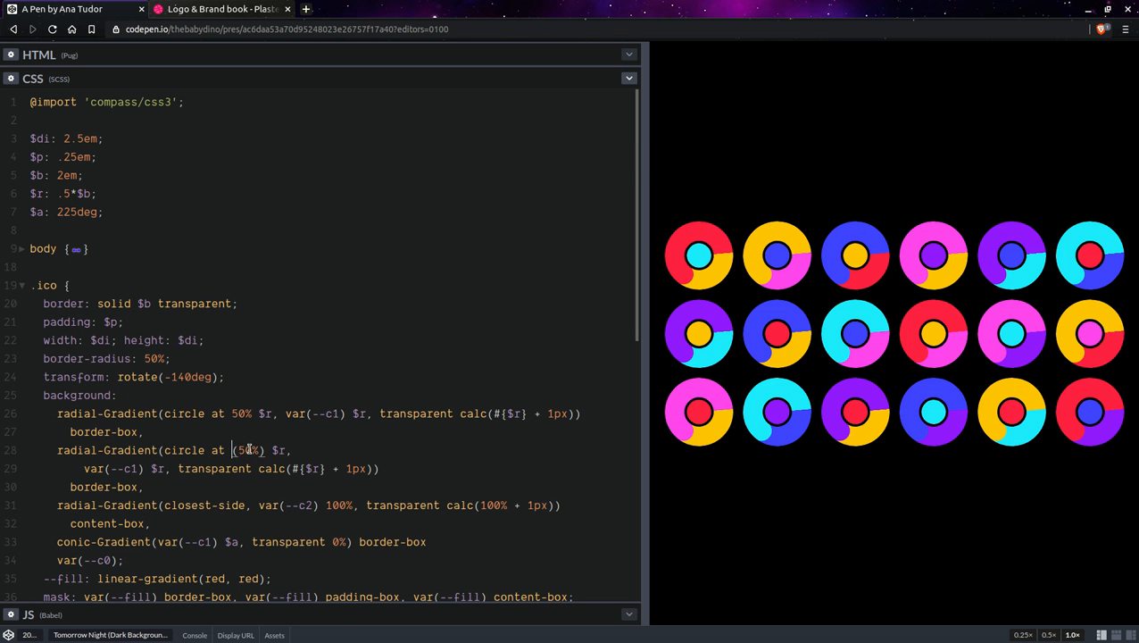
# Set the second dot's horizontal position to calc(50% + (50% - #{$r})*#{cos($ca)}).
pyautogui.write('calc(')
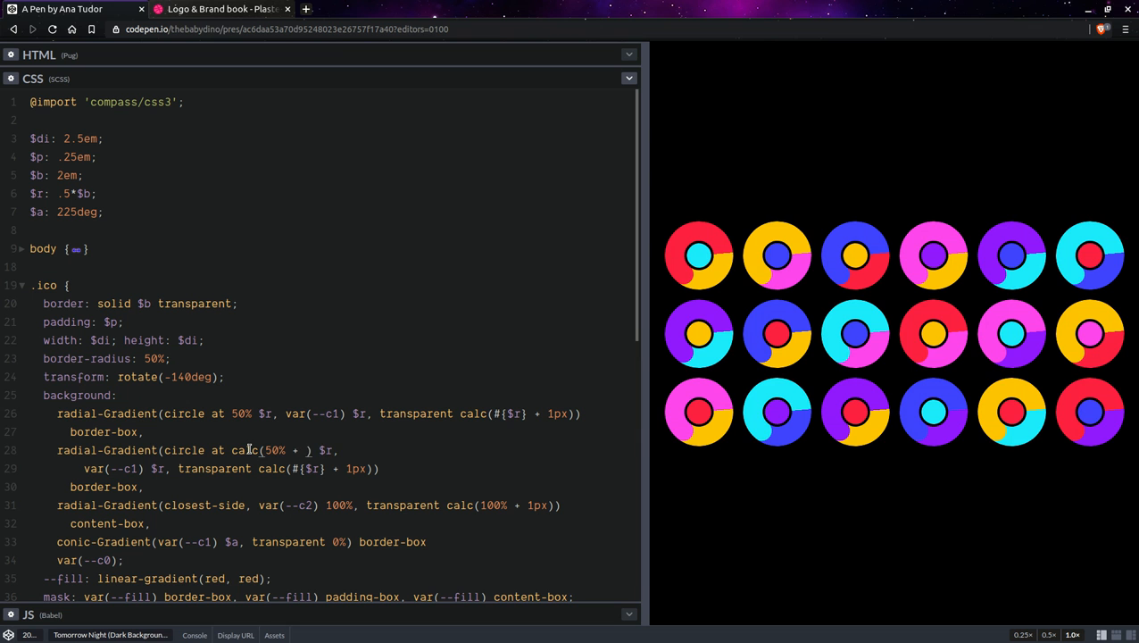
pyautogui.write('50% - #')
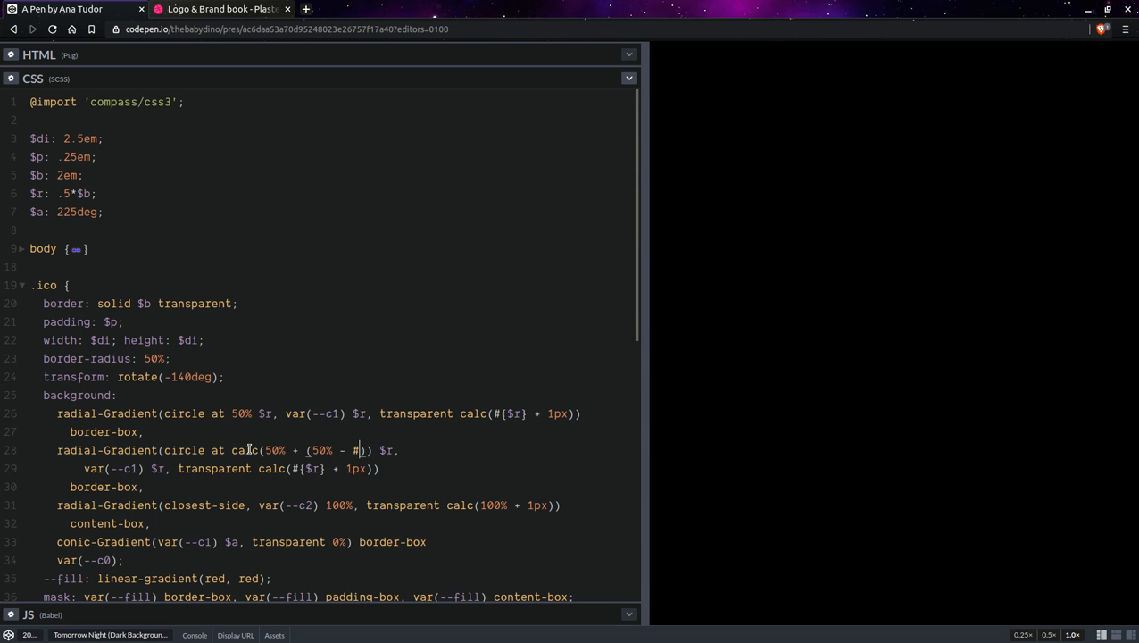
pyautogui.write('{$r}')
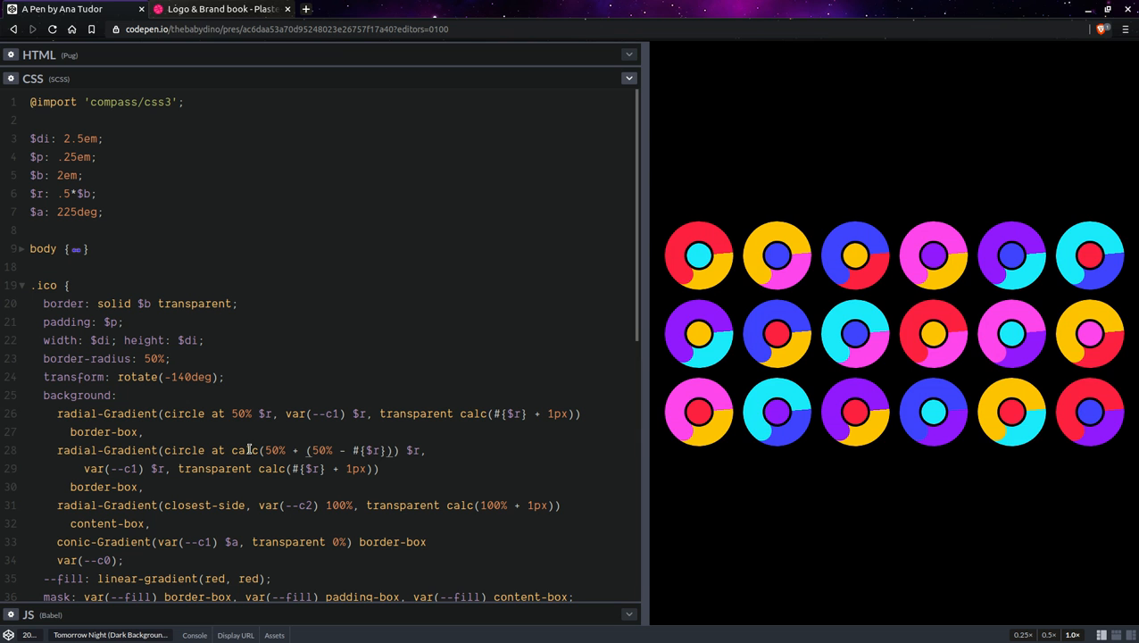
pyautogui.write('*')
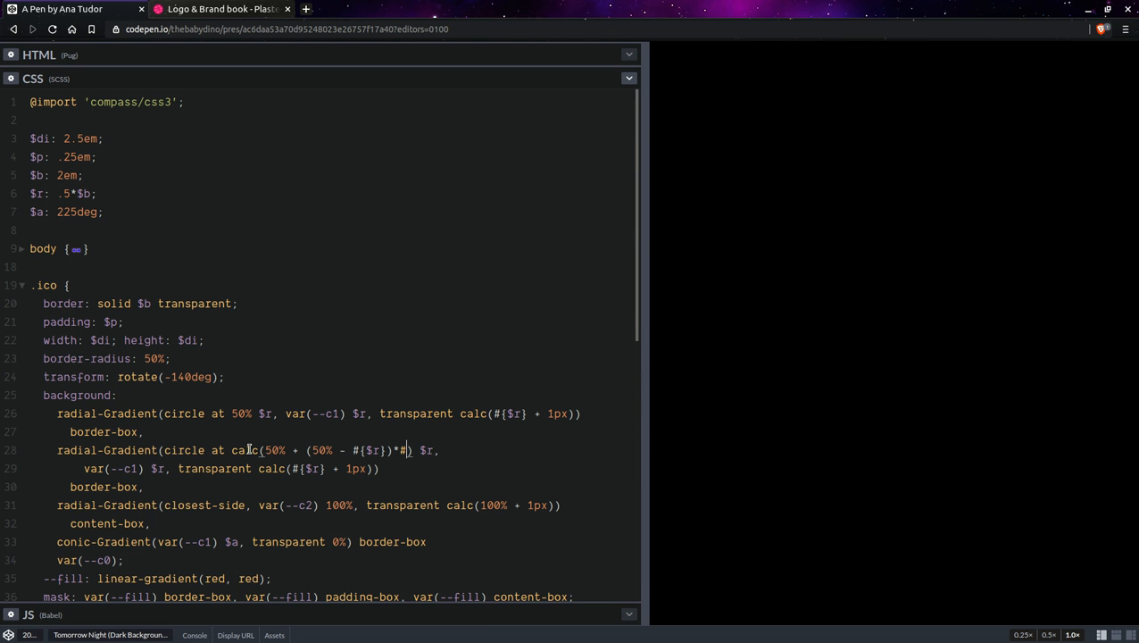
pyautogui.write('{cos(')
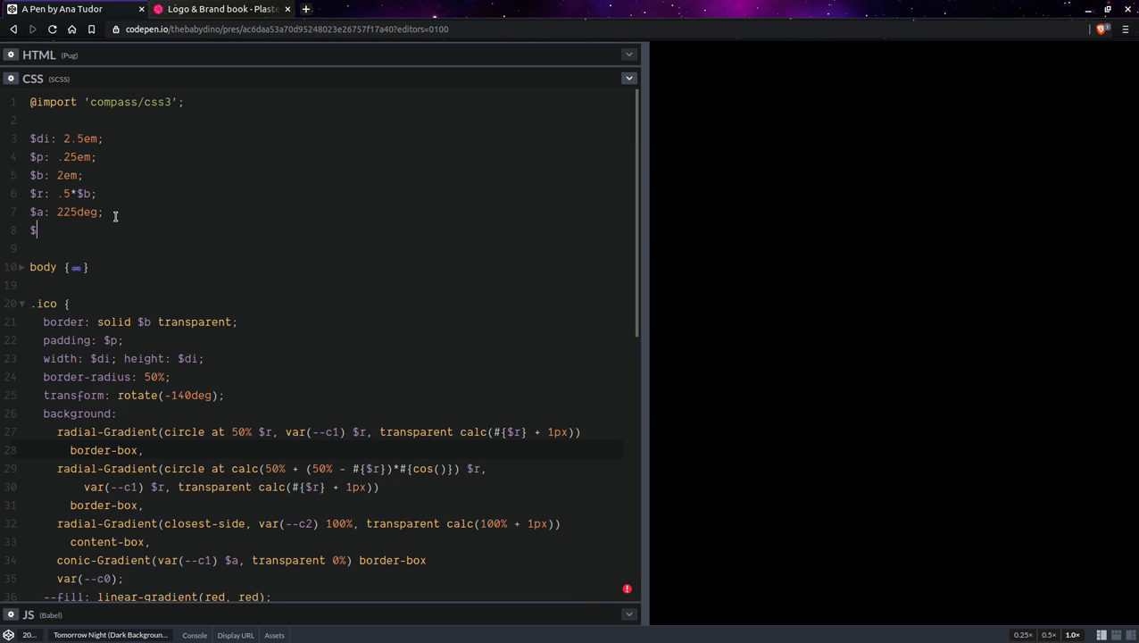
# Define $ca: $a - 90deg and select it inside the cosine term for reuse.
pyautogui.write('ca:')
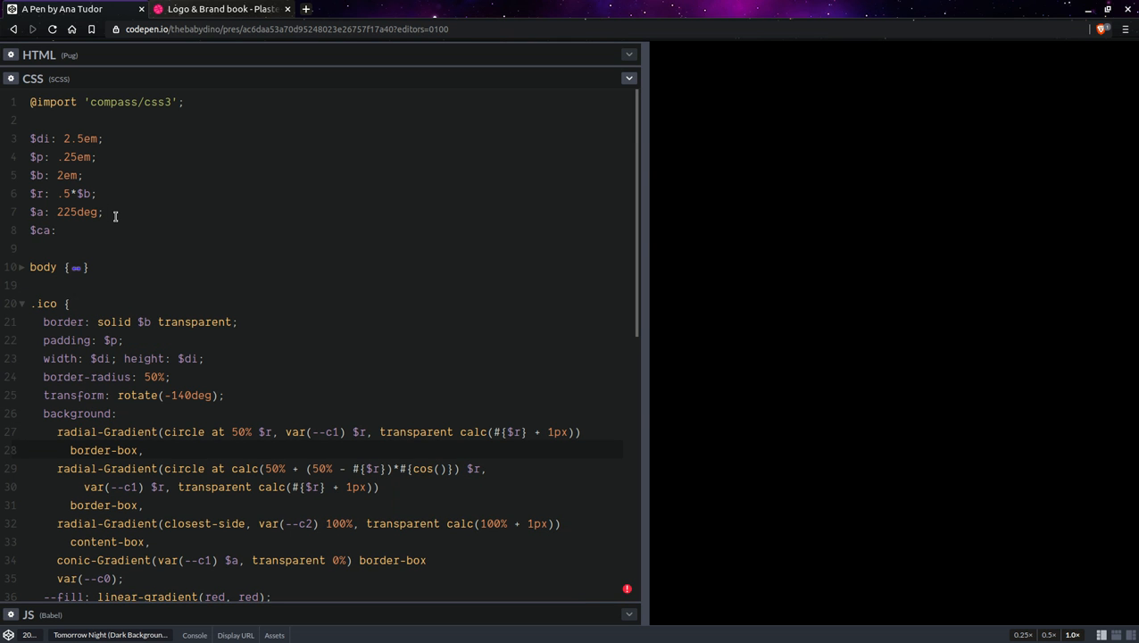
pyautogui.write('$a')
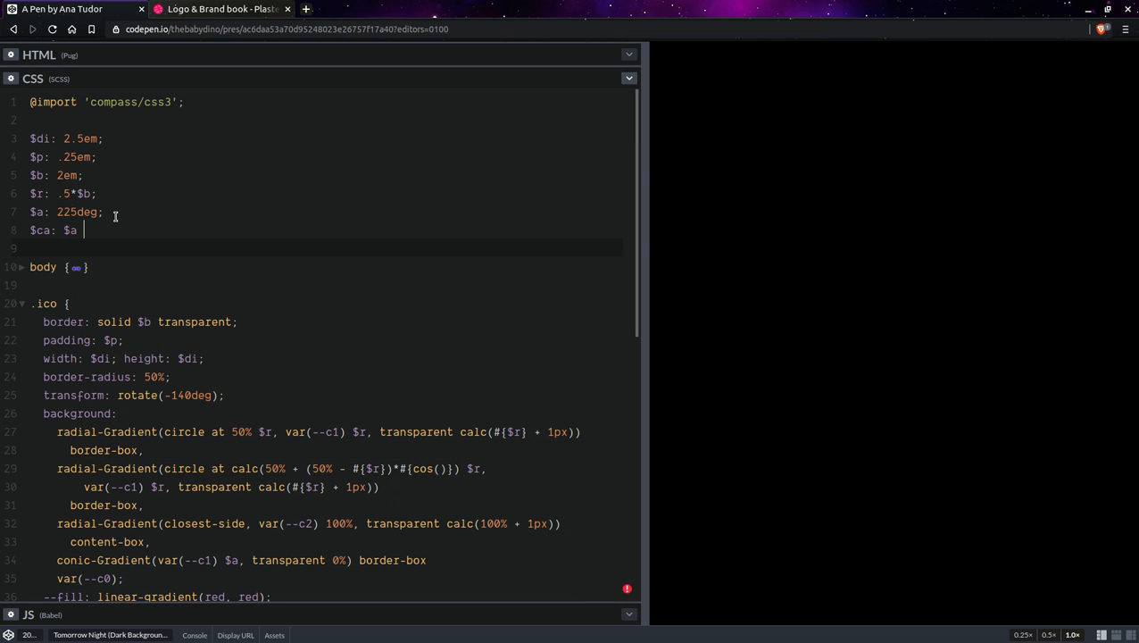
pyautogui.write('- 90deg;')
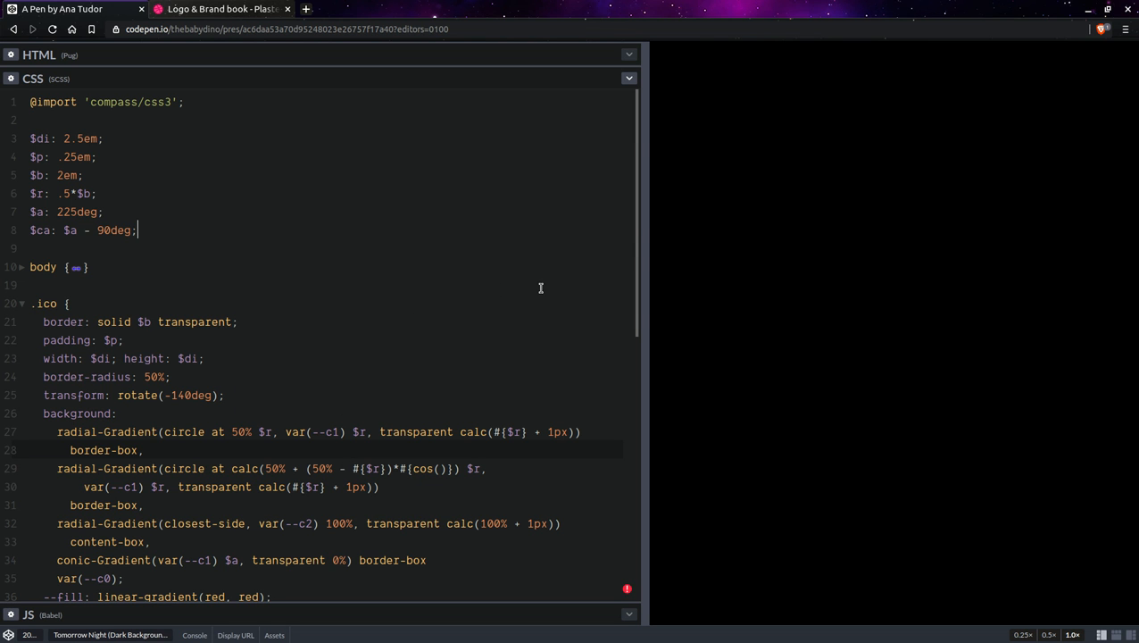
pyautogui.moveTo(365, 170)
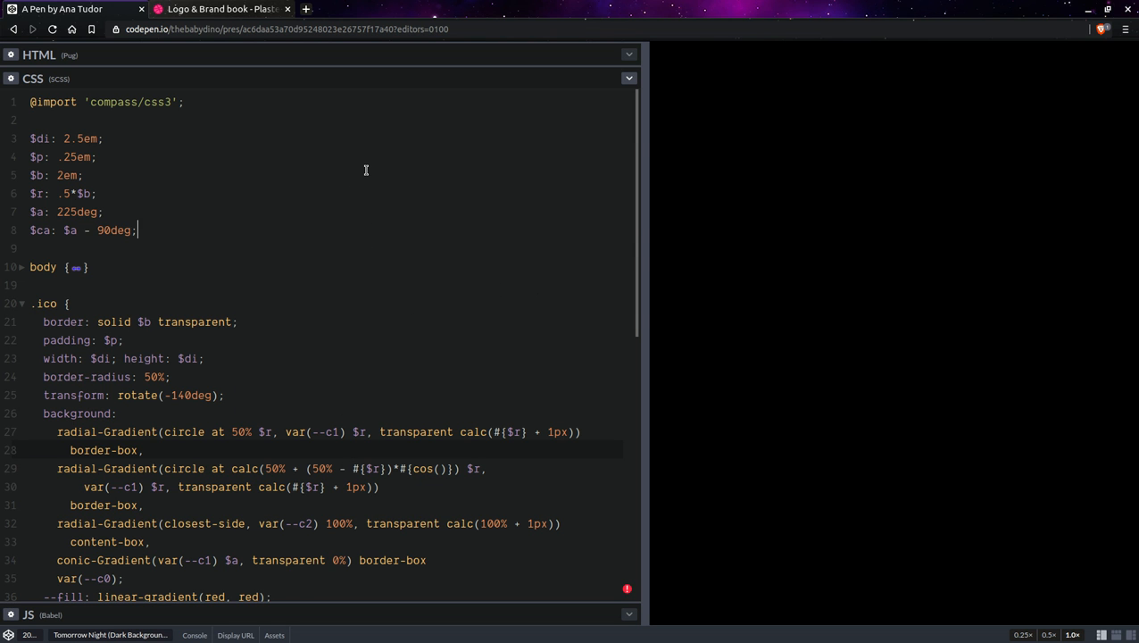
pyautogui.moveTo(468, 316)
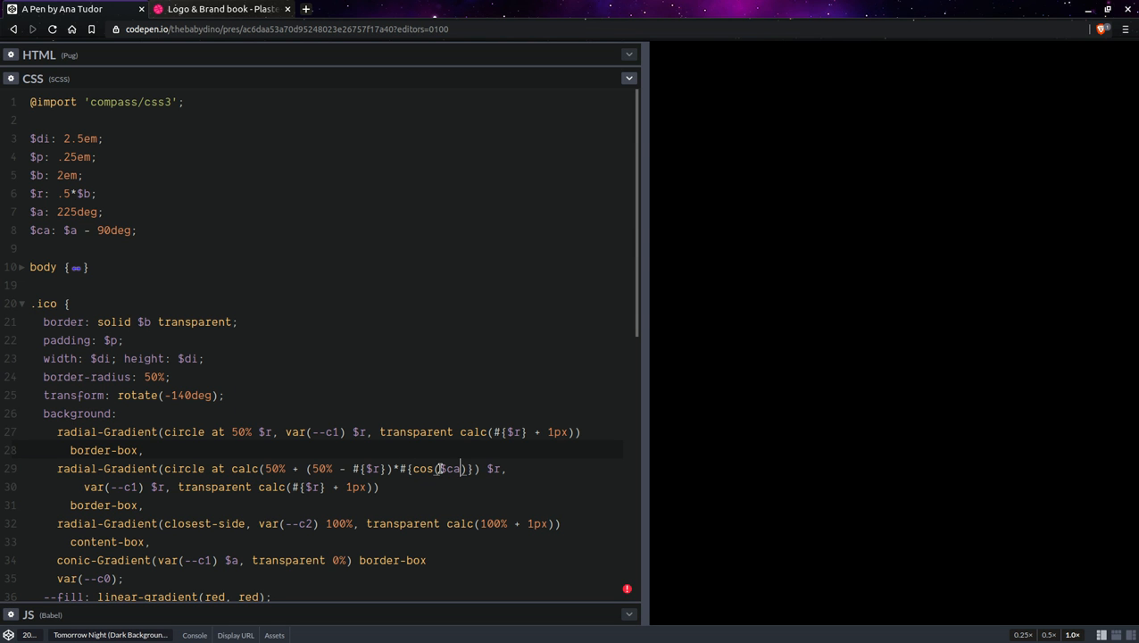
pyautogui.doubleClick(450, 468)
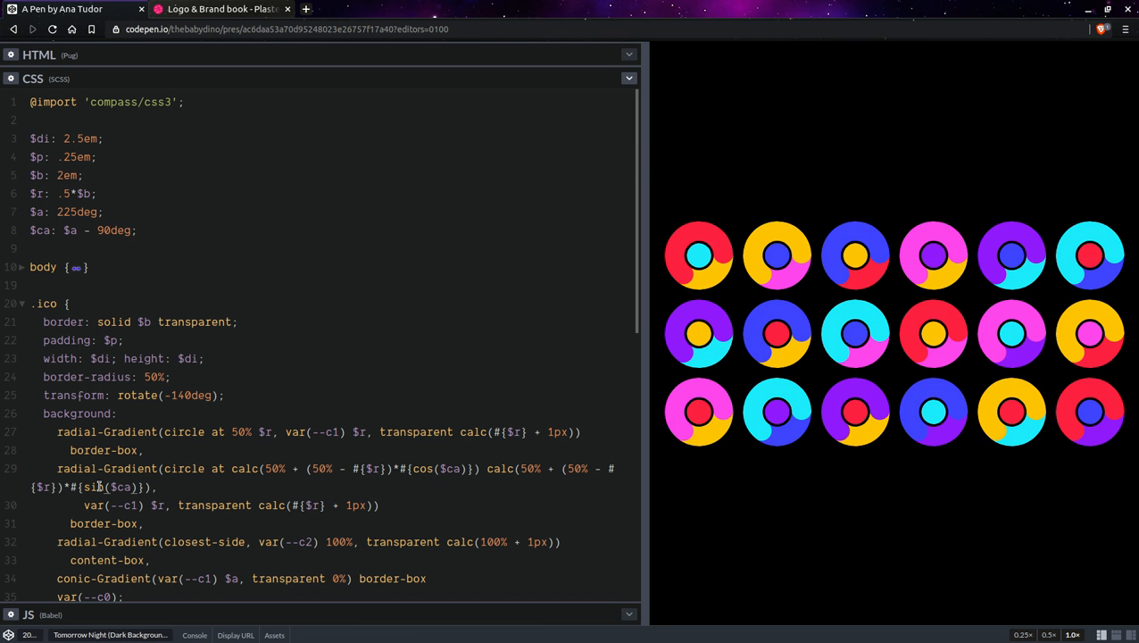
# Set the second dot's vertical position to calc(50% + (50% - #{$r})*#{sin($ca)}).
pyautogui.click(103, 487)
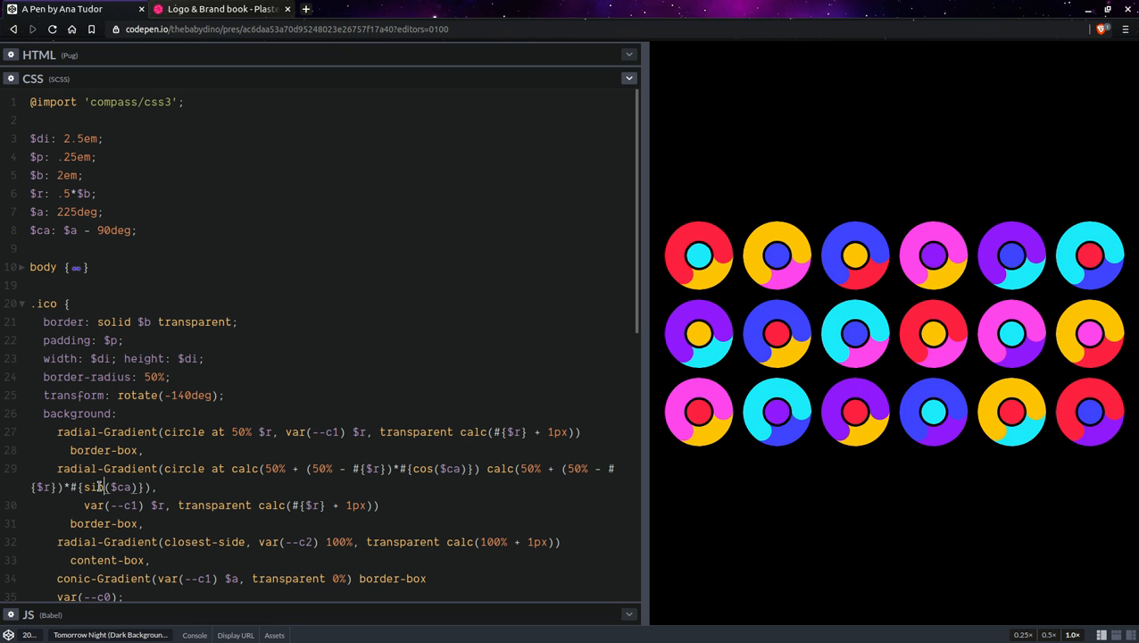
pyautogui.moveTo(562, 200)
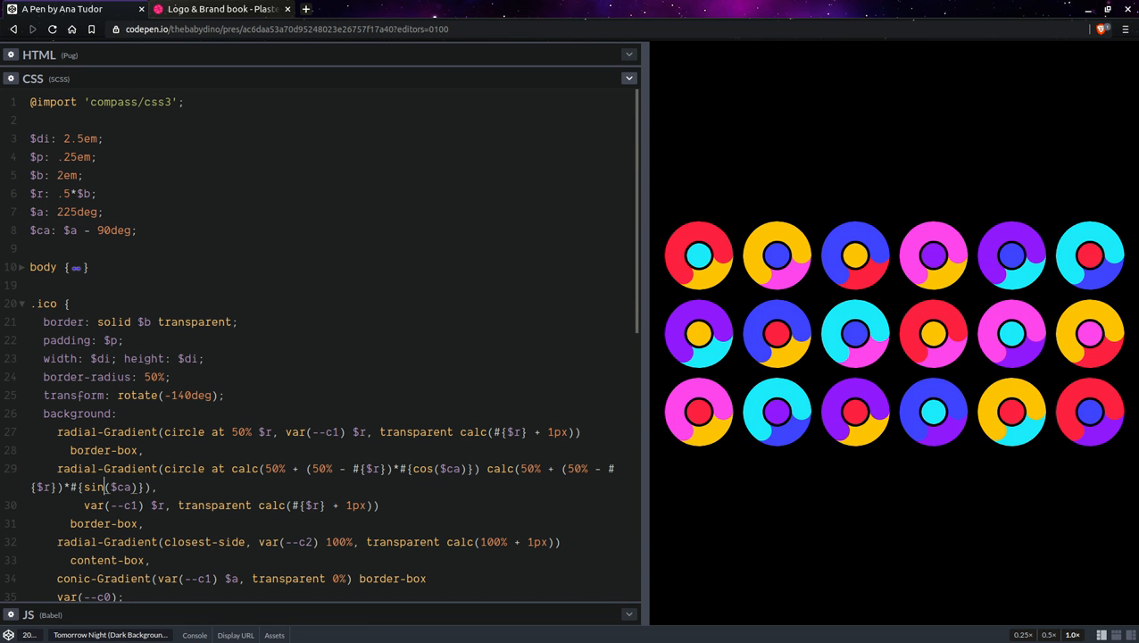
pyautogui.moveTo(1025, 4)
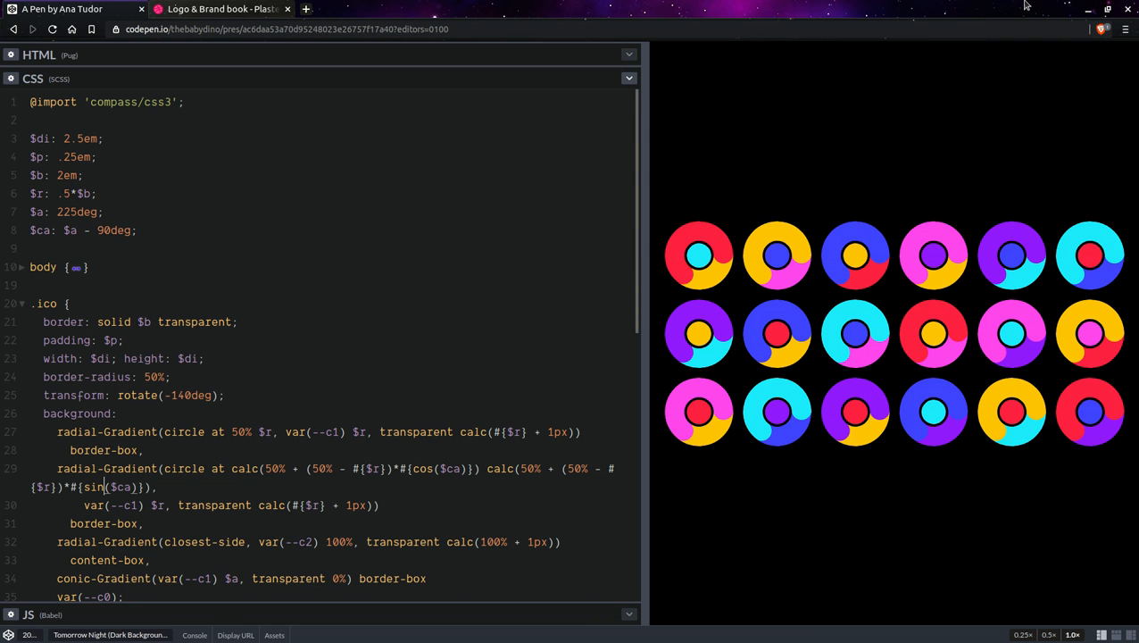